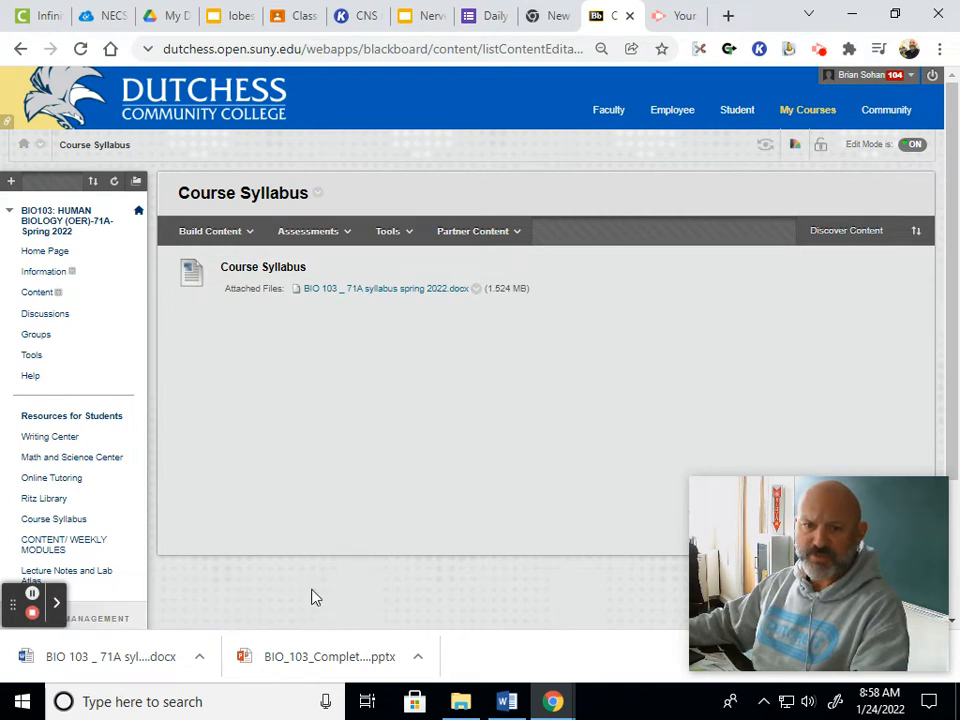
{"action": "mouse_move", "coordinate": [248, 532]}
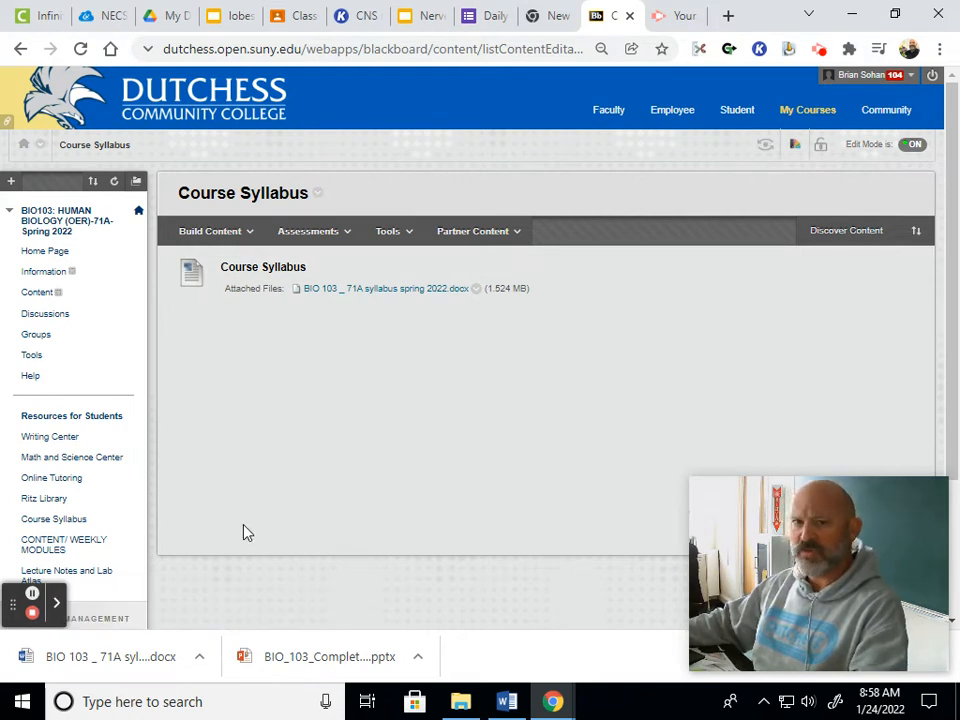
{"action": "mouse_move", "coordinate": [15, 205]}
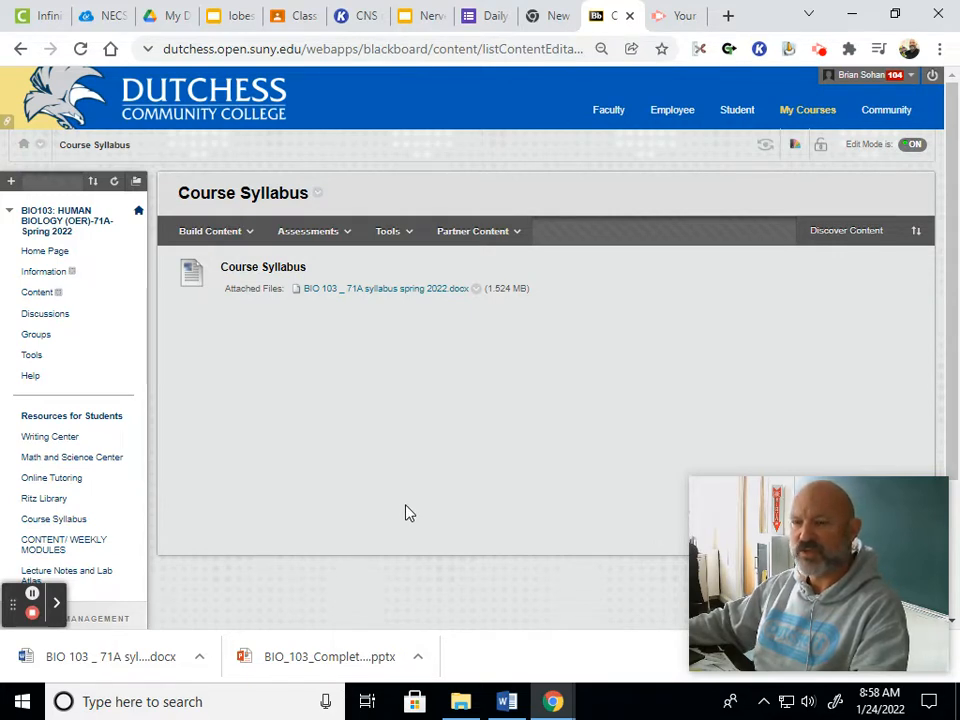
{"action": "mouse_move", "coordinate": [381, 456]}
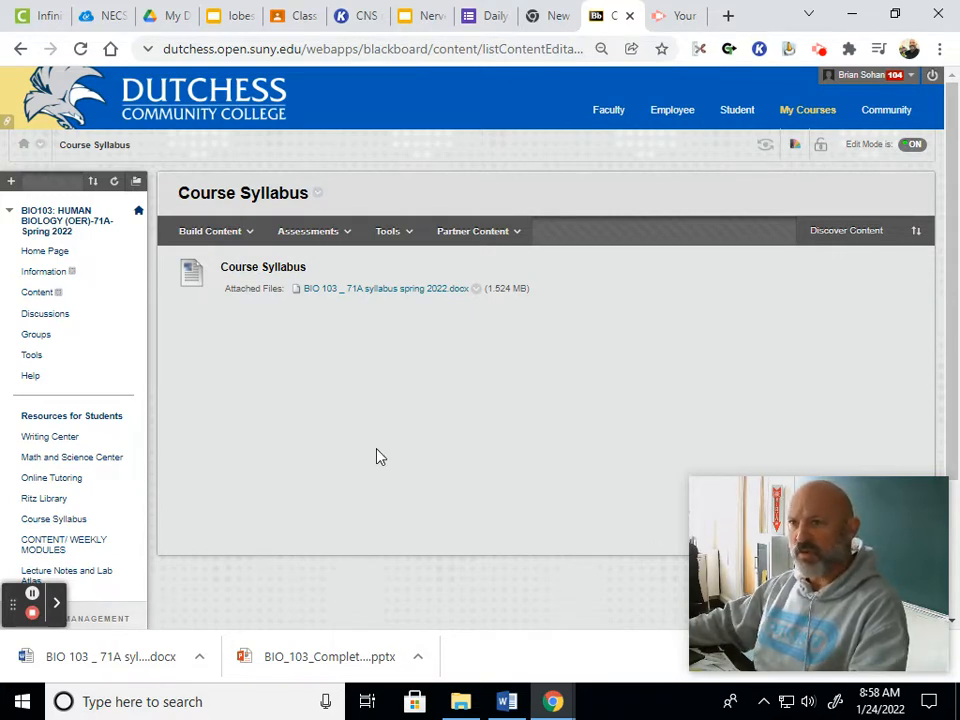
{"action": "mouse_move", "coordinate": [374, 463]}
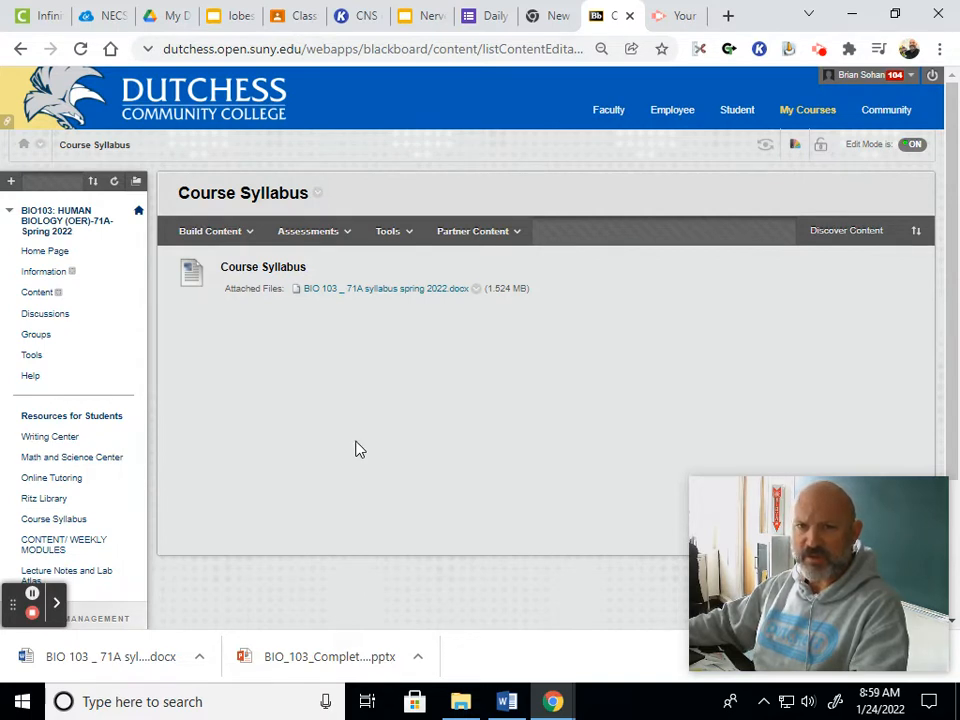
{"action": "mouse_move", "coordinate": [794, 144]}
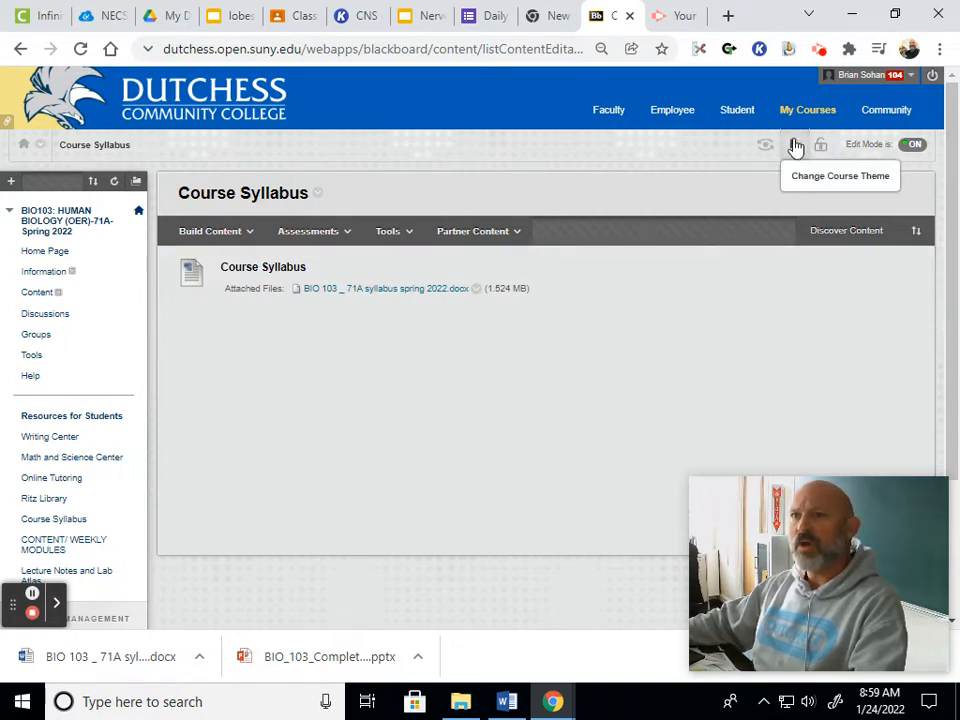
Step: Go to My Courses and scroll down to the Spring 2022 BIO103 sections
{"action": "left_click", "coordinate": [806, 110]}
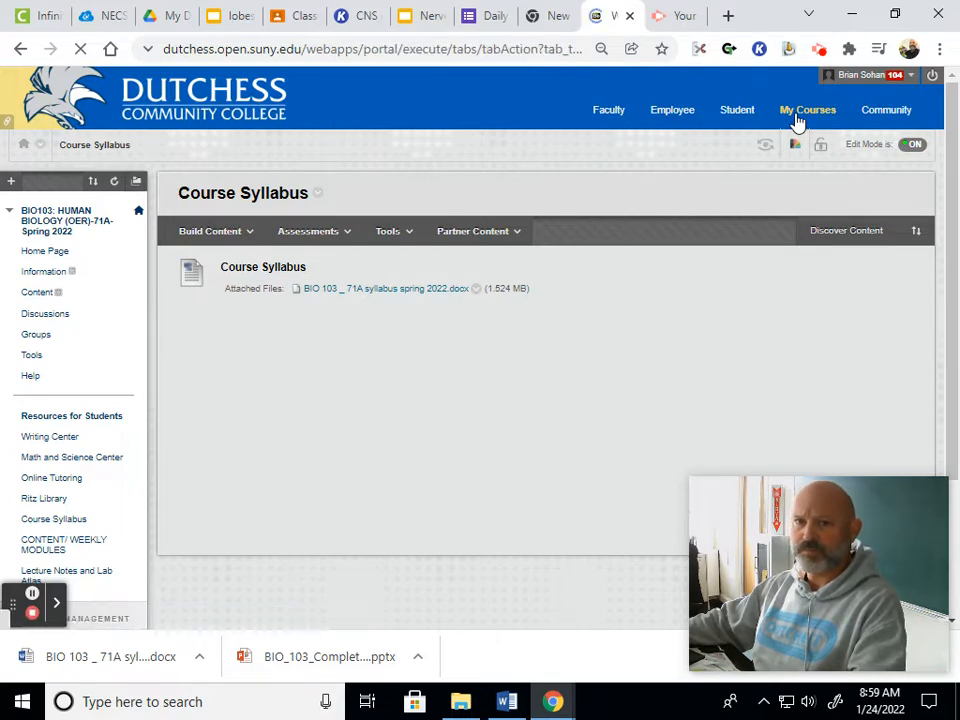
{"action": "left_click", "coordinate": [806, 110]}
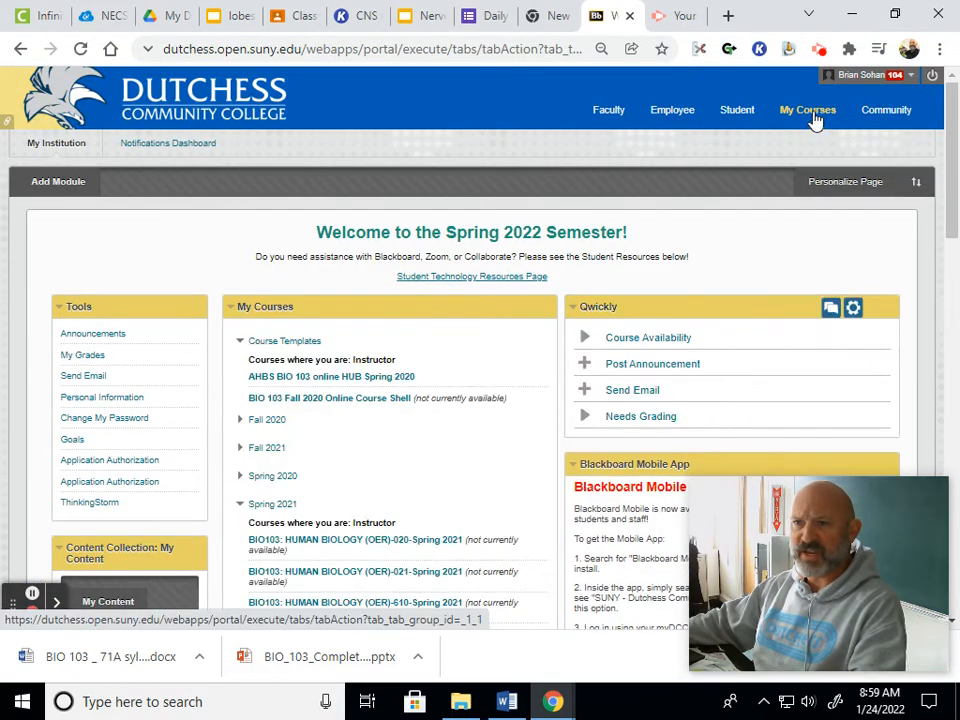
{"action": "scroll", "scroll_direction": "down", "scroll_amount": 3}
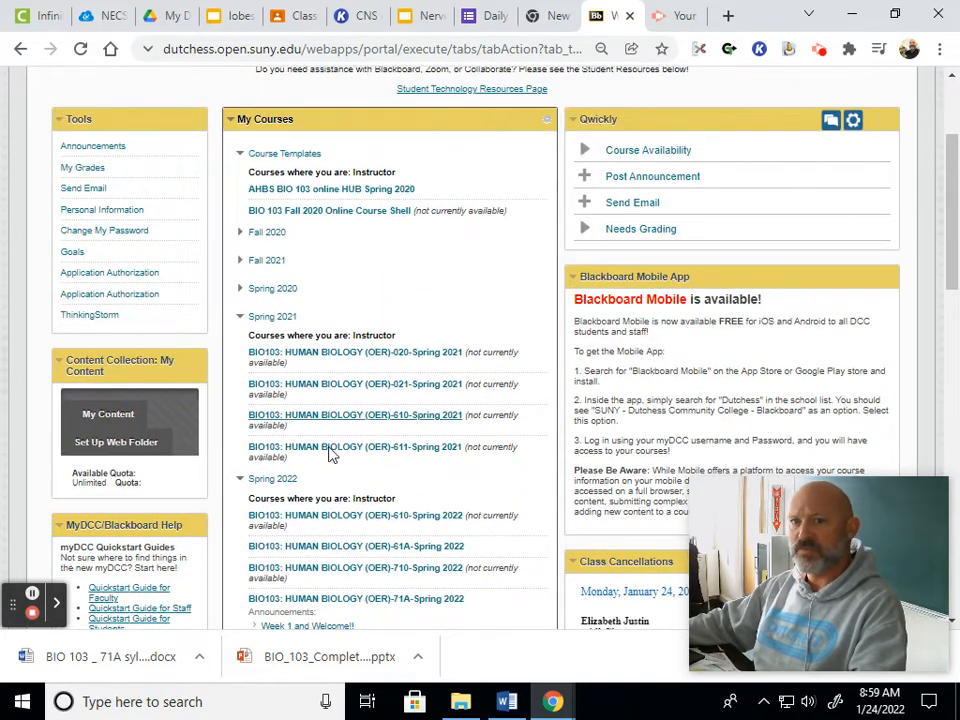
{"action": "scroll", "scroll_direction": "down", "scroll_amount": 3}
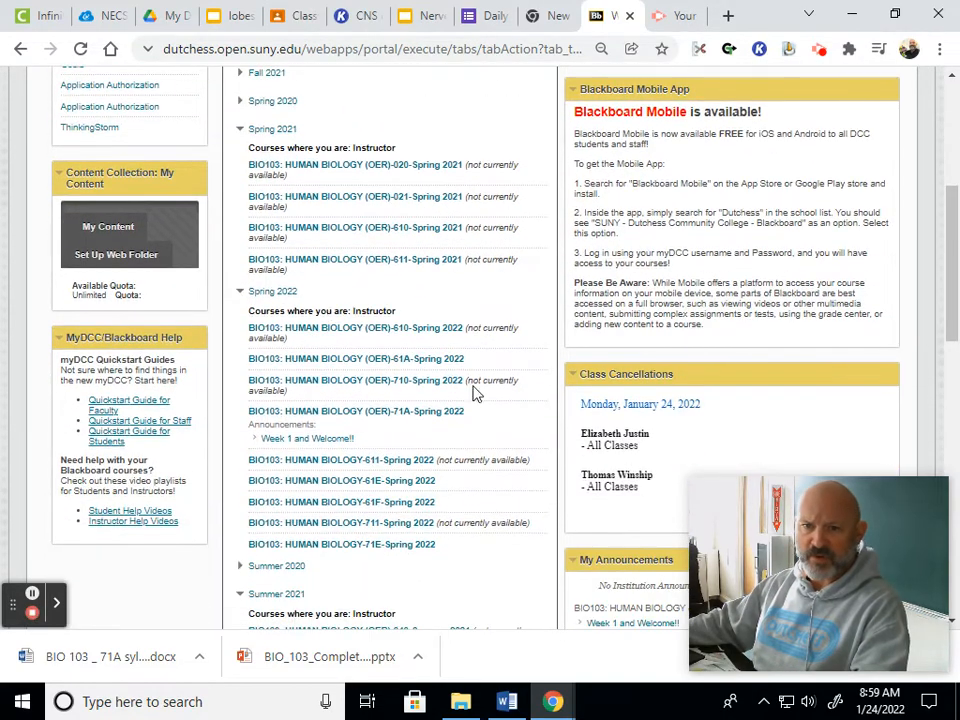
{"action": "mouse_move", "coordinate": [504, 606]}
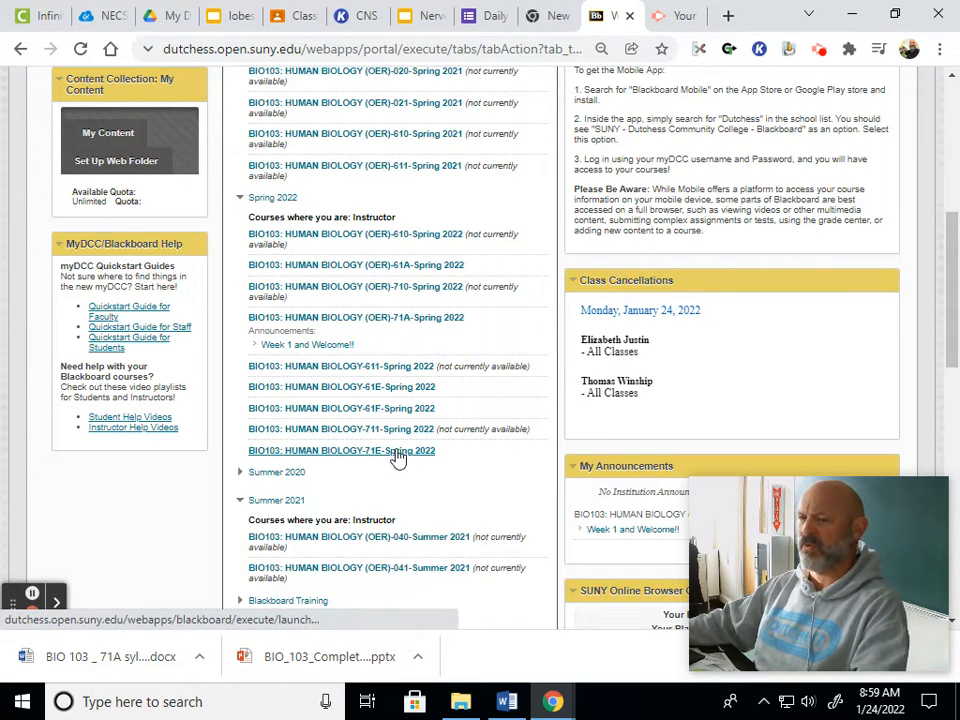
{"action": "mouse_move", "coordinate": [398, 453]}
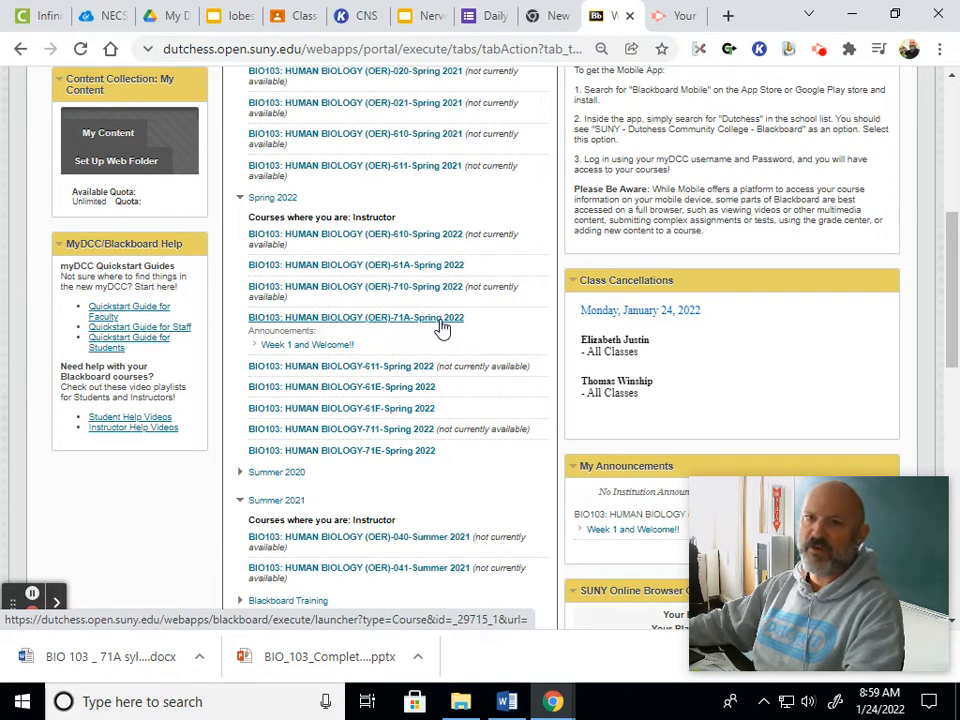
{"action": "mouse_move", "coordinate": [428, 328]}
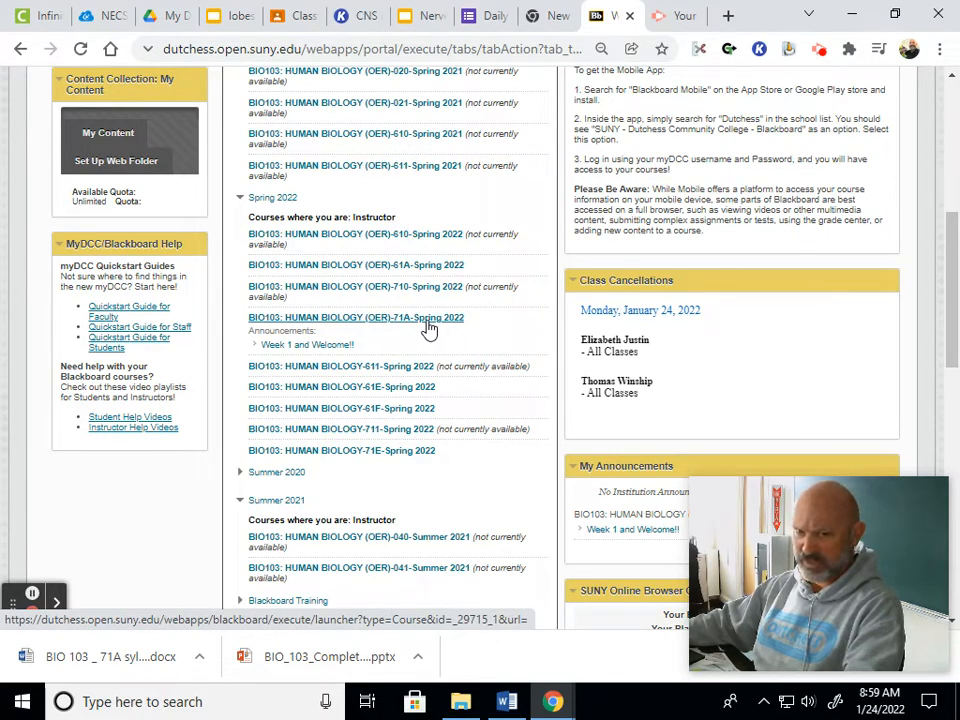
Step: Open the BIO103: HUMAN BIOLOGY (OER)-71A-Spring 2022 course
{"action": "left_click", "coordinate": [356, 317]}
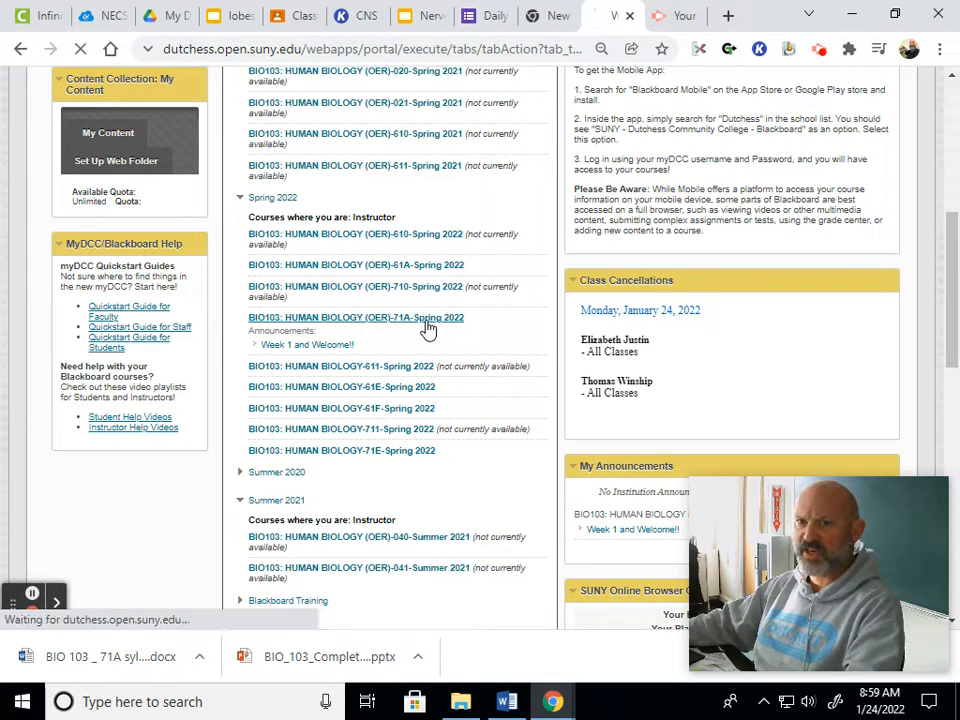
{"action": "left_click", "coordinate": [356, 317]}
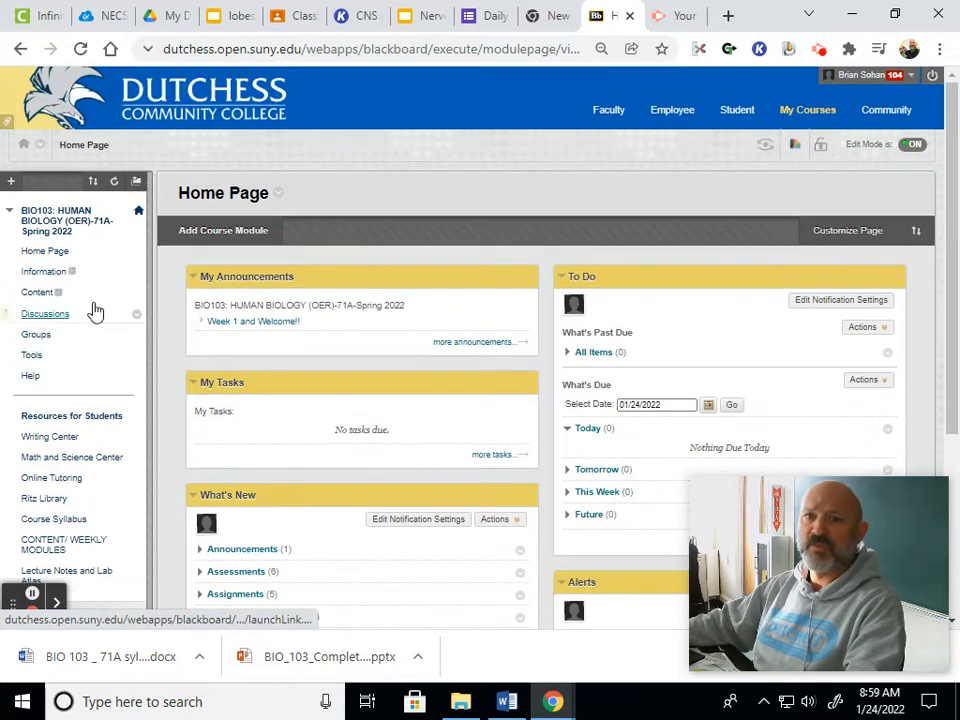
Step: Open Discussions in the course menu to see the 'Introduce yourself to class' forum
{"action": "left_click", "coordinate": [45, 313]}
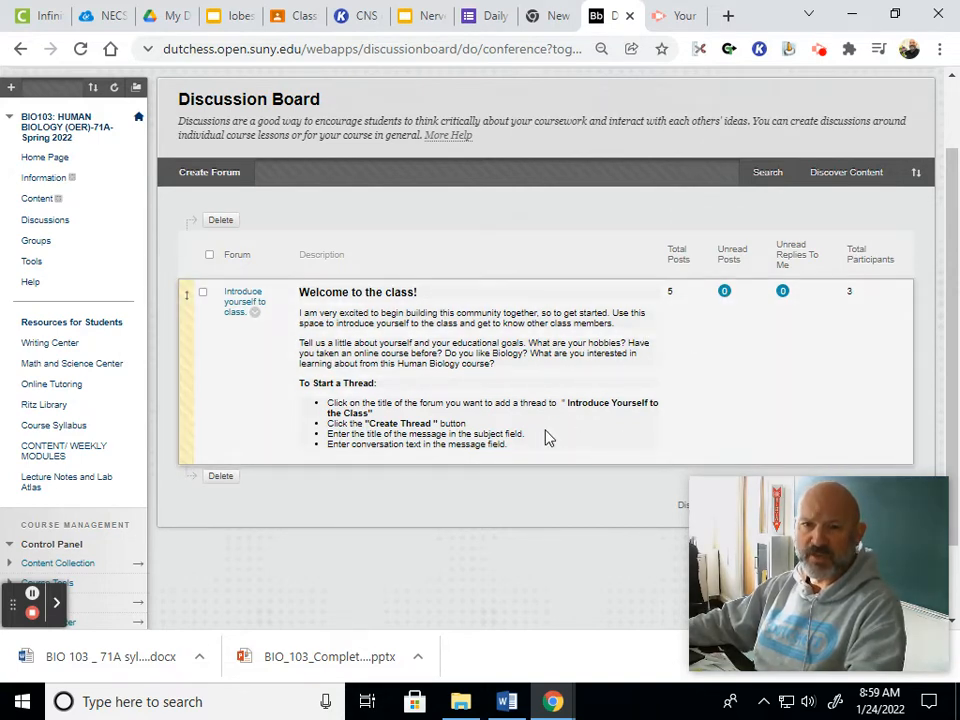
{"action": "mouse_move", "coordinate": [499, 391]}
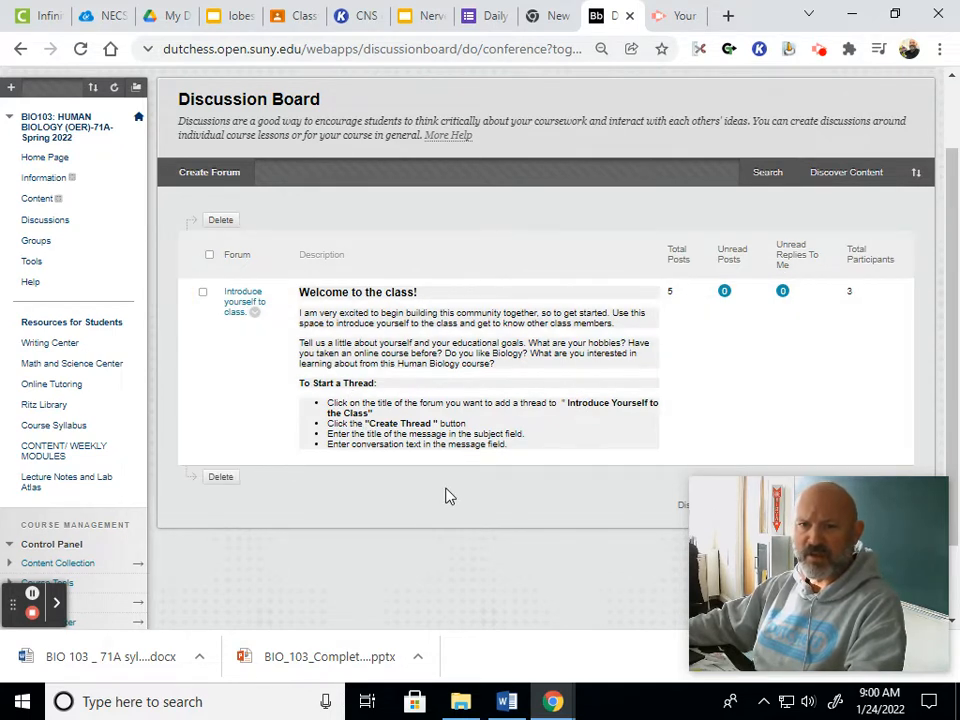
{"action": "mouse_move", "coordinate": [400, 512]}
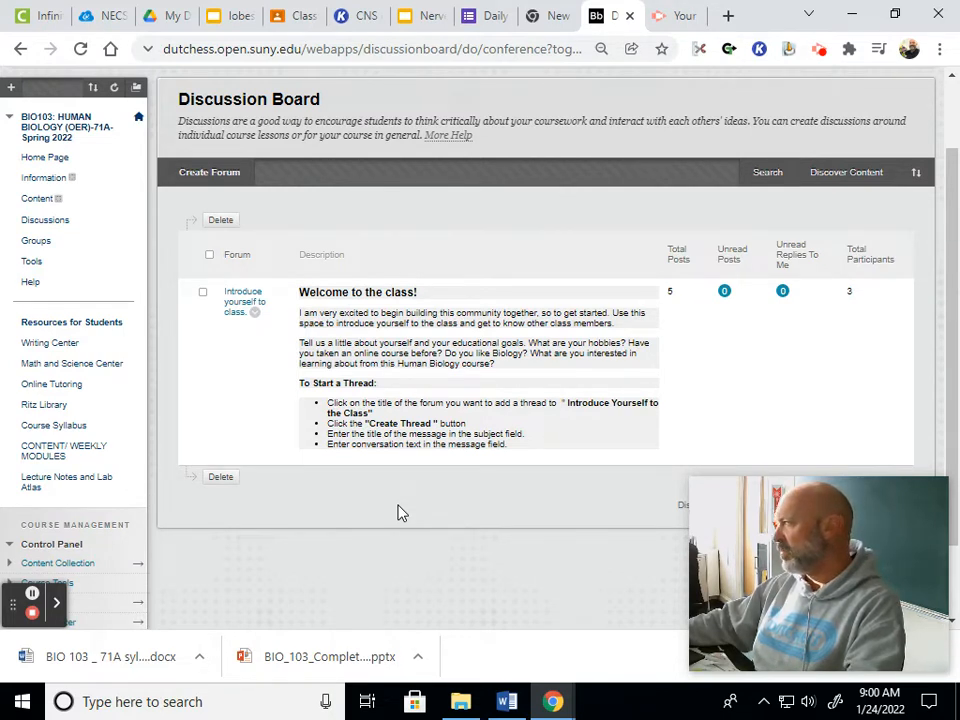
{"action": "mouse_move", "coordinate": [384, 538]}
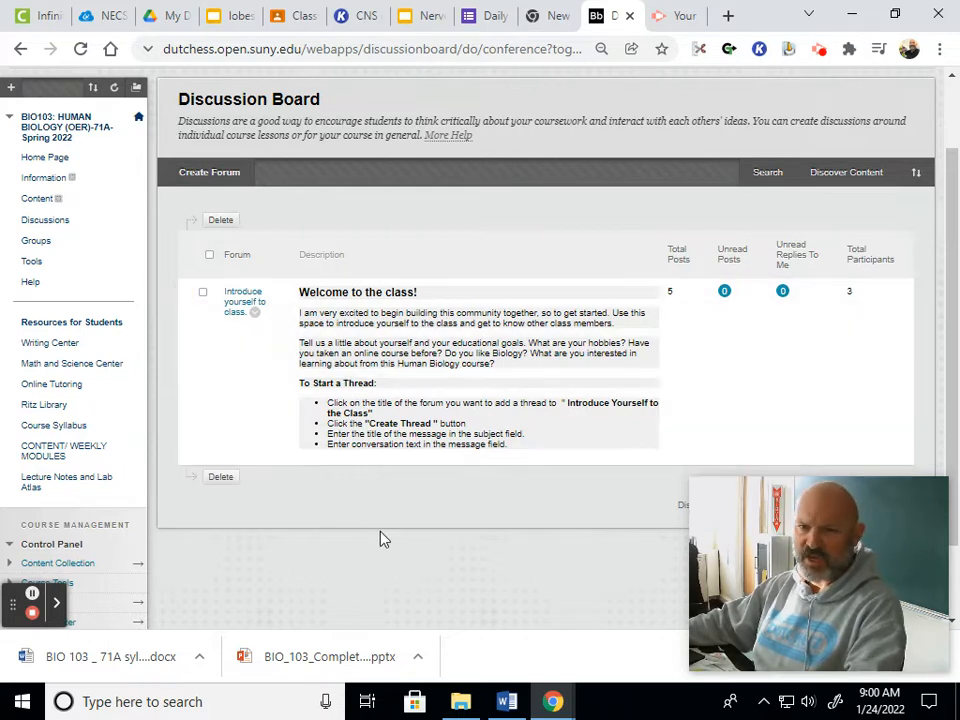
{"action": "mouse_move", "coordinate": [407, 536]}
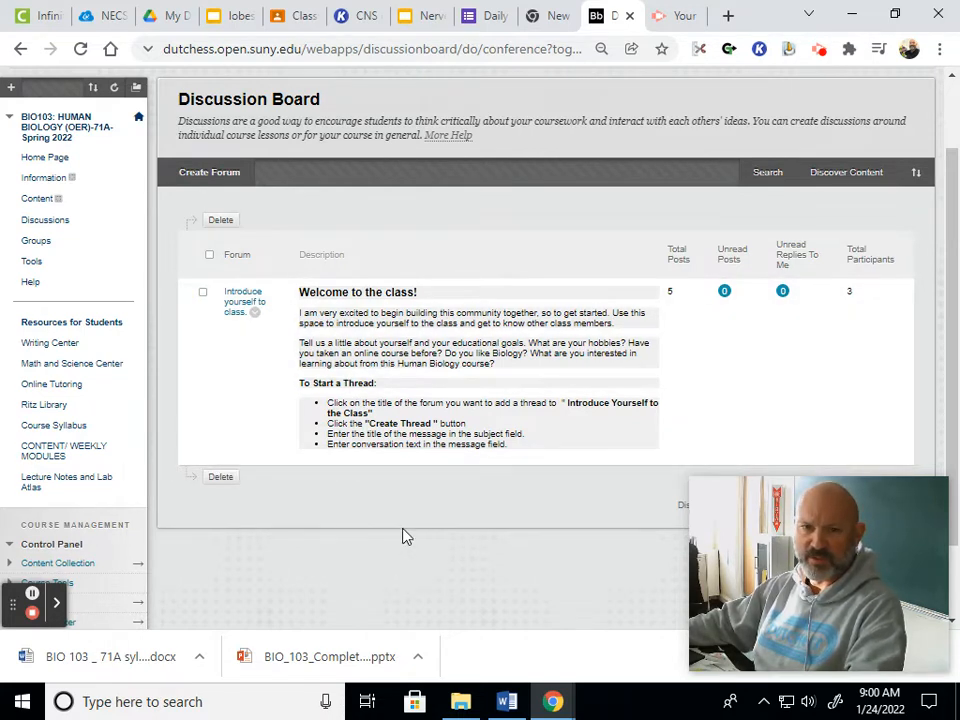
{"action": "mouse_move", "coordinate": [368, 534]}
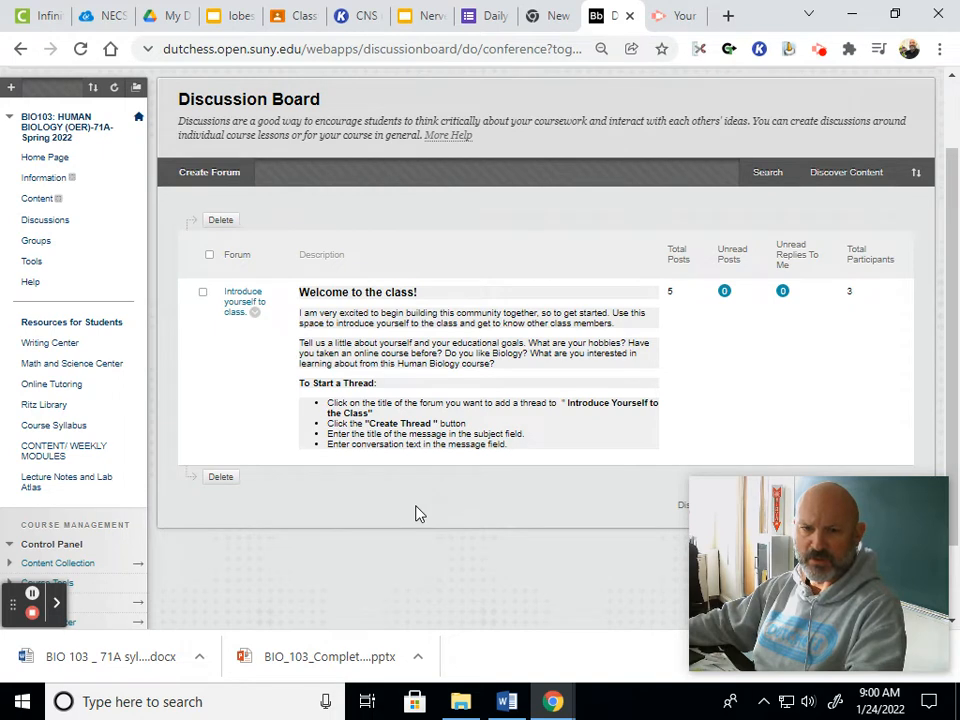
{"action": "mouse_move", "coordinate": [369, 511]}
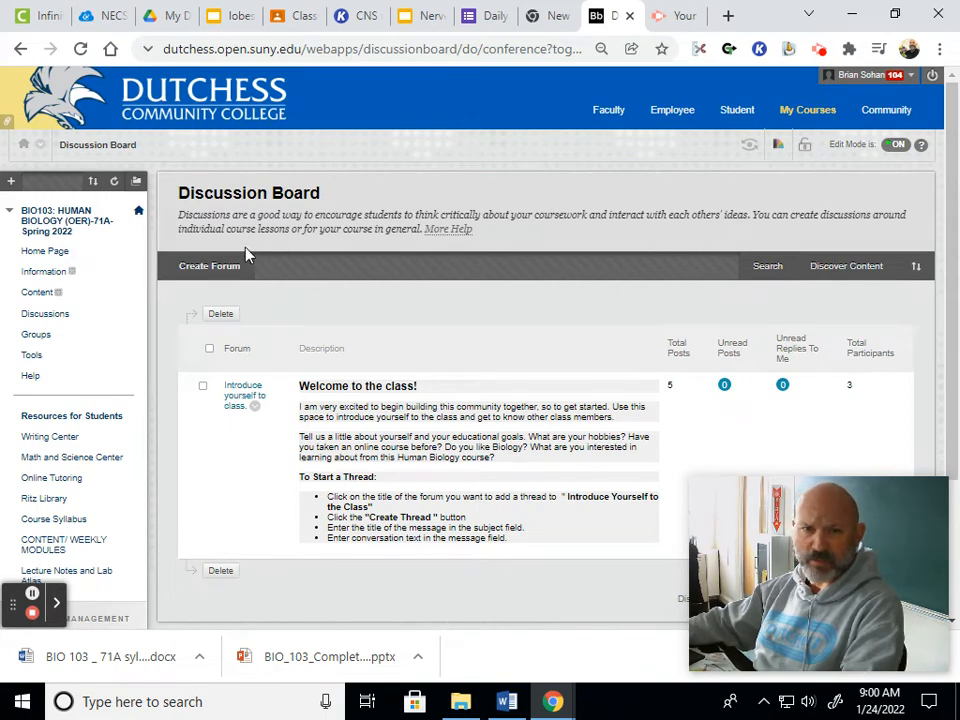
{"action": "mouse_move", "coordinate": [305, 294]}
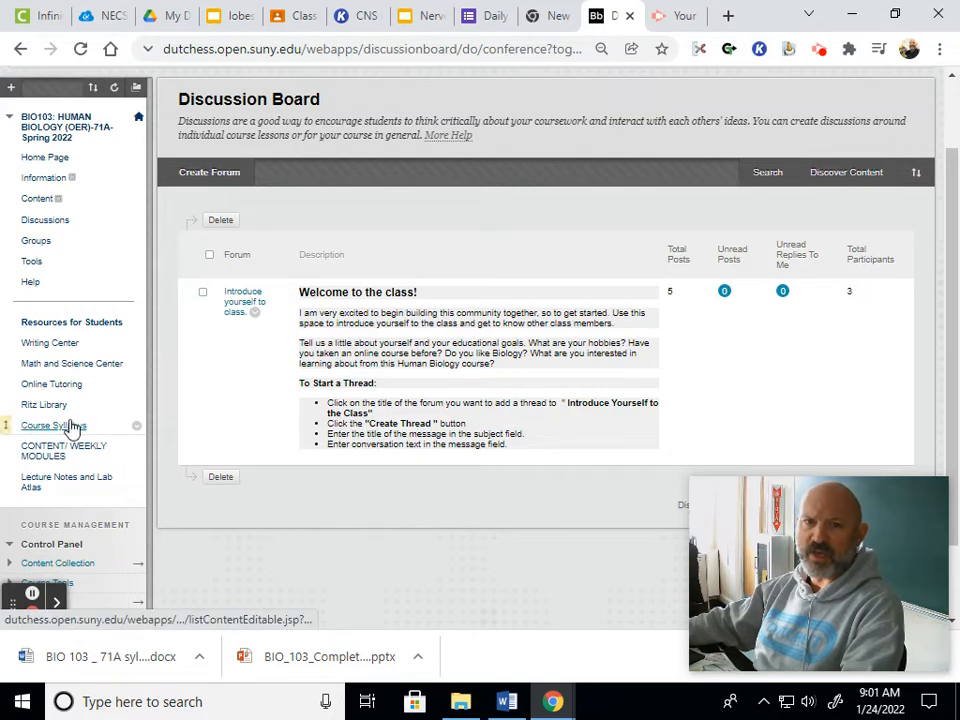
{"action": "mouse_move", "coordinate": [52, 426]}
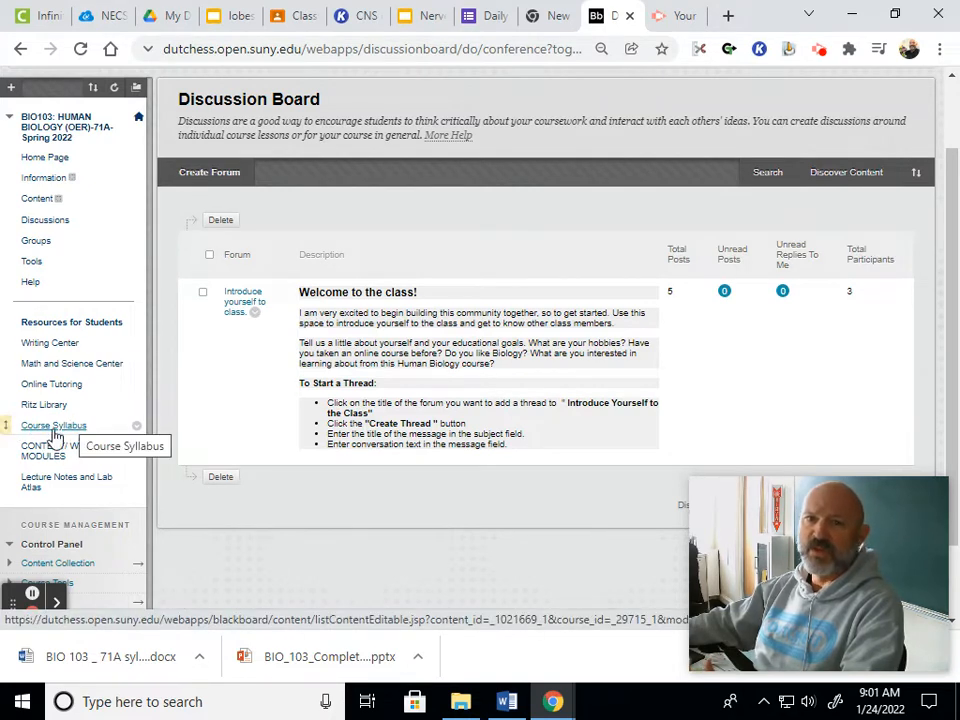
{"action": "mouse_move", "coordinate": [55, 453]}
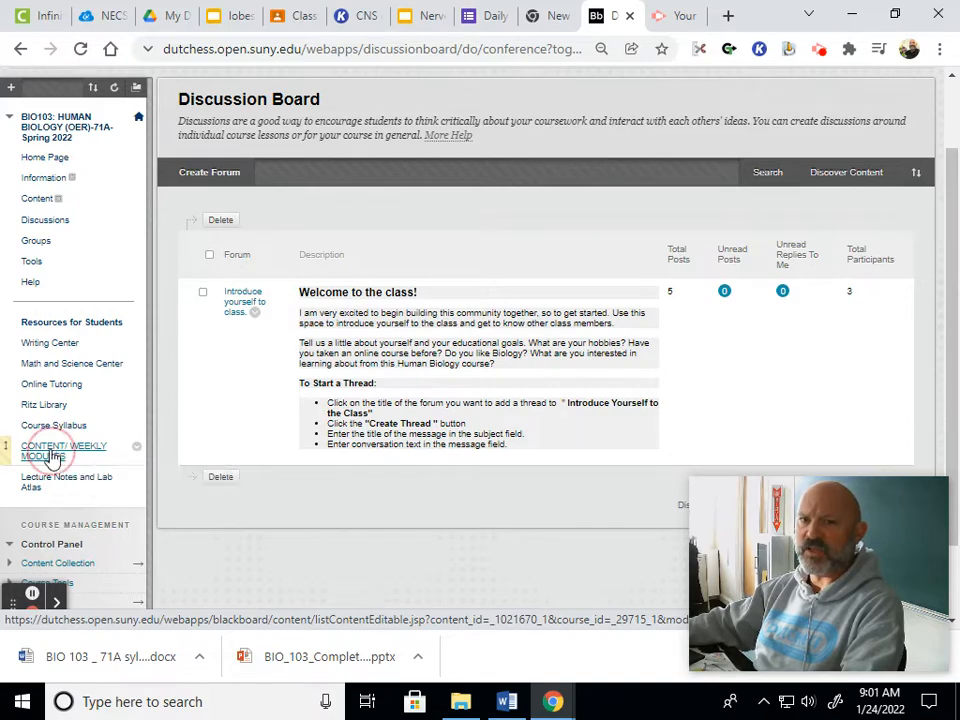
Step: Open CONTENT/ WEEKLY MODULES and scroll through the Week 1, 2 and 3 folders
{"action": "left_click", "coordinate": [55, 450]}
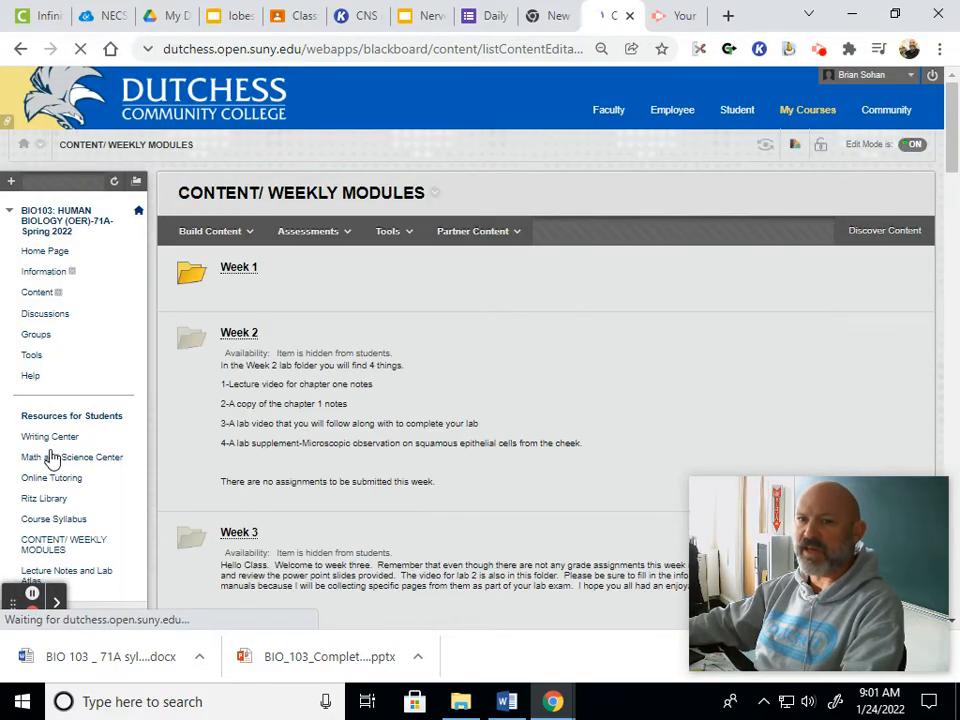
{"action": "scroll", "scroll_direction": "down", "scroll_amount": 3}
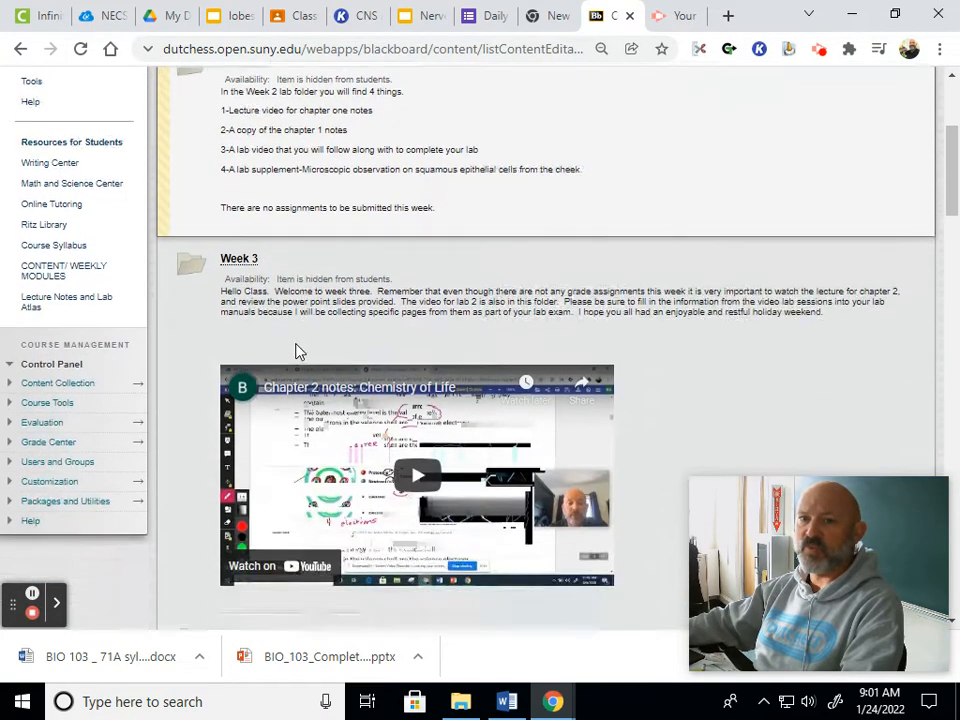
{"action": "scroll", "scroll_direction": "down", "scroll_amount": 3}
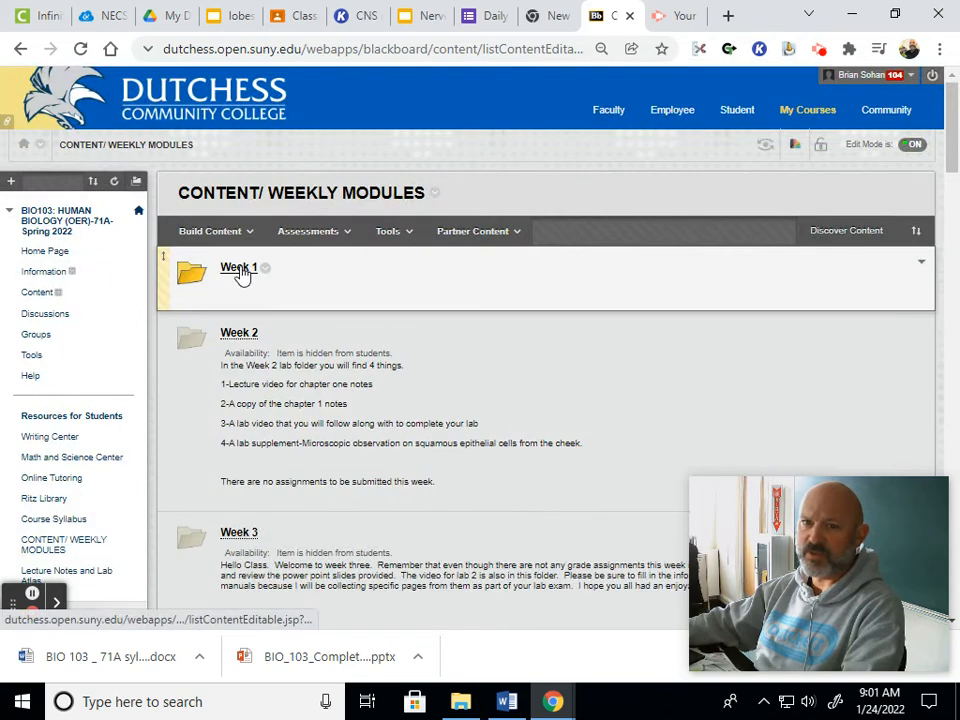
{"action": "left_click", "coordinate": [238, 267]}
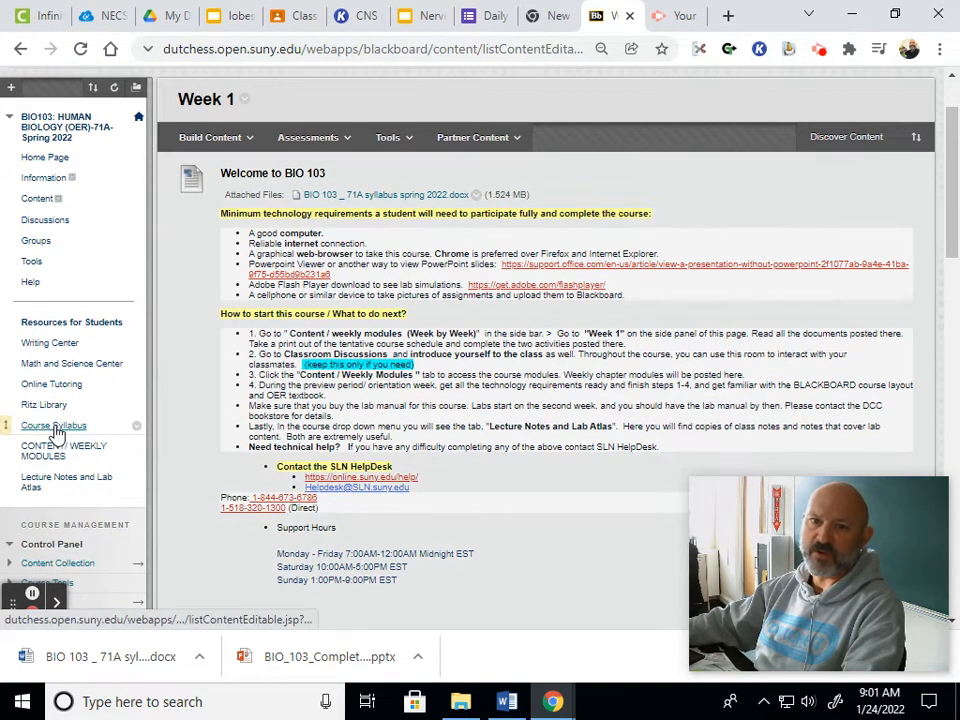
{"action": "scroll", "scroll_direction": "down", "scroll_amount": 3}
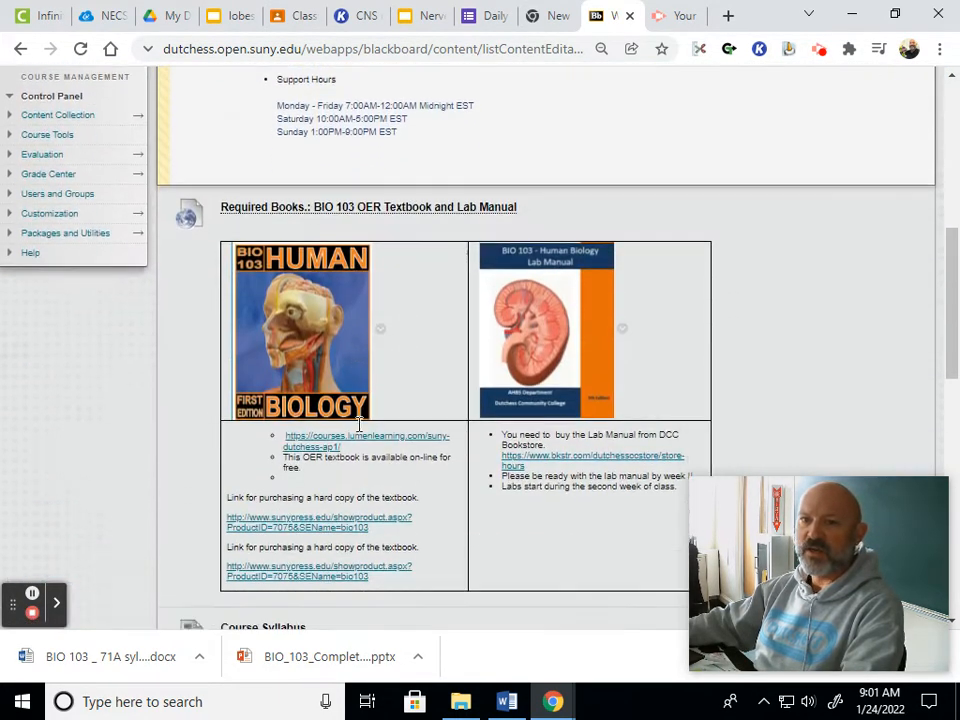
{"action": "scroll", "scroll_direction": "down", "scroll_amount": 3}
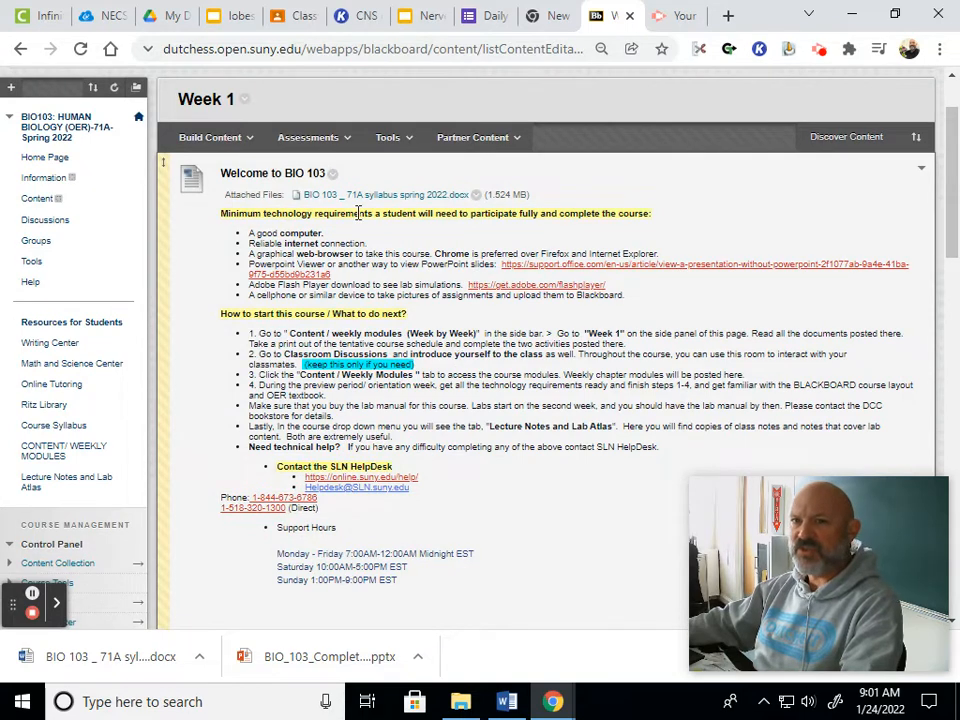
{"action": "mouse_move", "coordinate": [450, 256]}
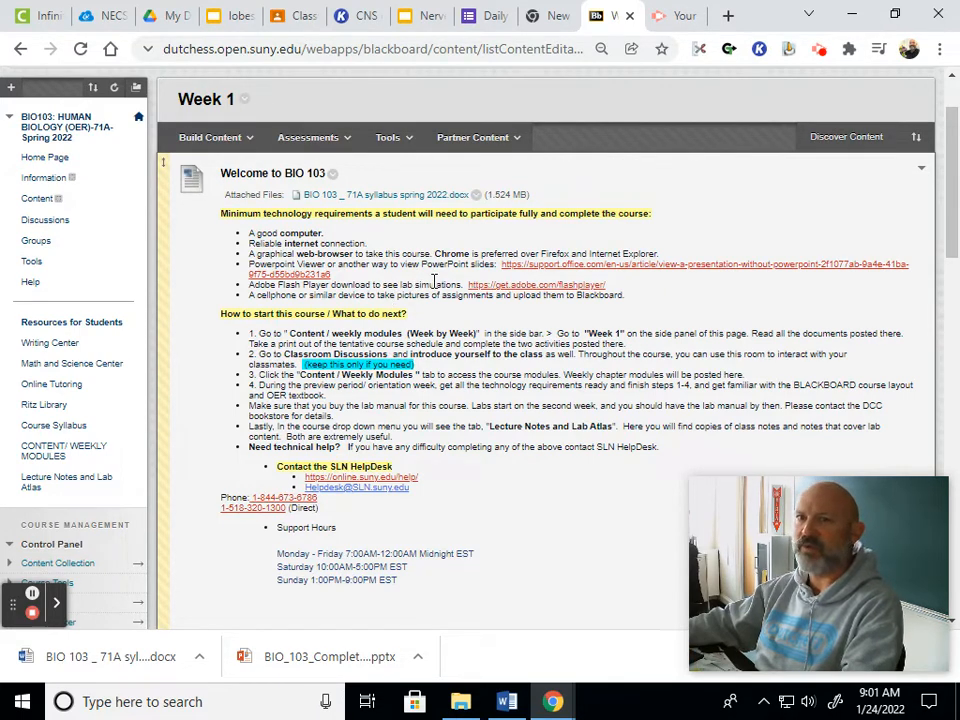
{"action": "mouse_move", "coordinate": [413, 295]}
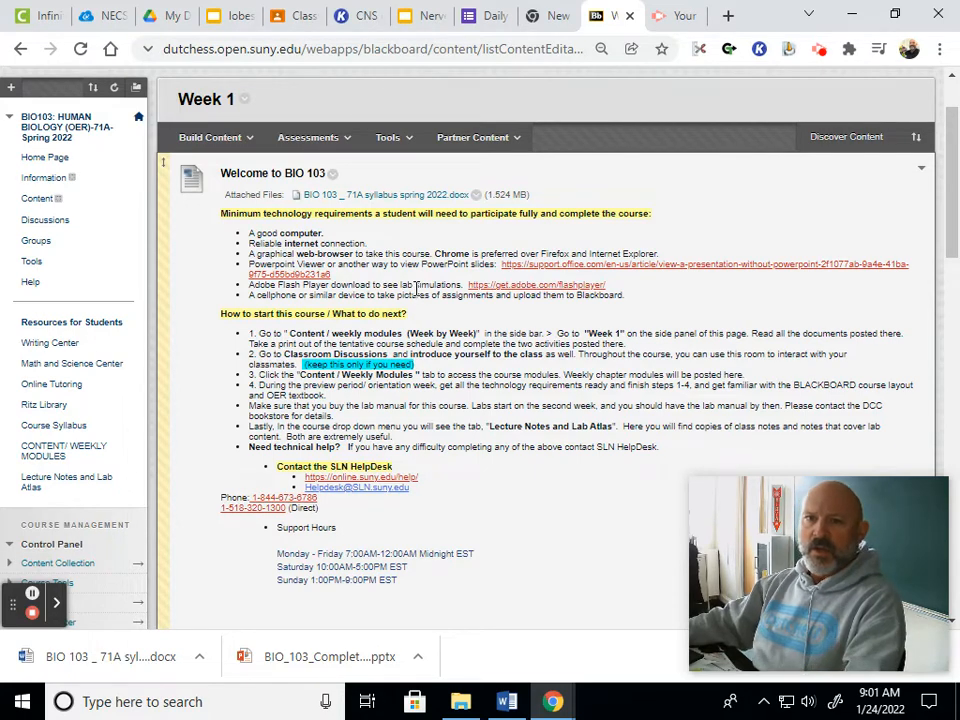
{"action": "scroll", "scroll_direction": "down", "scroll_amount": 3}
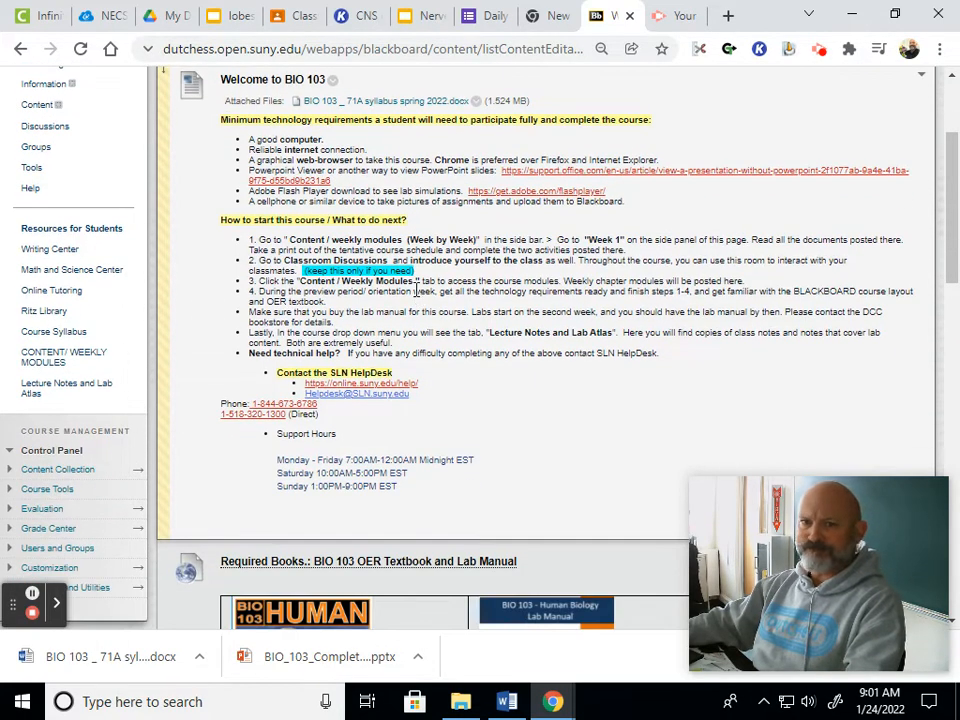
{"action": "scroll", "scroll_direction": "down", "scroll_amount": 3}
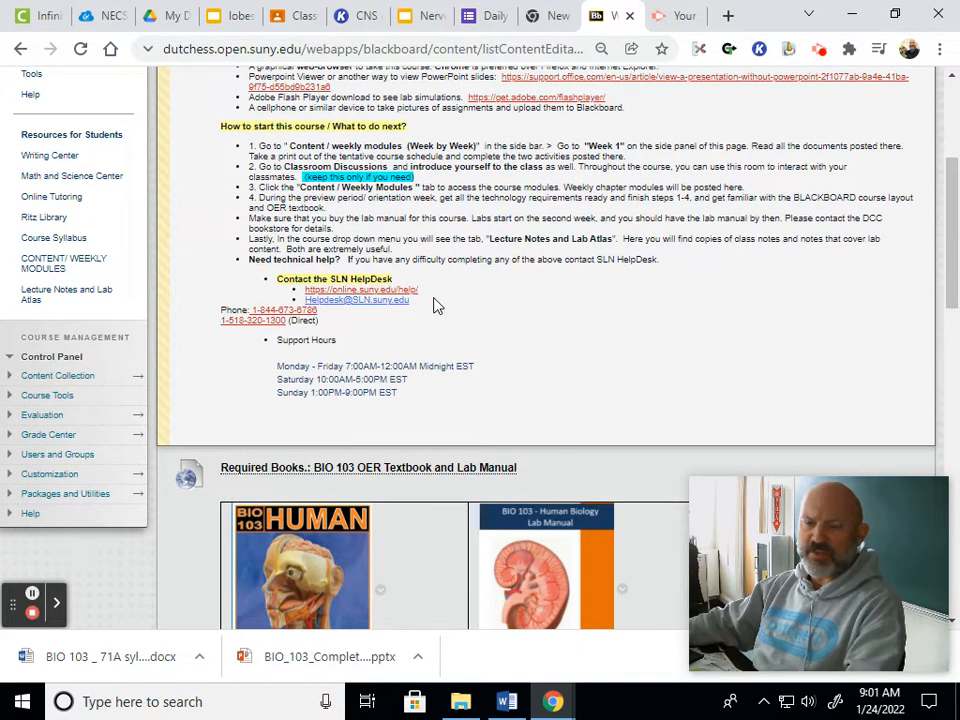
{"action": "mouse_move", "coordinate": [364, 308]}
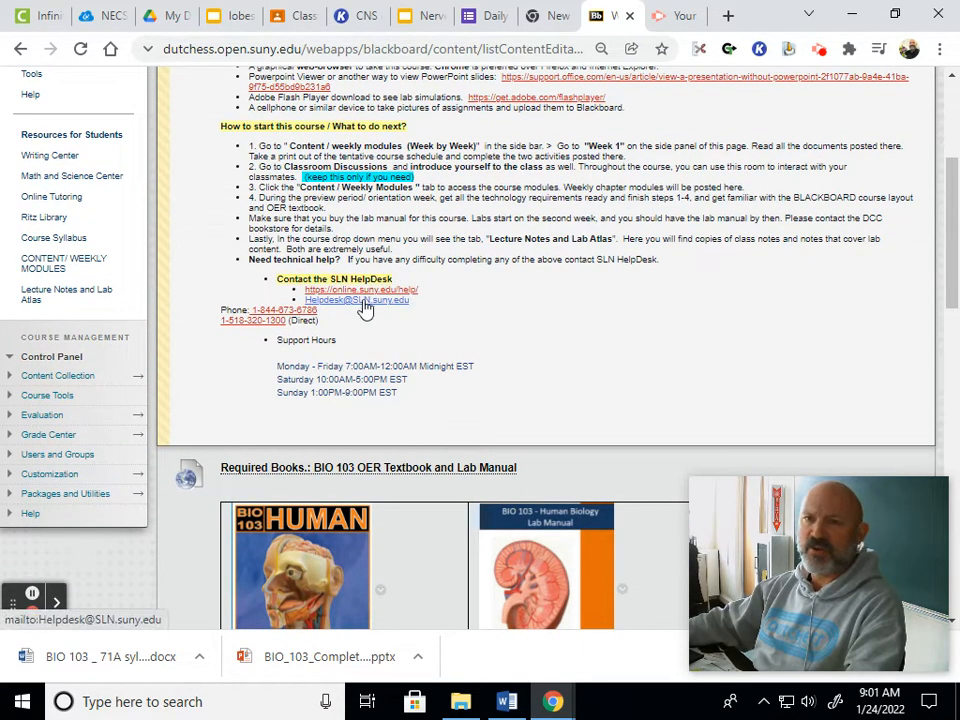
{"action": "mouse_move", "coordinate": [495, 348]}
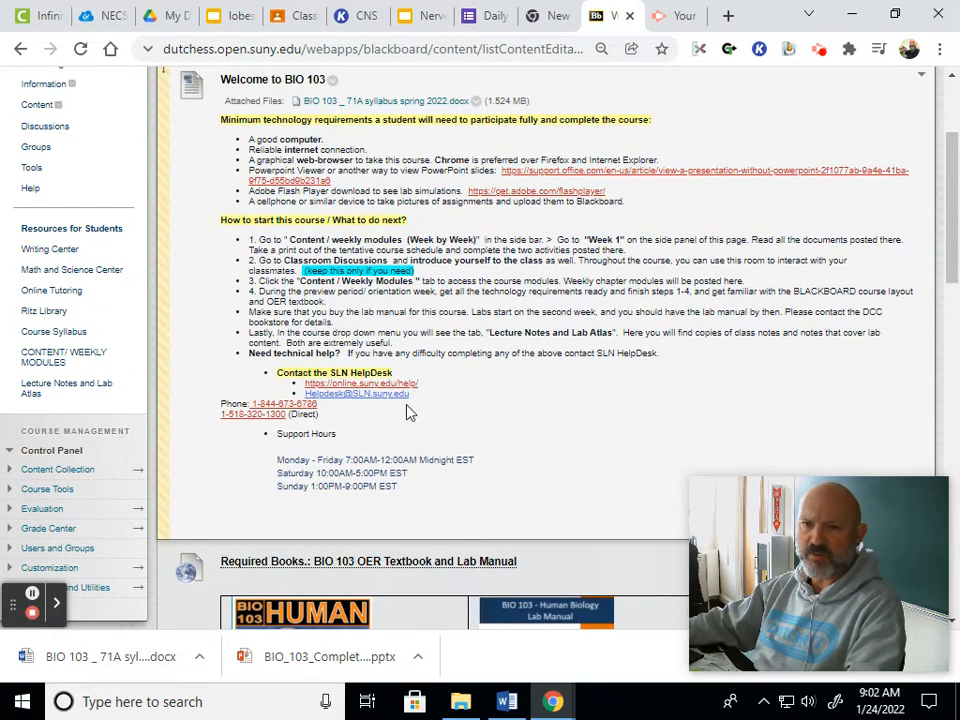
{"action": "mouse_move", "coordinate": [515, 445]}
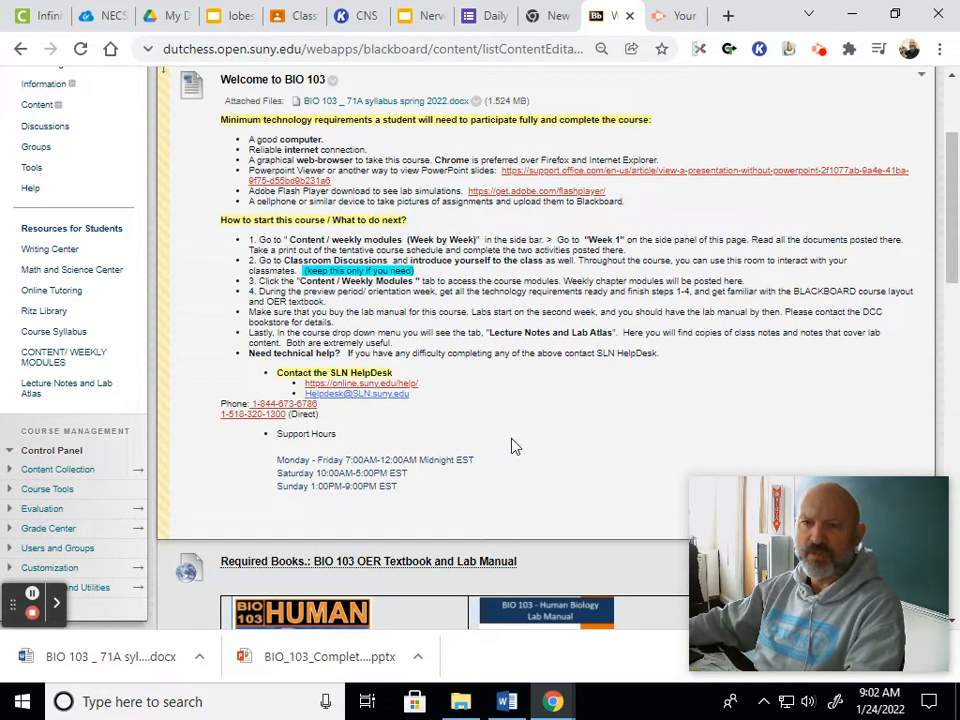
{"action": "scroll", "scroll_direction": "down", "scroll_amount": 3}
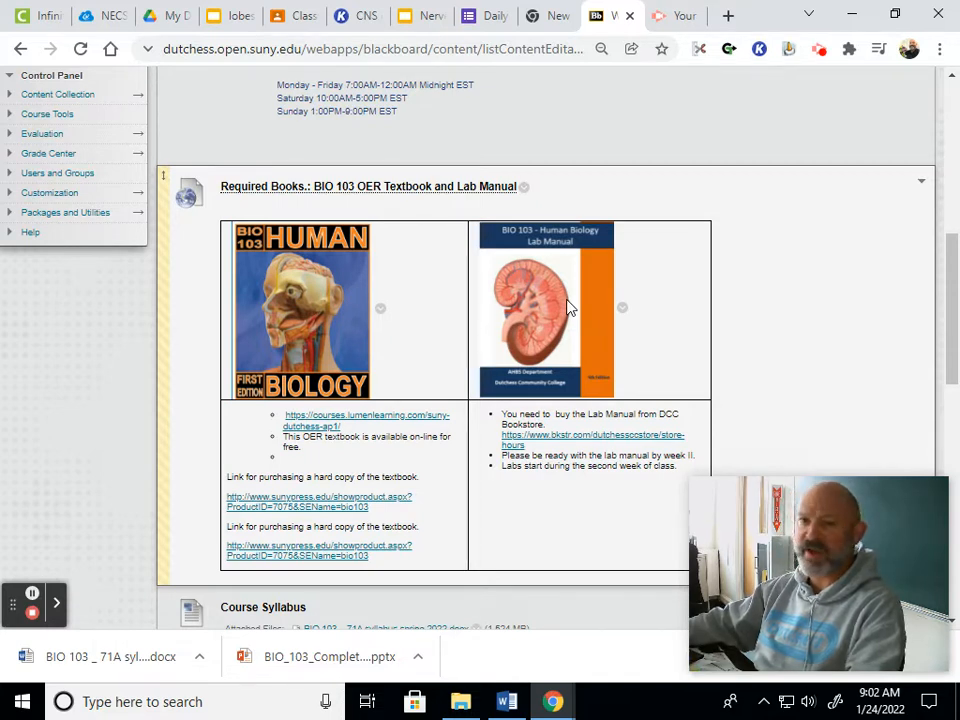
{"action": "mouse_move", "coordinate": [528, 343]}
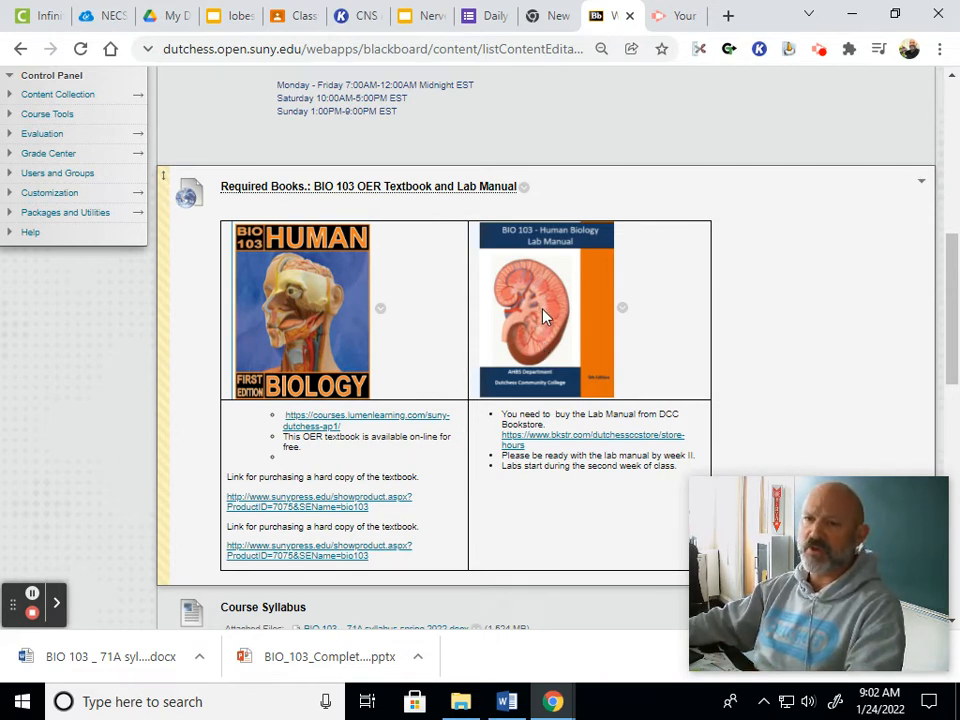
{"action": "scroll", "scroll_direction": "down", "scroll_amount": 3}
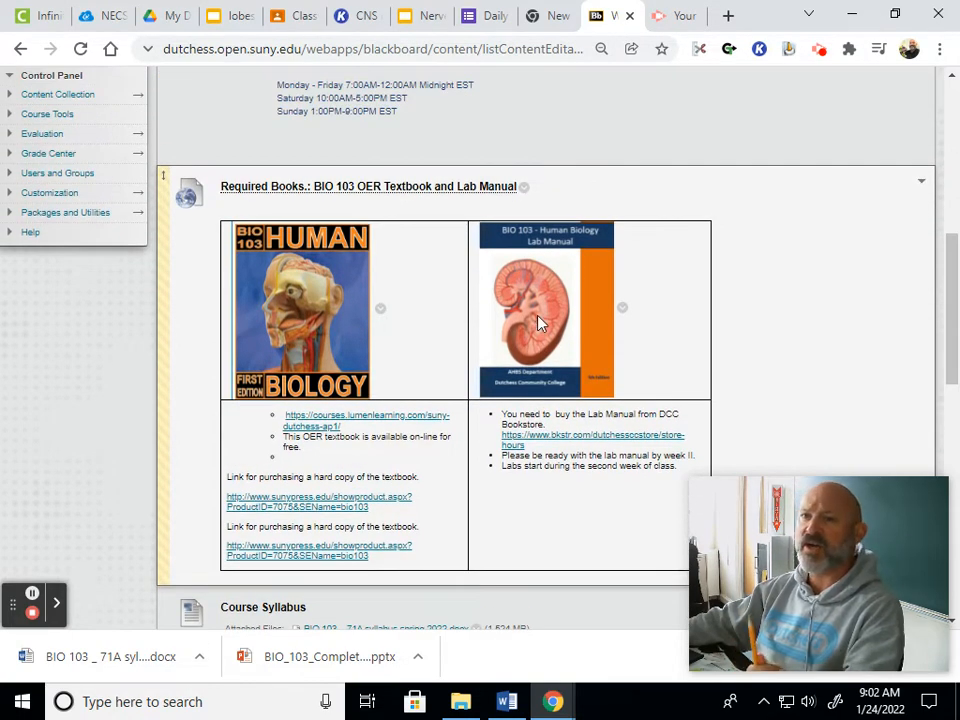
{"action": "mouse_move", "coordinate": [557, 258]}
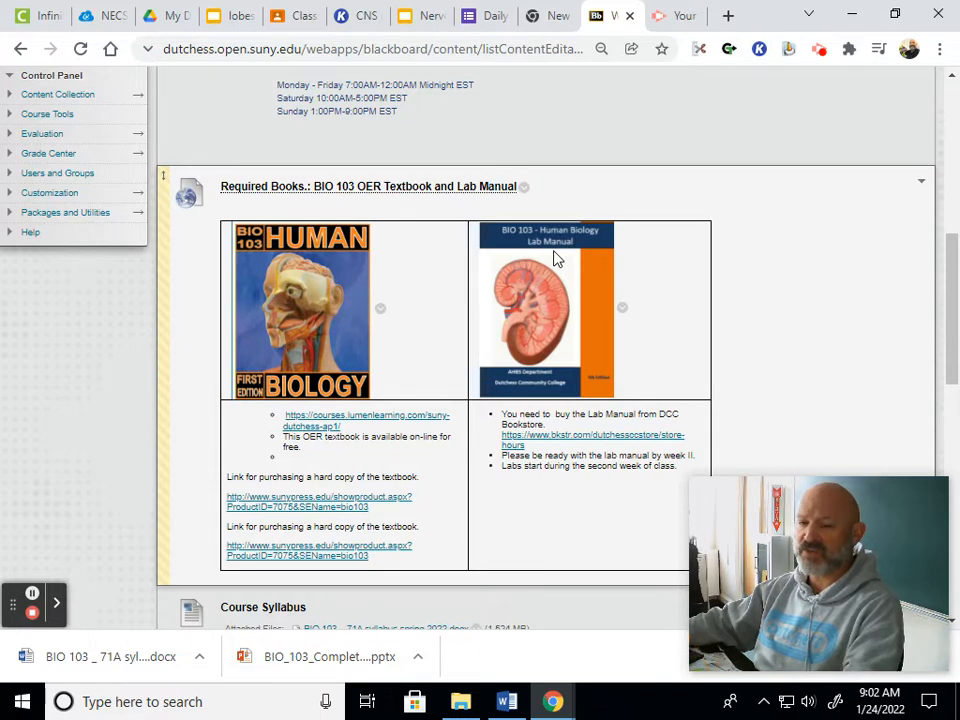
{"action": "mouse_move", "coordinate": [343, 349]}
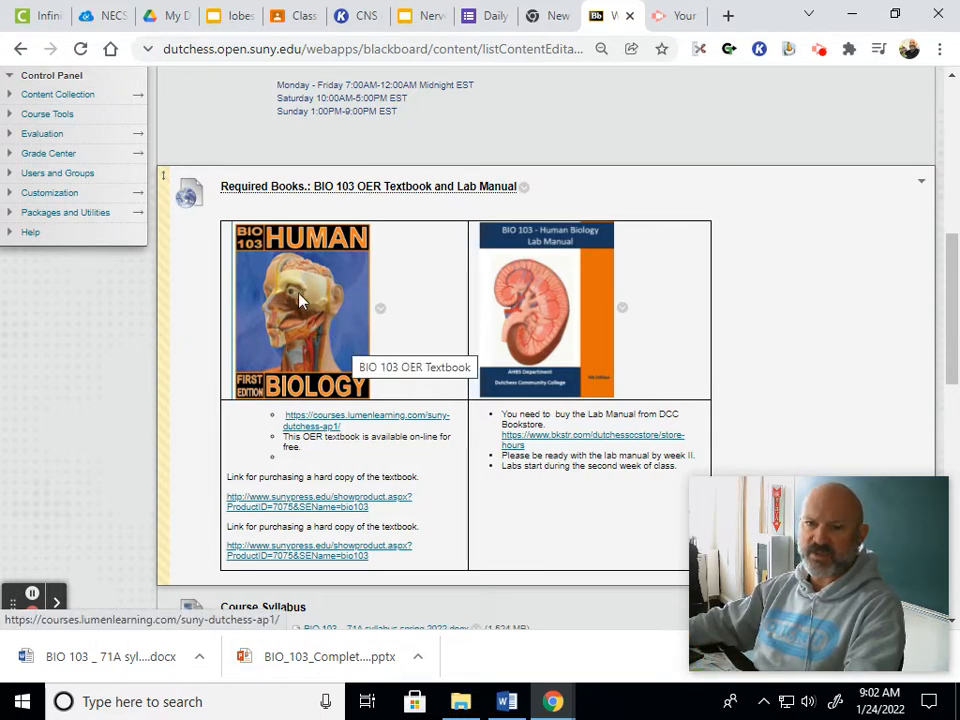
{"action": "mouse_move", "coordinate": [335, 420]}
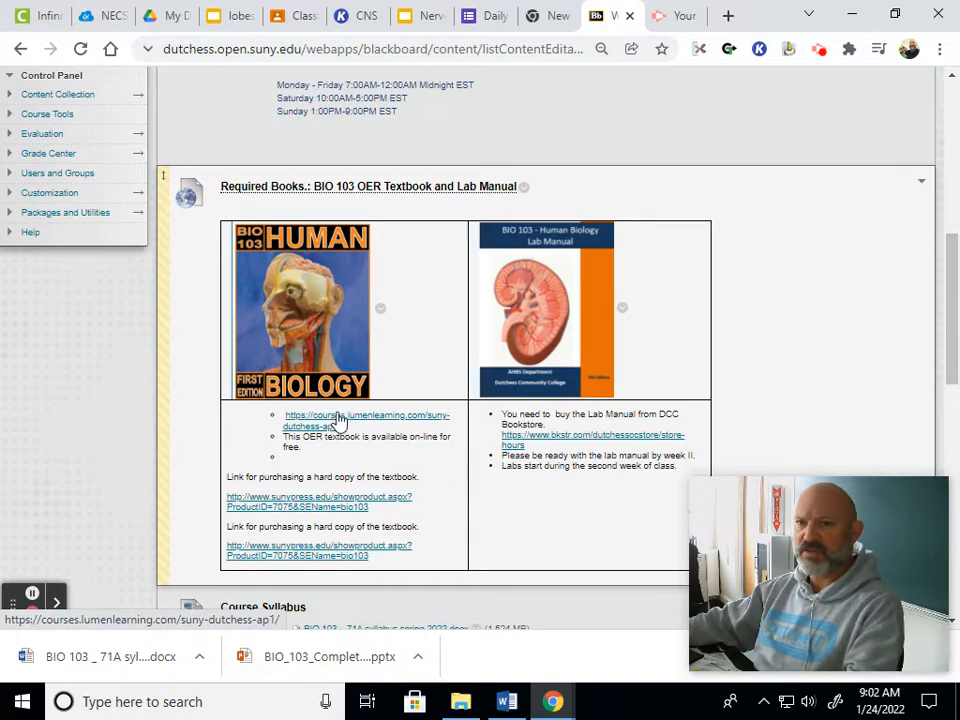
{"action": "scroll", "scroll_direction": "down", "scroll_amount": 3}
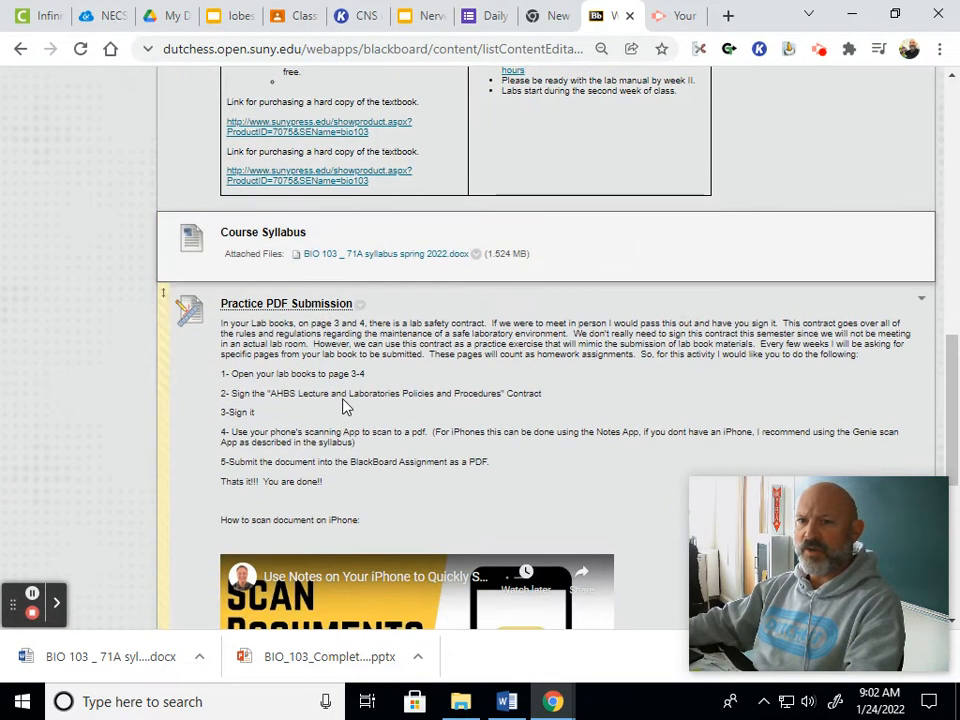
{"action": "scroll", "scroll_direction": "down", "scroll_amount": 3}
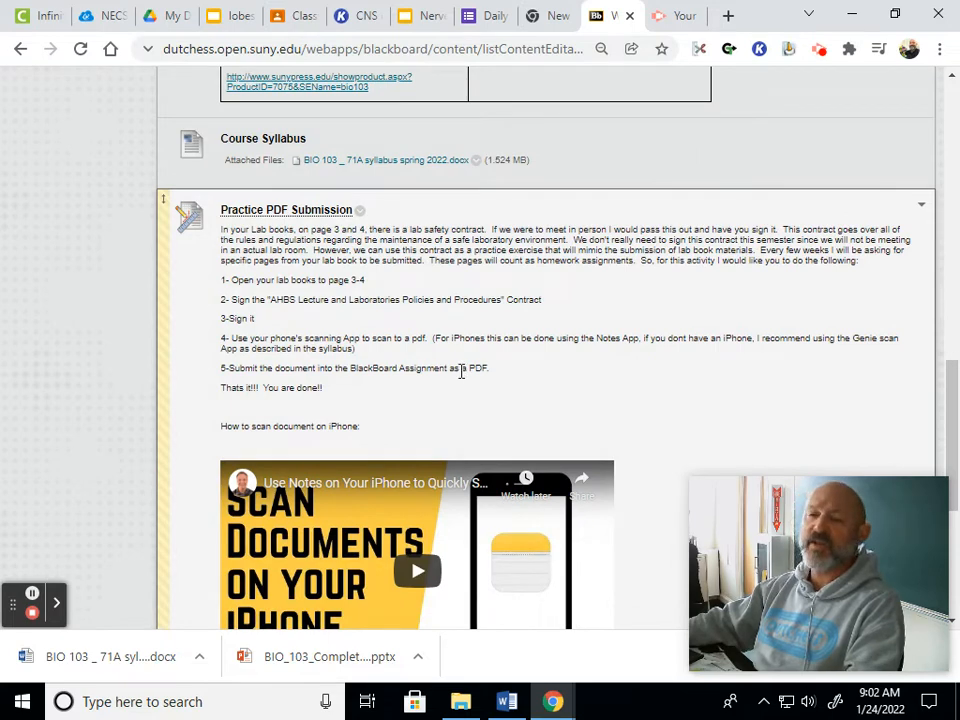
{"action": "scroll", "scroll_direction": "down", "scroll_amount": 3}
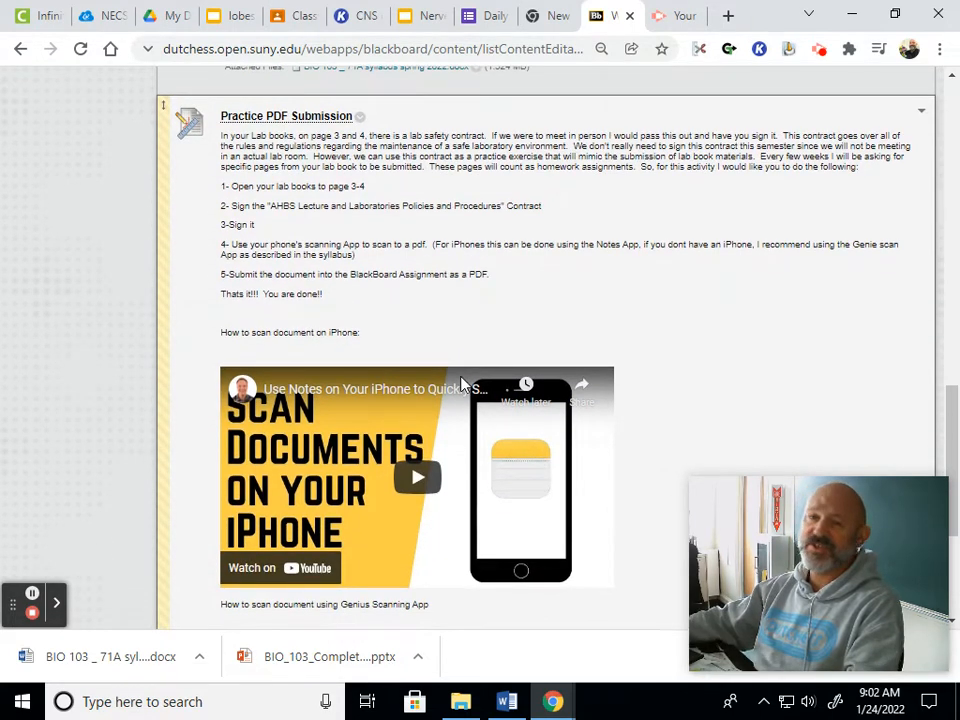
{"action": "mouse_move", "coordinate": [448, 376]}
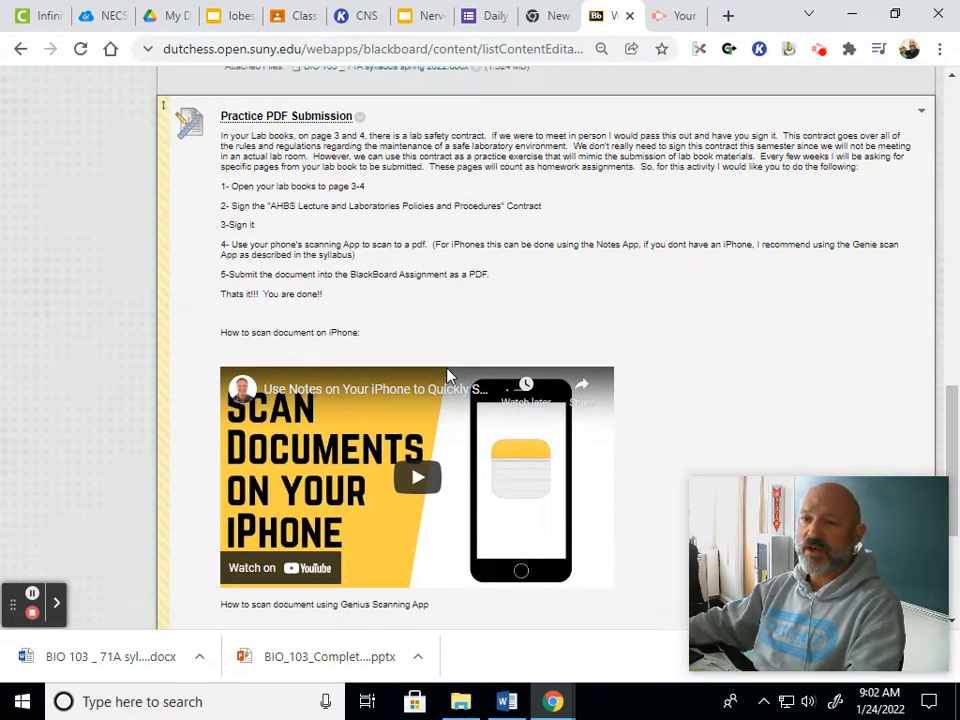
{"action": "scroll", "scroll_direction": "up", "scroll_amount": 3}
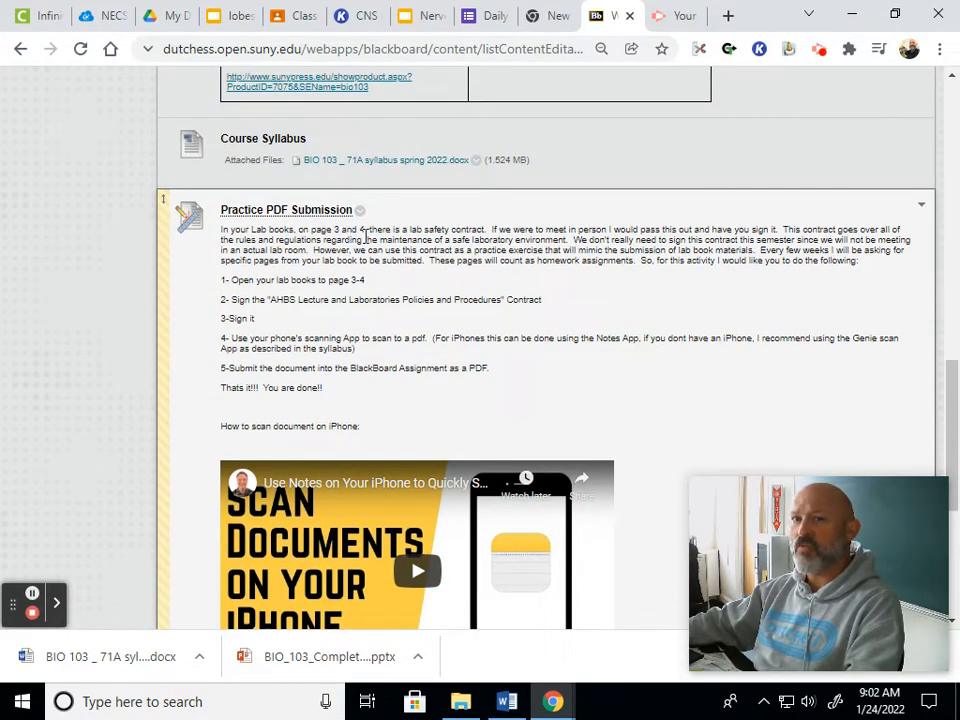
{"action": "scroll", "scroll_direction": "up", "scroll_amount": 3}
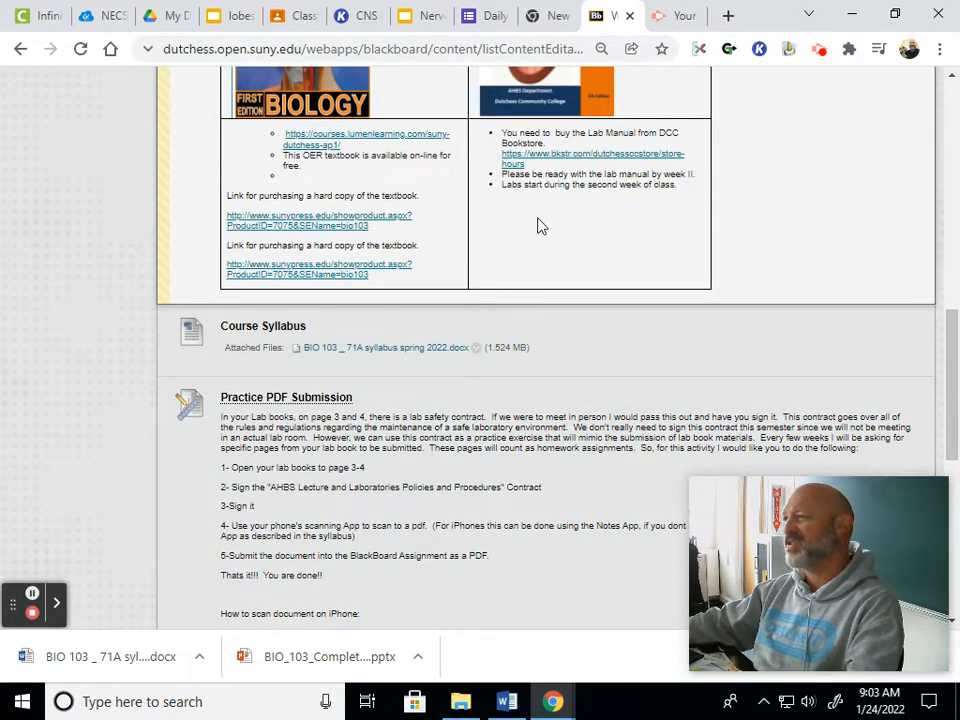
{"action": "scroll", "scroll_direction": "up", "scroll_amount": 3}
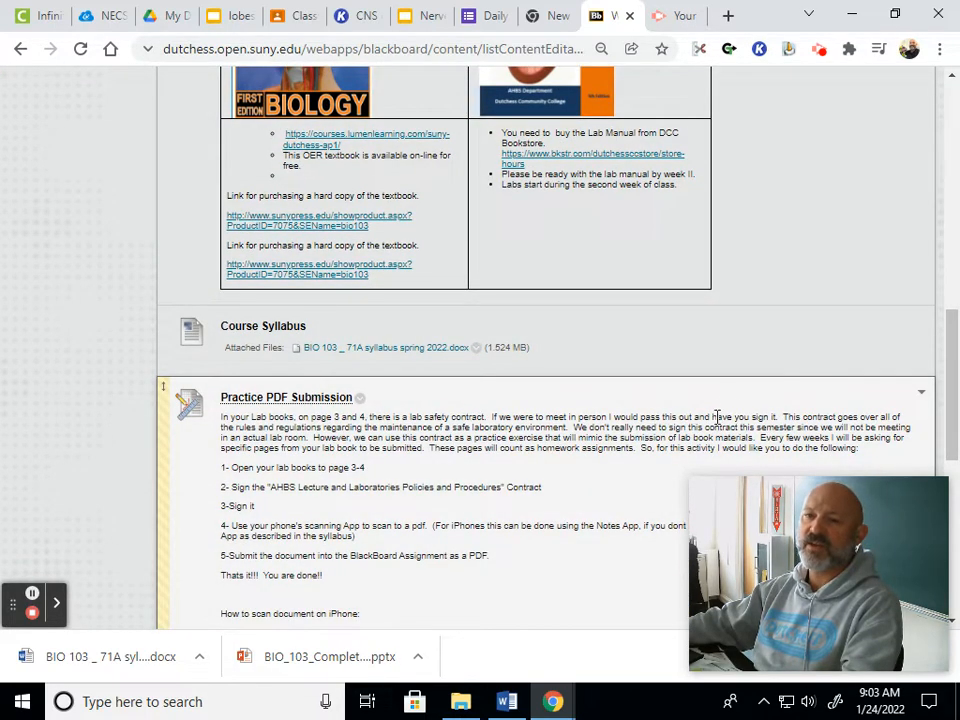
{"action": "scroll", "scroll_direction": "down", "scroll_amount": 3}
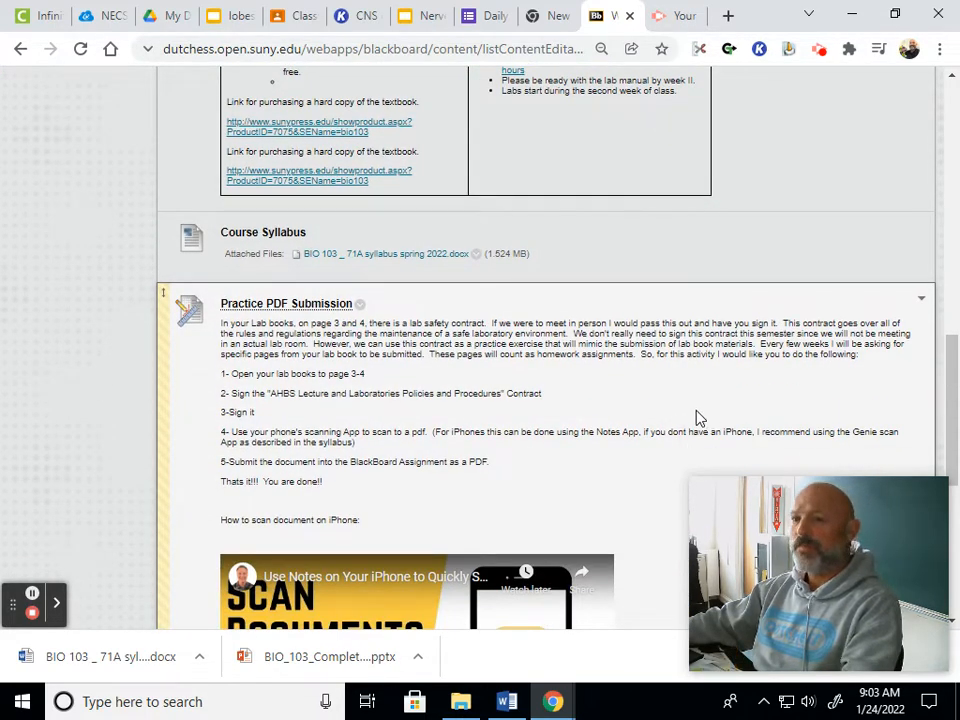
{"action": "scroll", "scroll_direction": "down", "scroll_amount": 3}
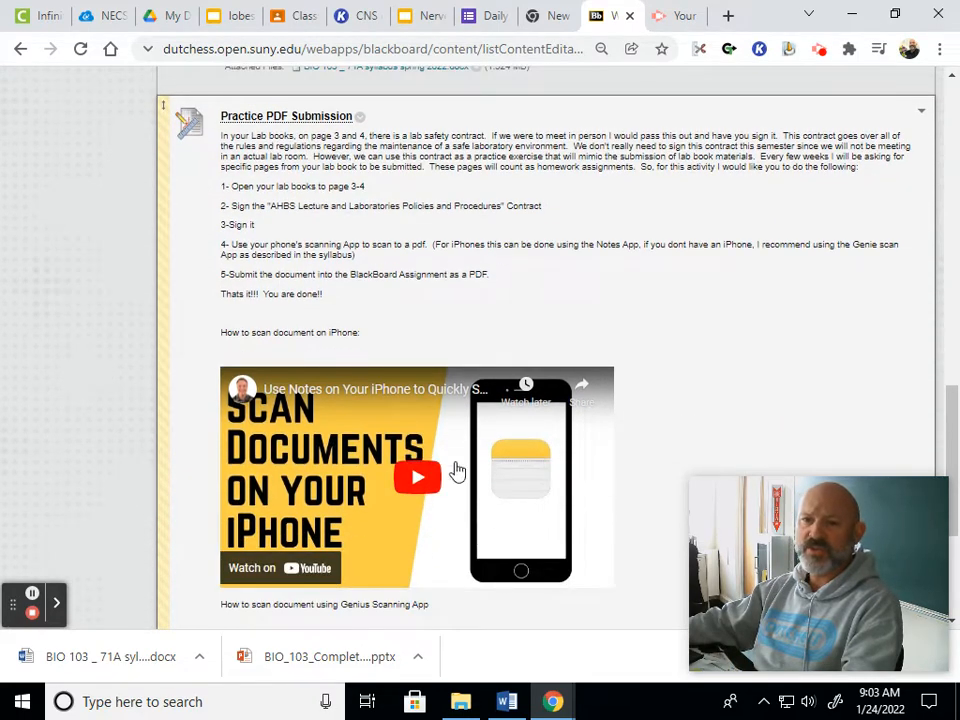
{"action": "scroll", "scroll_direction": "down", "scroll_amount": 3}
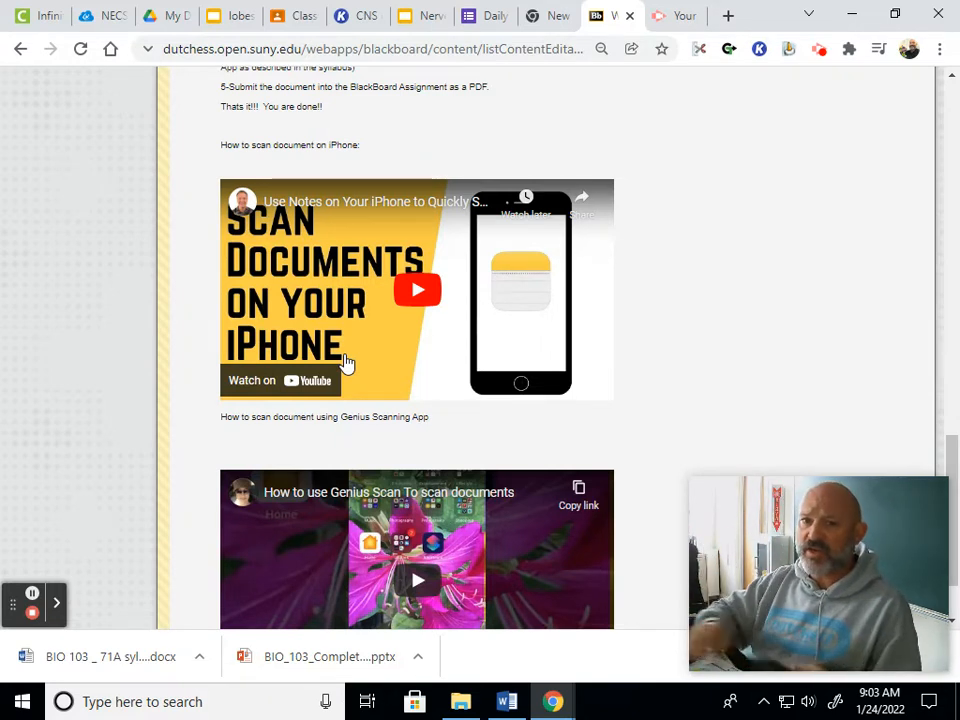
Step: Scroll the Week 1 page past the scanning-app videos back to the Course Syllabus item
{"action": "scroll", "scroll_direction": "down", "scroll_amount": 3}
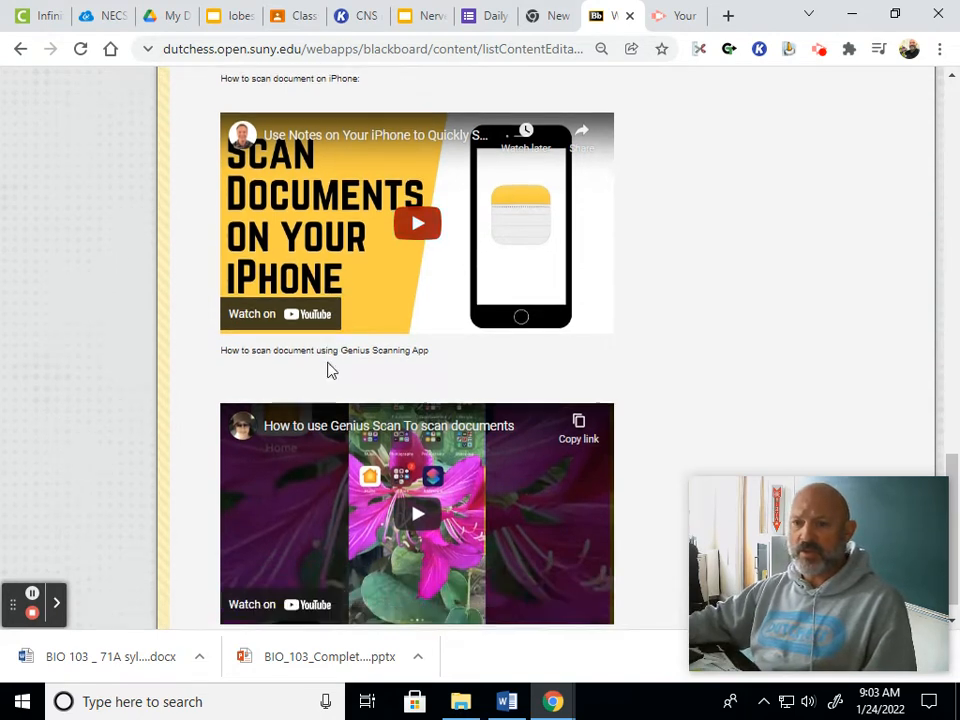
{"action": "scroll", "scroll_direction": "down", "scroll_amount": 3}
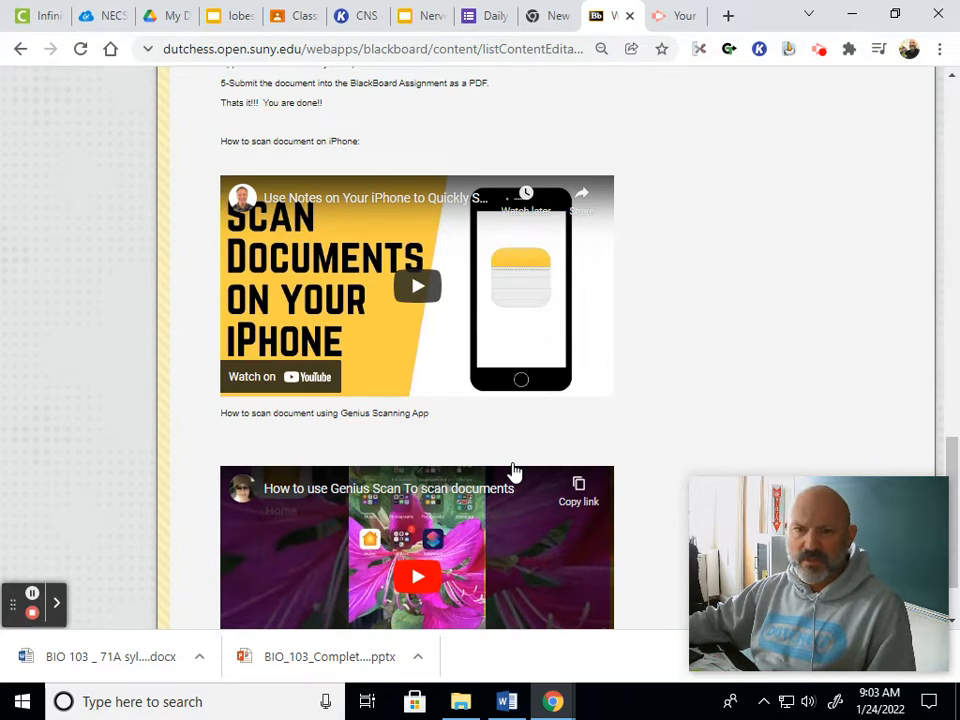
{"action": "scroll", "scroll_direction": "up", "scroll_amount": 3}
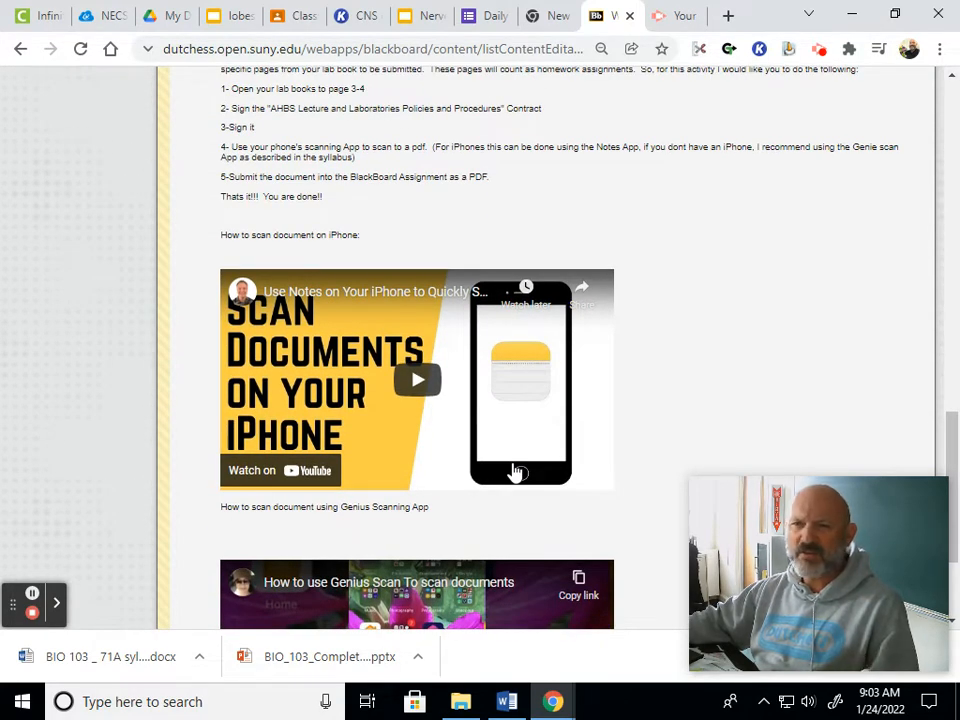
{"action": "scroll", "scroll_direction": "down", "scroll_amount": 3}
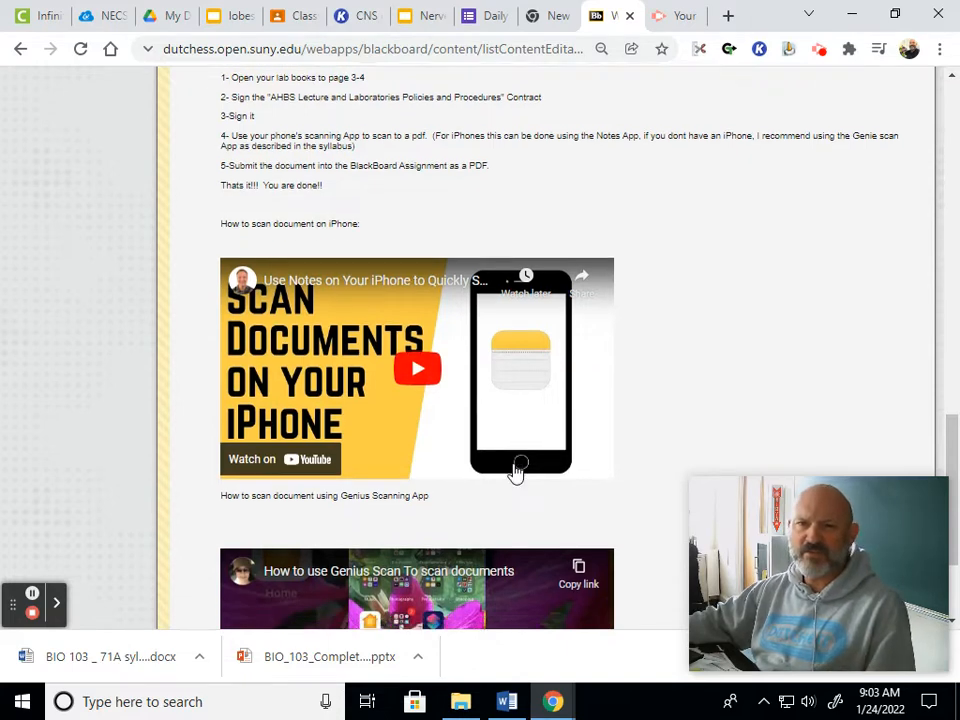
{"action": "scroll", "scroll_direction": "down", "scroll_amount": 3}
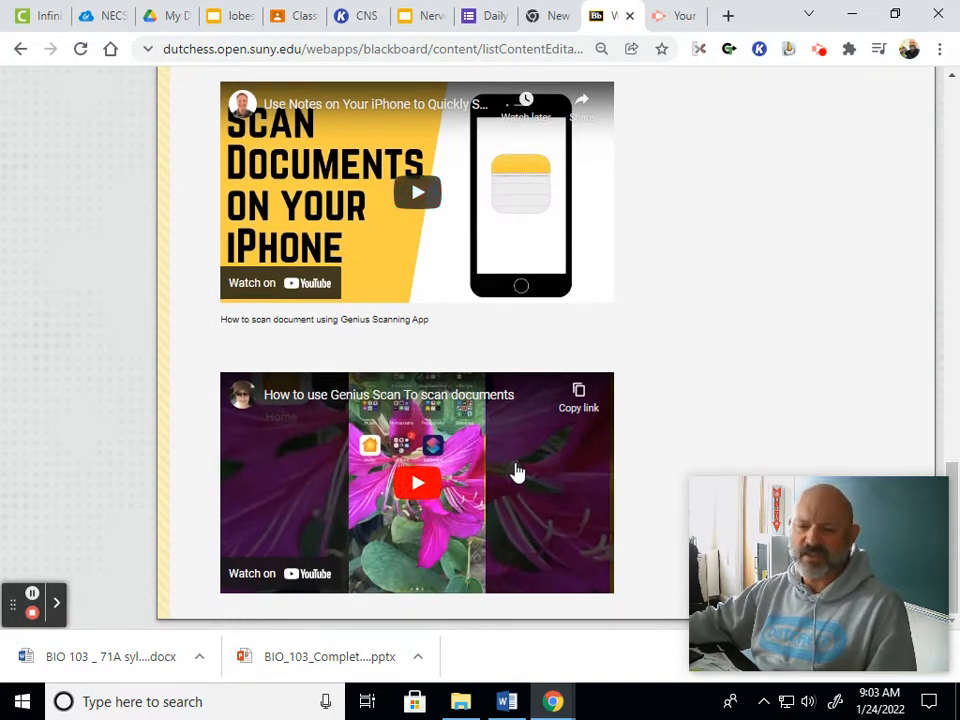
{"action": "mouse_move", "coordinate": [340, 410]}
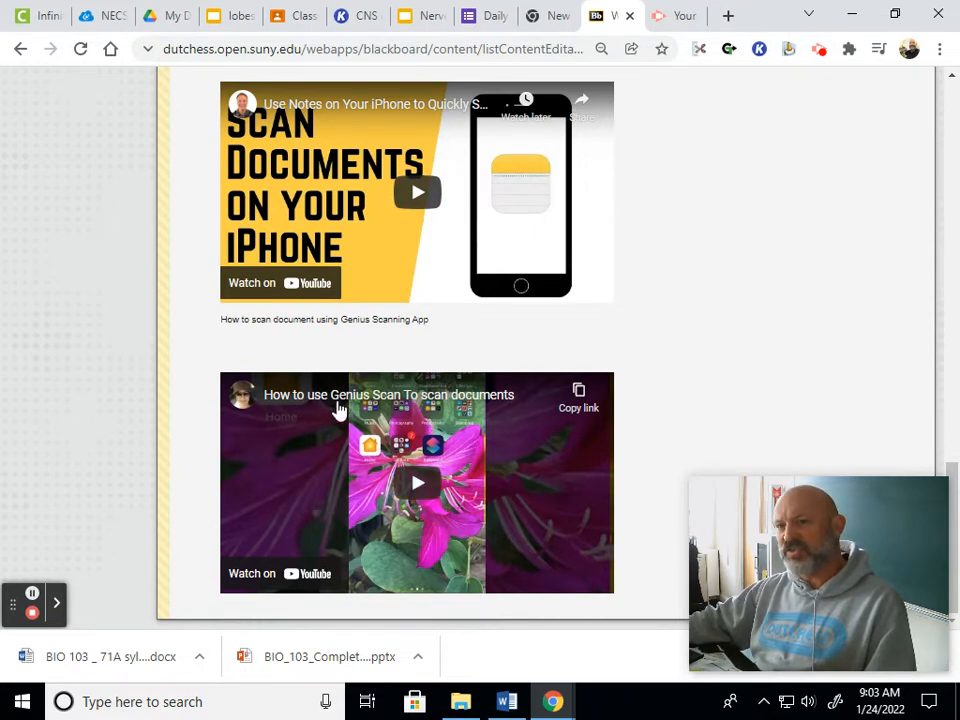
{"action": "mouse_move", "coordinate": [351, 410]}
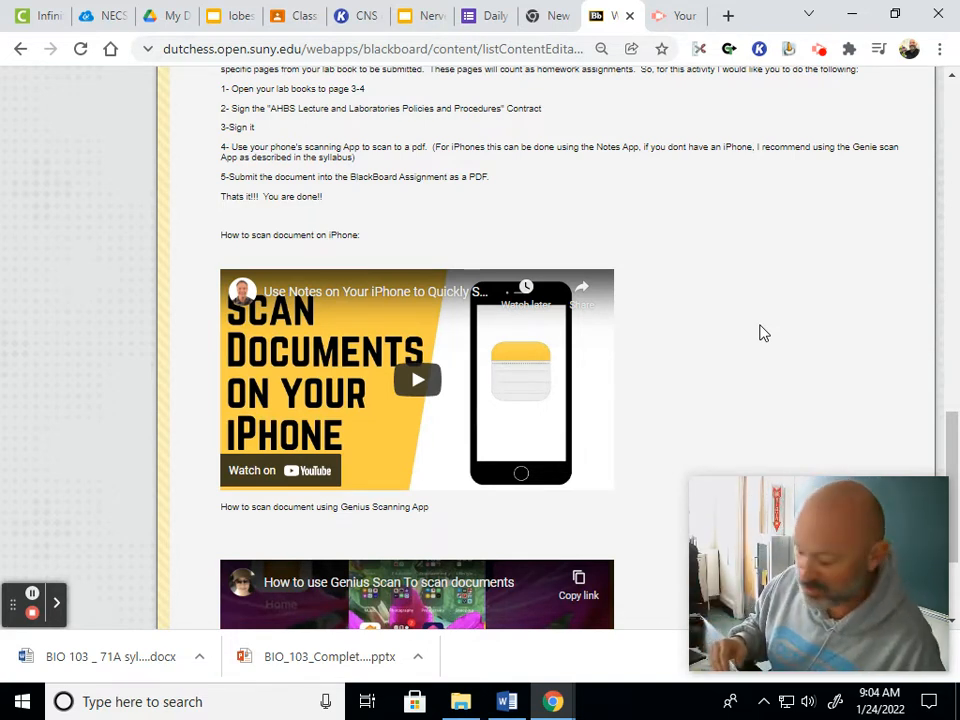
{"action": "scroll", "scroll_direction": "down", "scroll_amount": 3}
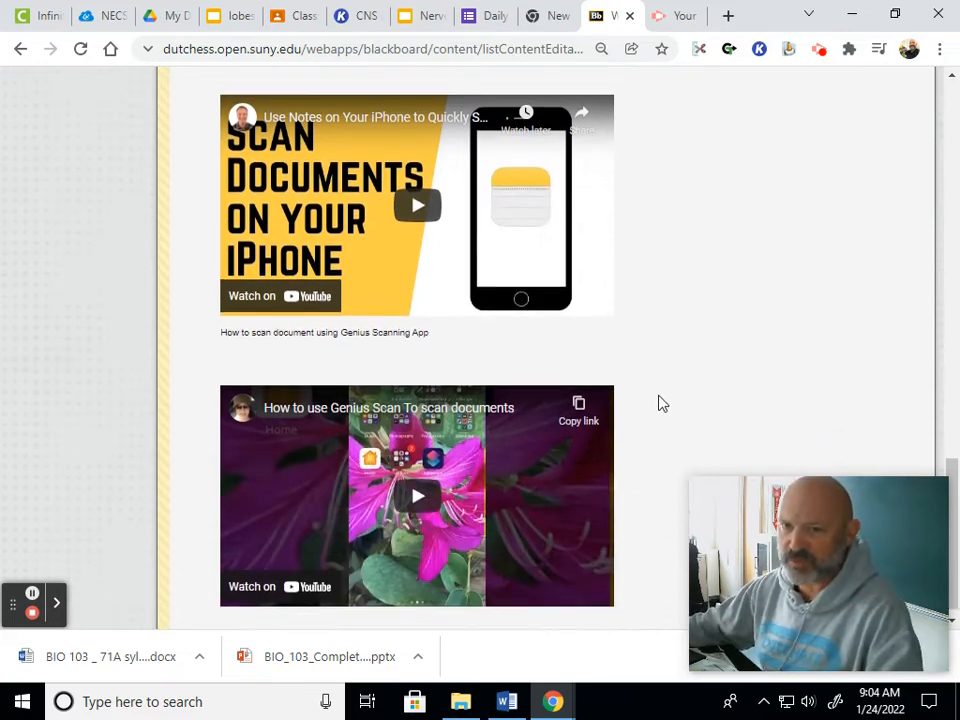
{"action": "scroll", "scroll_direction": "up", "scroll_amount": 3}
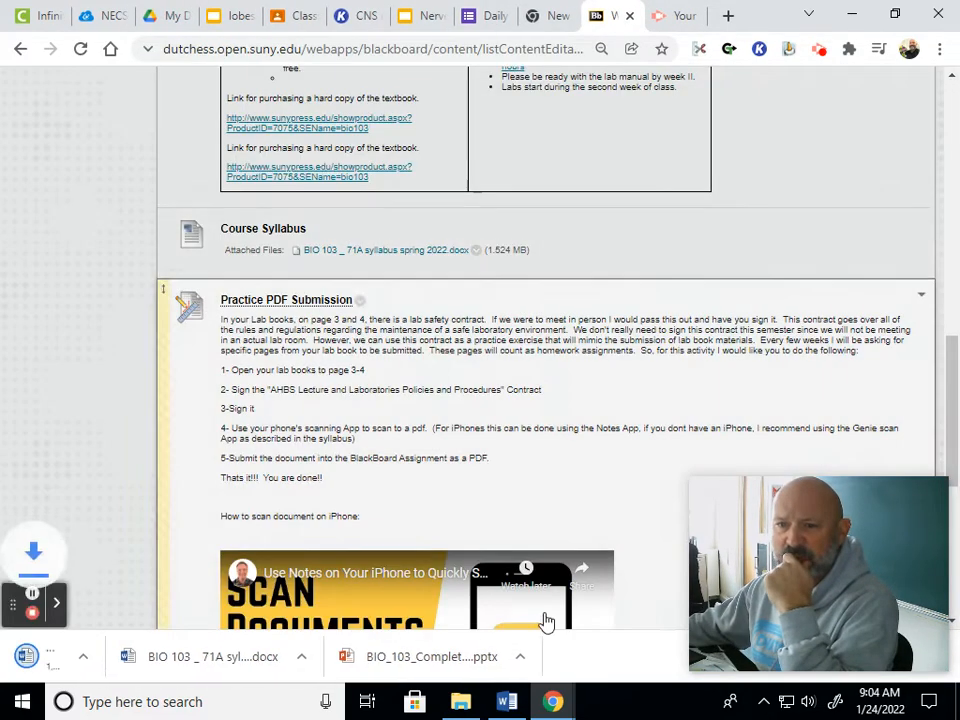
Step: Open the downloaded BIO 103 syllabus in Word and scroll to its course policies
{"action": "left_click", "coordinate": [155, 648]}
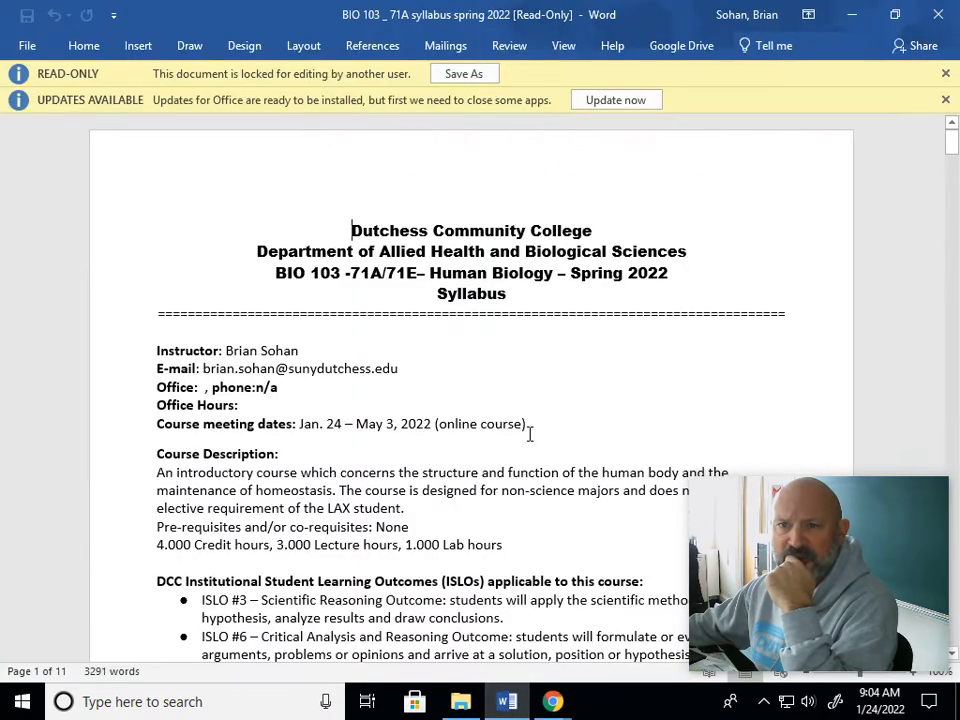
{"action": "scroll", "scroll_direction": "down", "scroll_amount": 3}
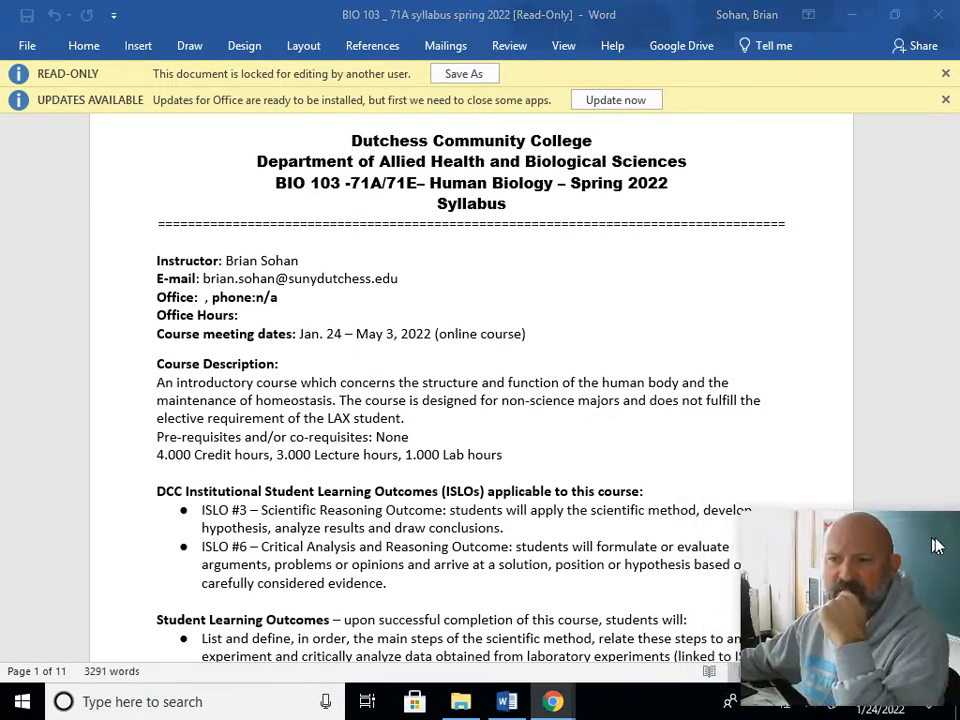
{"action": "scroll", "scroll_direction": "down", "scroll_amount": 3}
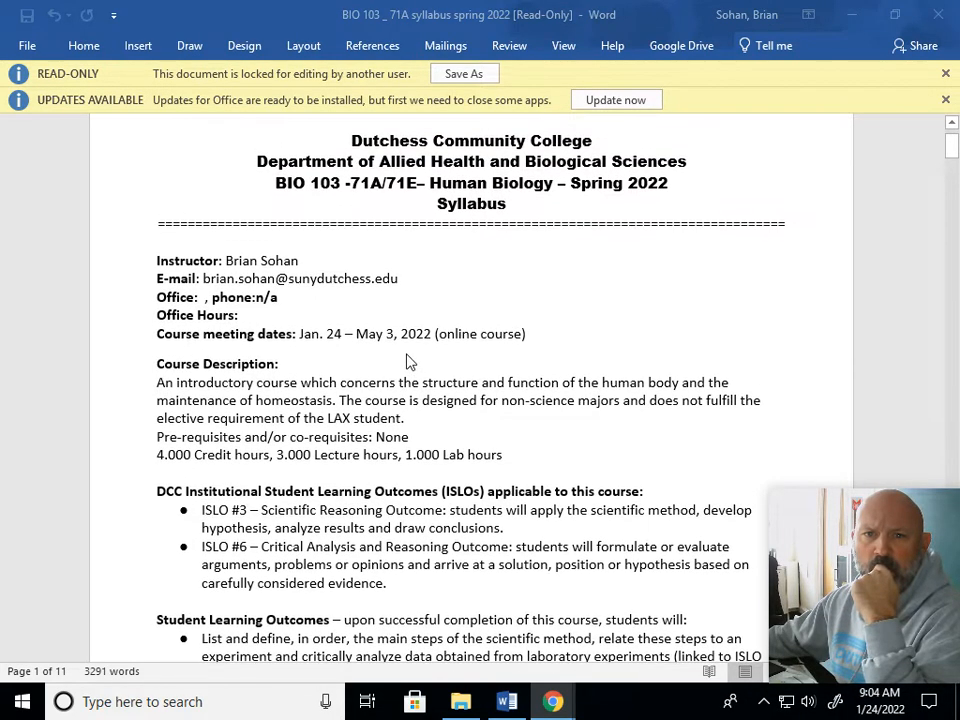
{"action": "mouse_move", "coordinate": [391, 344]}
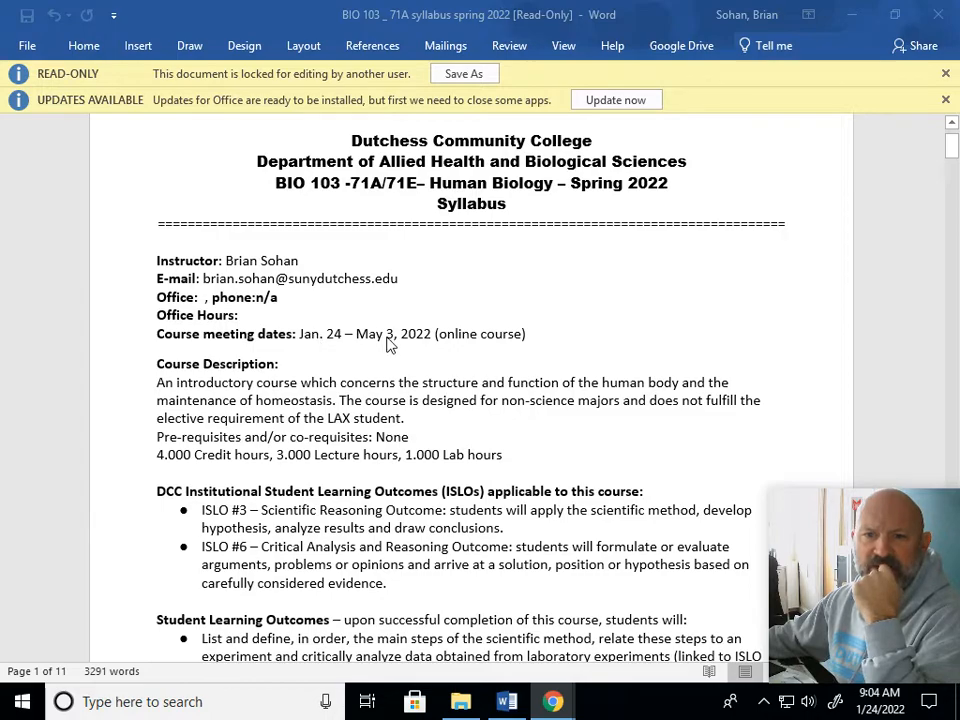
{"action": "scroll", "scroll_direction": "down", "scroll_amount": 3}
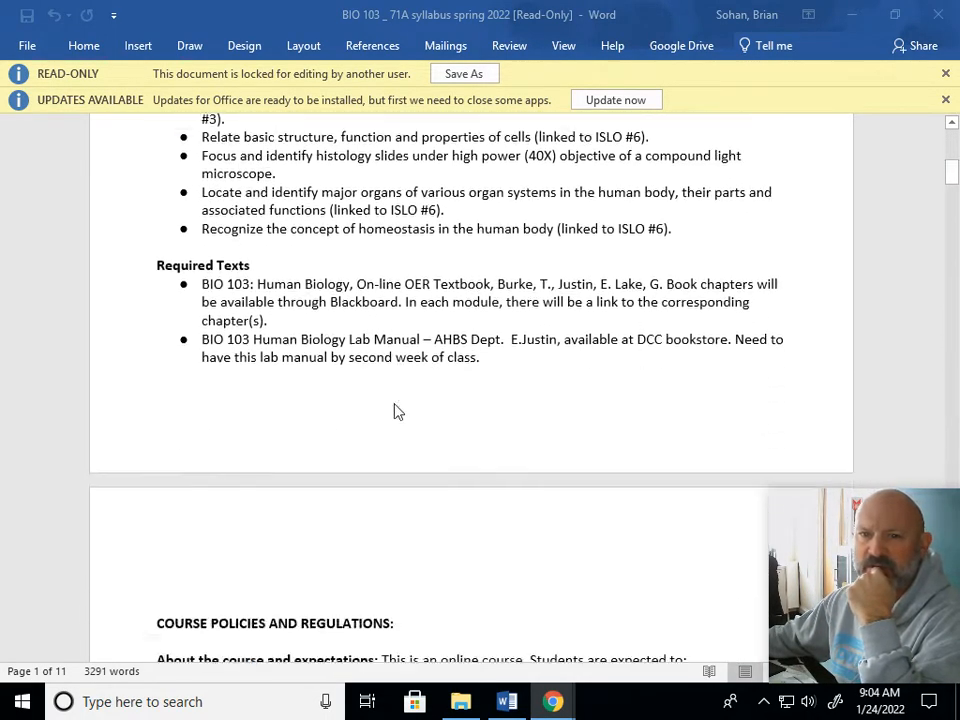
{"action": "scroll", "scroll_direction": "down", "scroll_amount": 3}
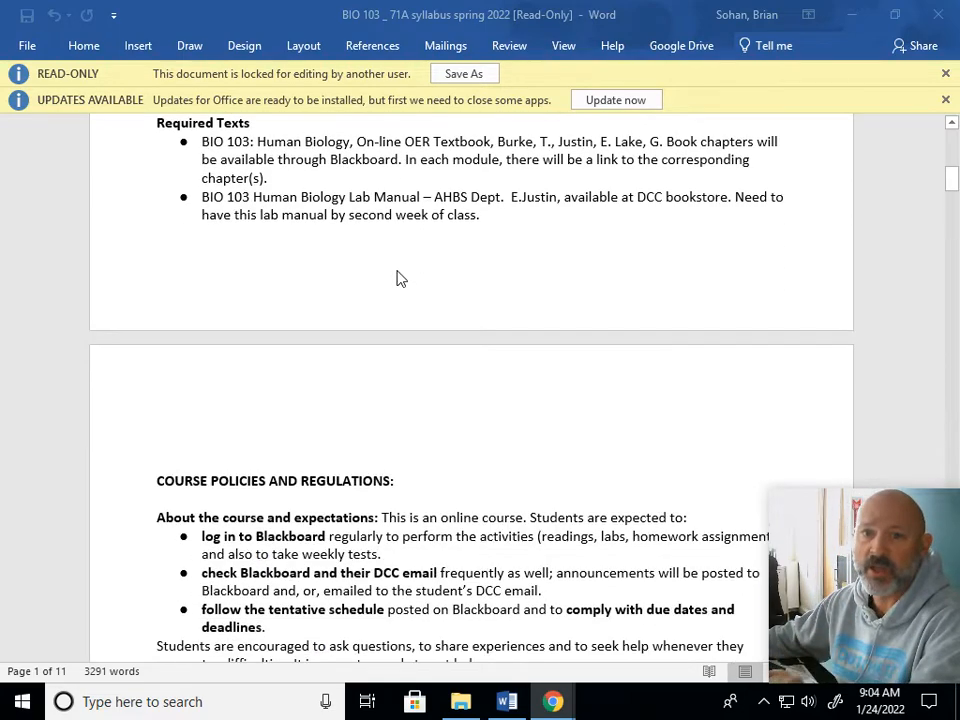
{"action": "scroll", "scroll_direction": "down", "scroll_amount": 3}
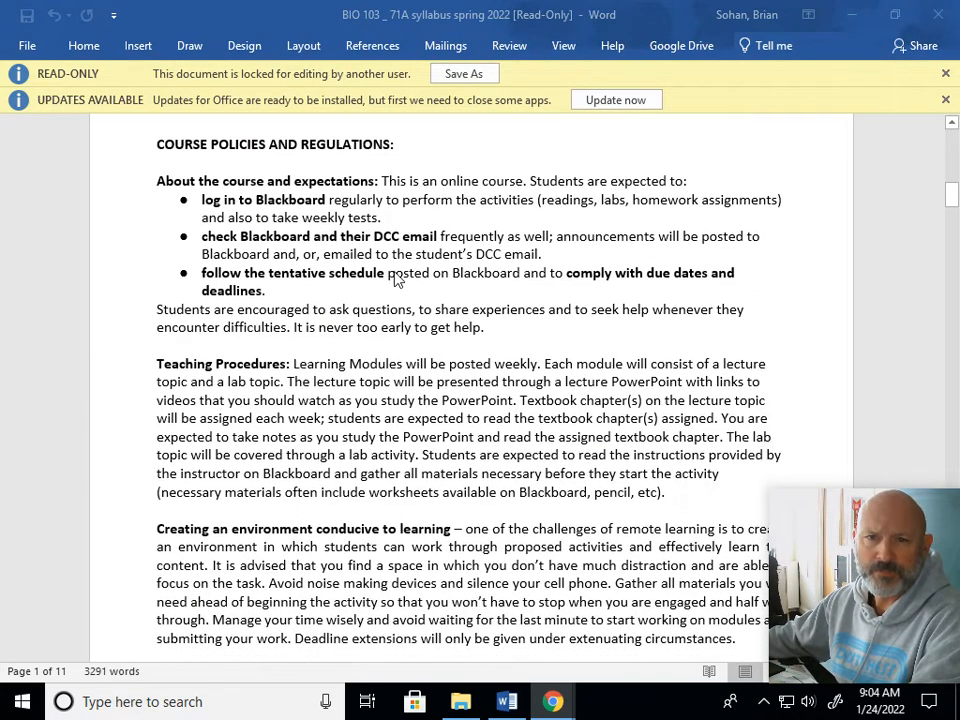
{"action": "scroll", "scroll_direction": "down", "scroll_amount": 3}
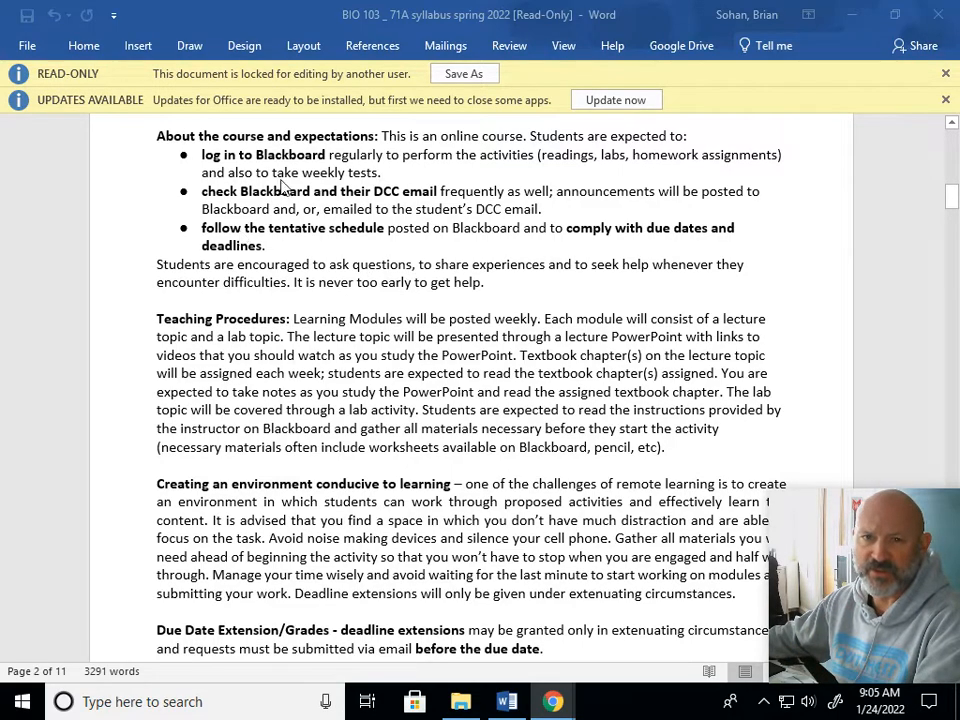
{"action": "scroll", "scroll_direction": "down", "scroll_amount": 3}
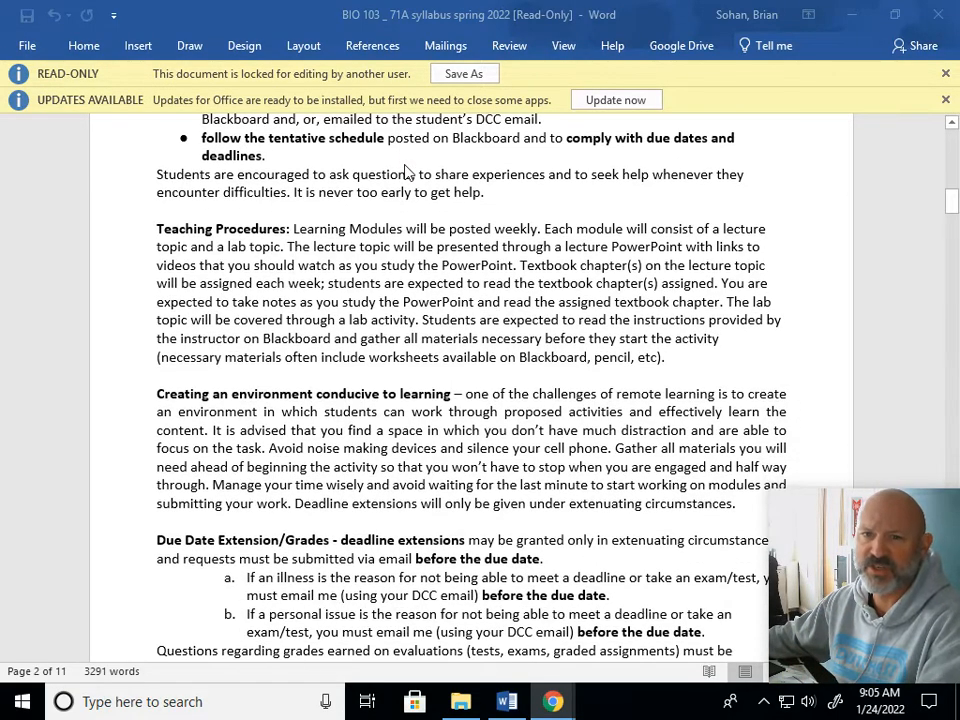
{"action": "scroll", "scroll_direction": "down", "scroll_amount": 3}
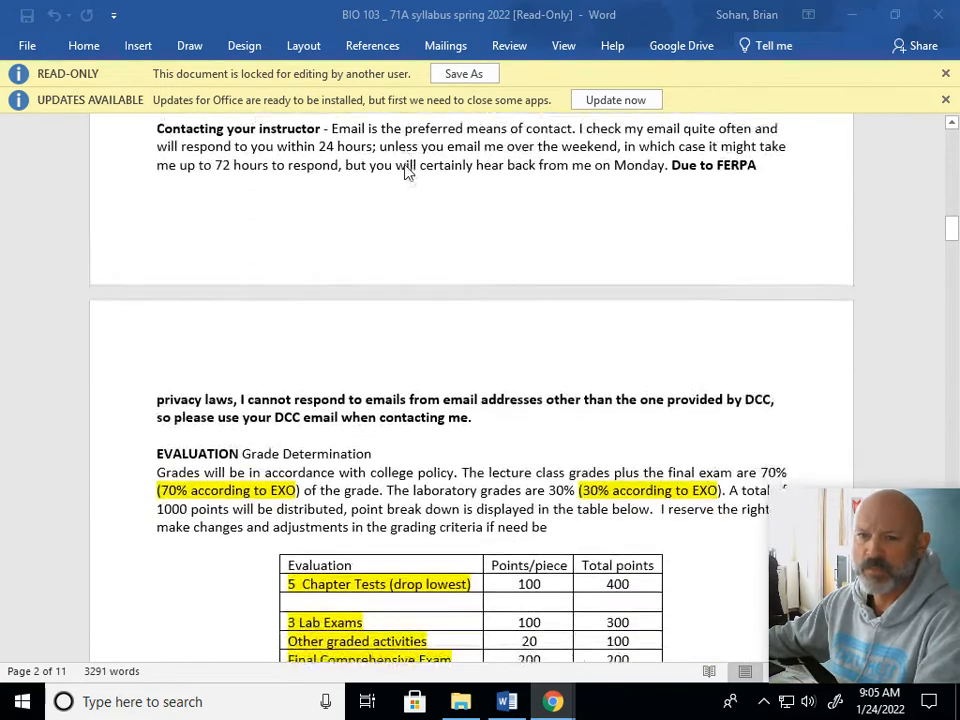
{"action": "scroll", "scroll_direction": "down", "scroll_amount": 3}
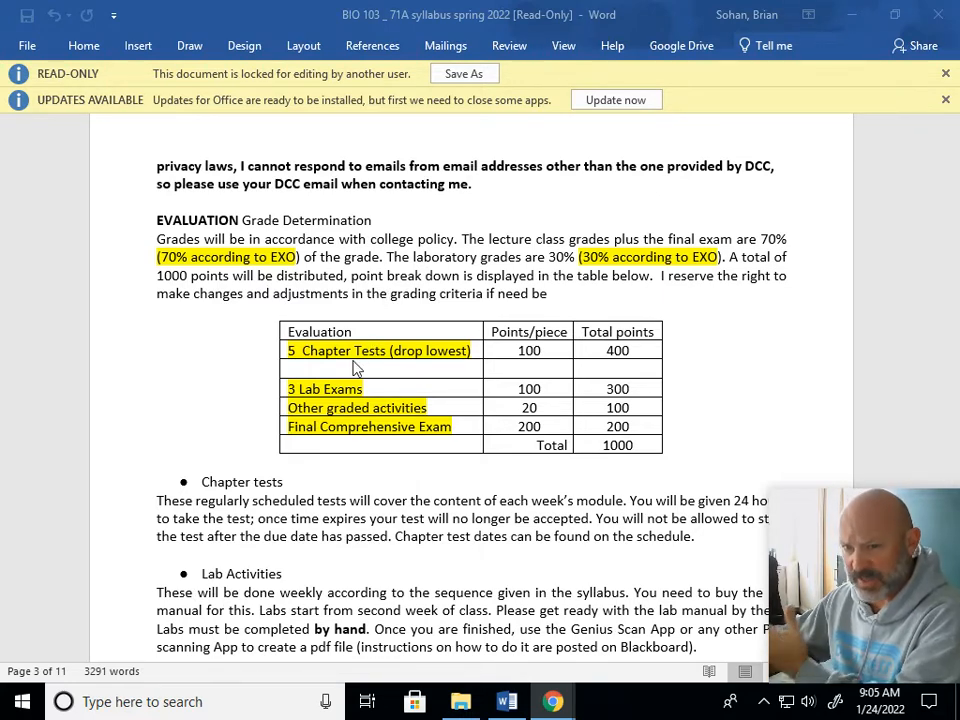
{"action": "mouse_move", "coordinate": [439, 368]}
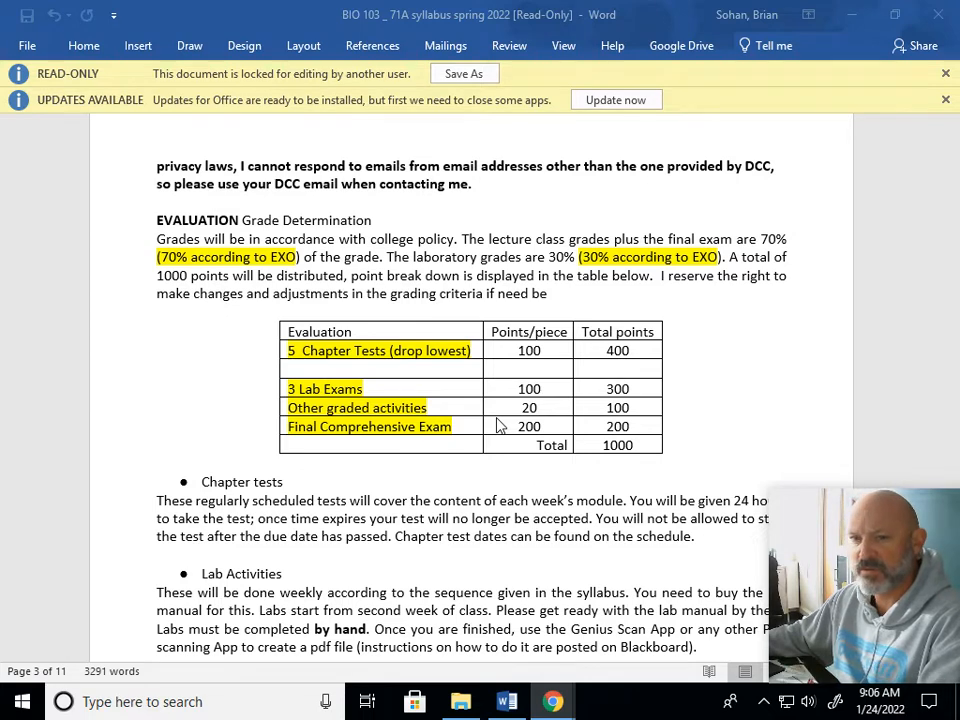
{"action": "scroll", "scroll_direction": "down", "scroll_amount": 3}
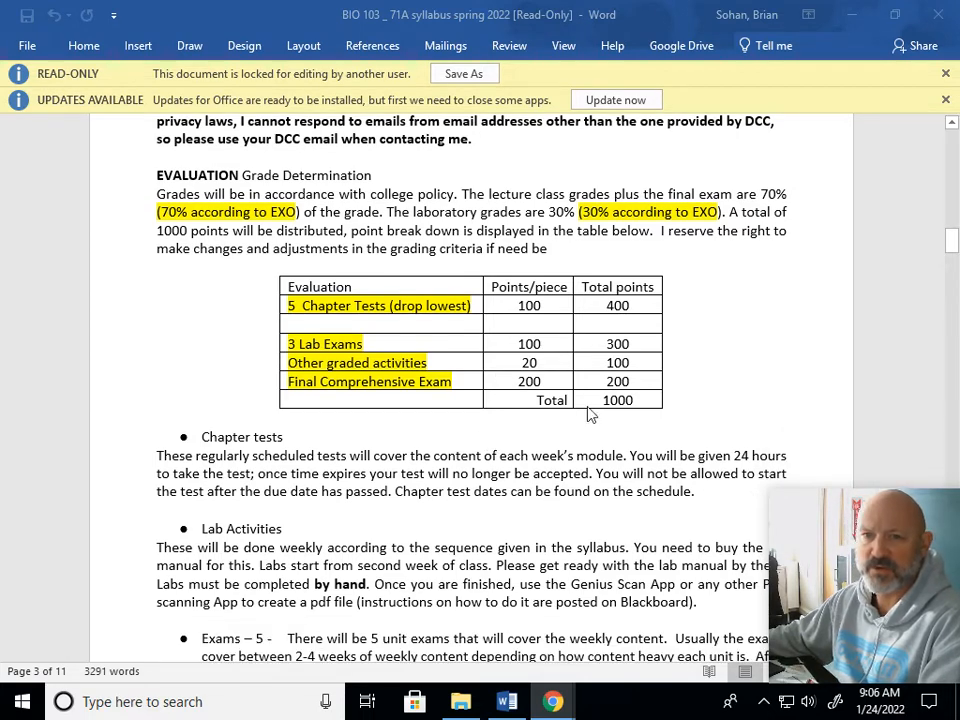
{"action": "mouse_move", "coordinate": [614, 399]}
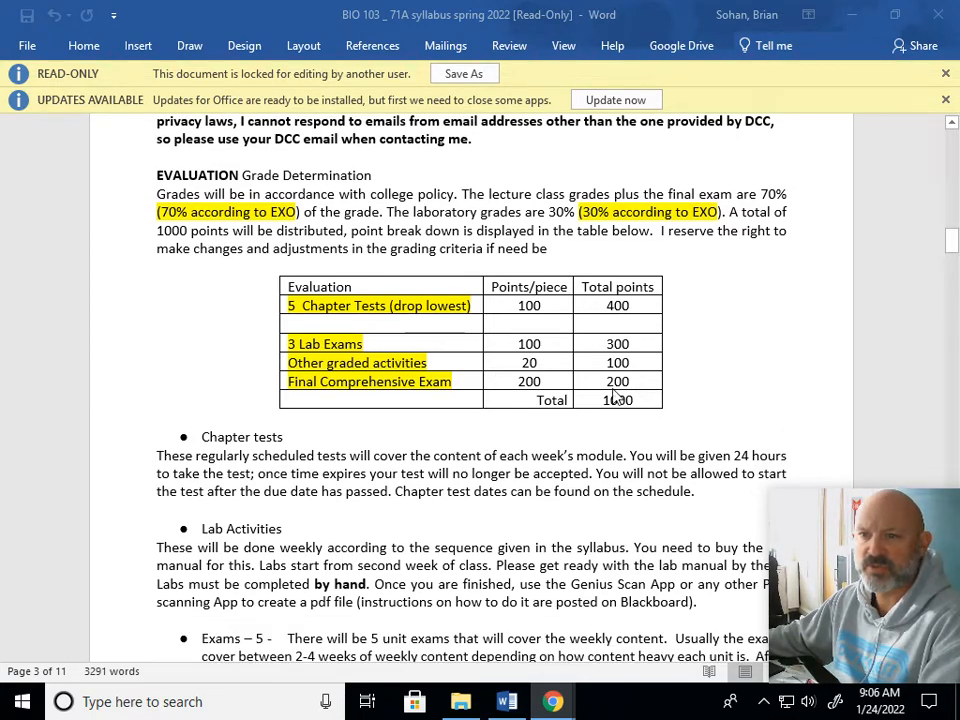
{"action": "scroll", "scroll_direction": "down", "scroll_amount": 3}
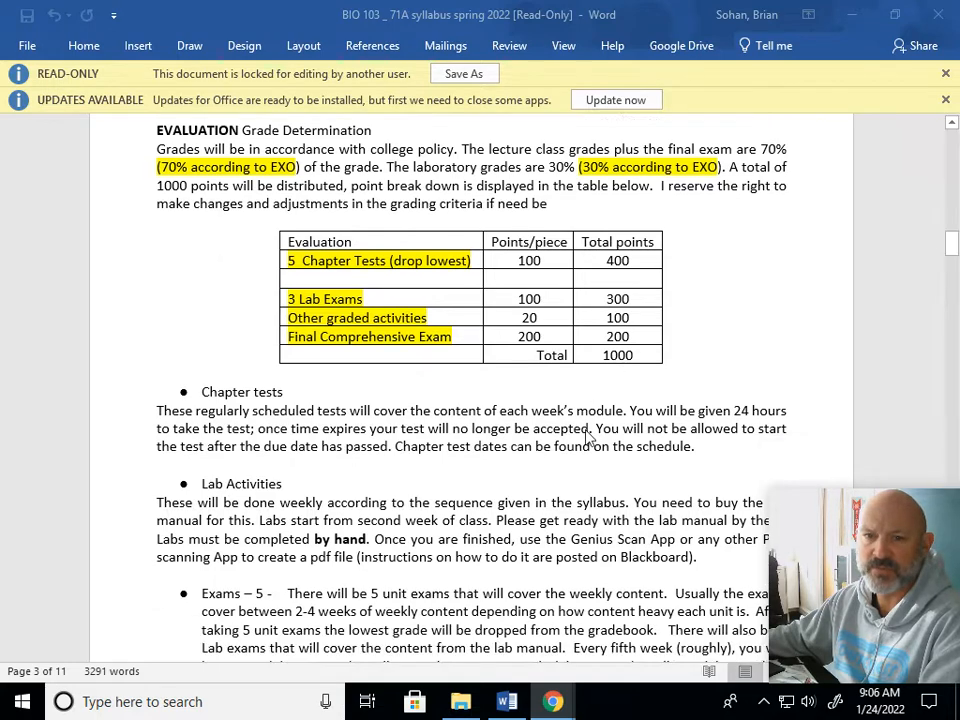
{"action": "scroll", "scroll_direction": "down", "scroll_amount": 3}
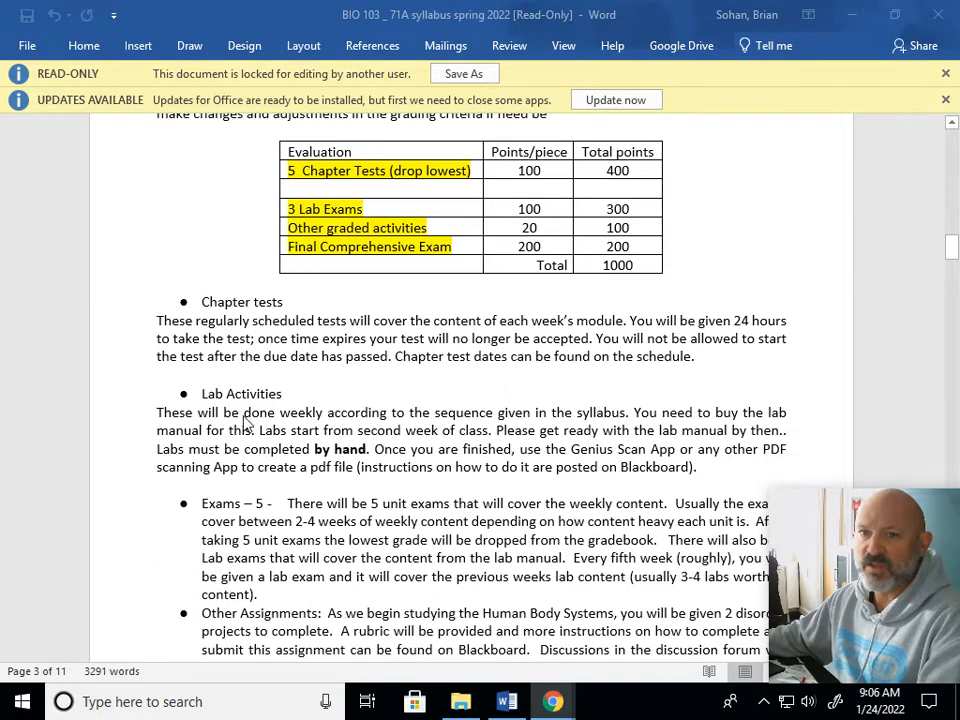
{"action": "scroll", "scroll_direction": "down", "scroll_amount": 3}
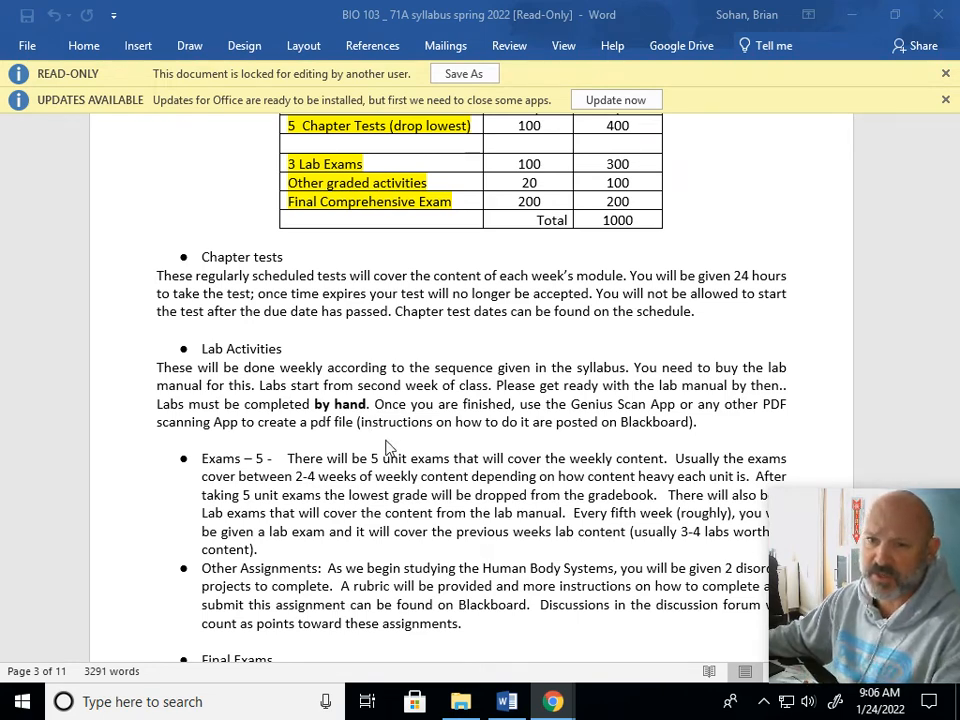
{"action": "scroll", "scroll_direction": "down", "scroll_amount": 3}
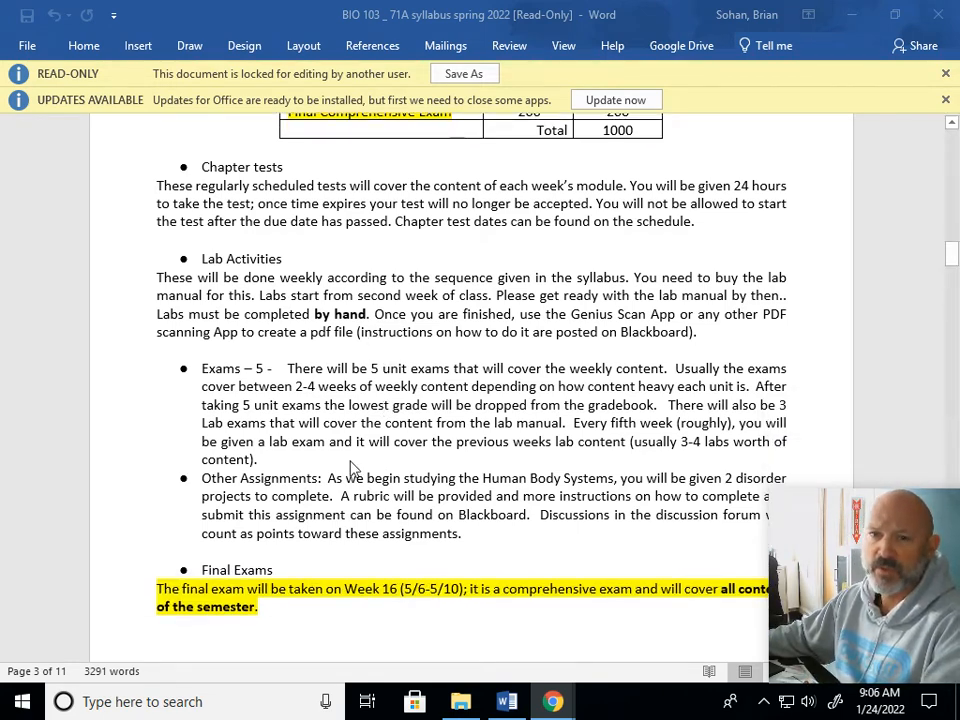
{"action": "scroll", "scroll_direction": "down", "scroll_amount": 3}
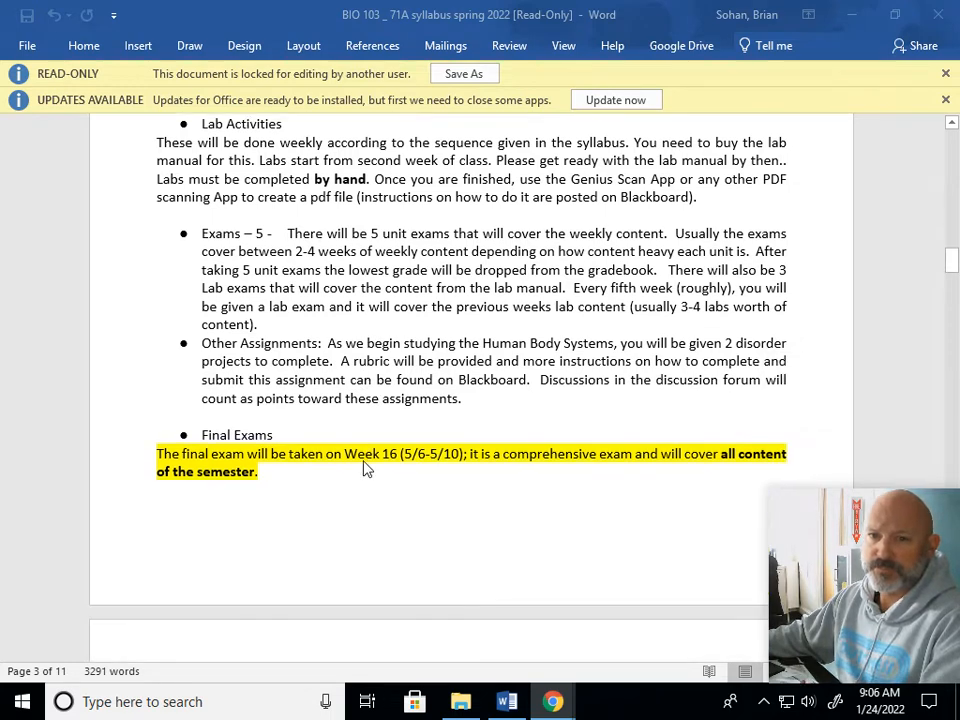
{"action": "scroll", "scroll_direction": "down", "scroll_amount": 3}
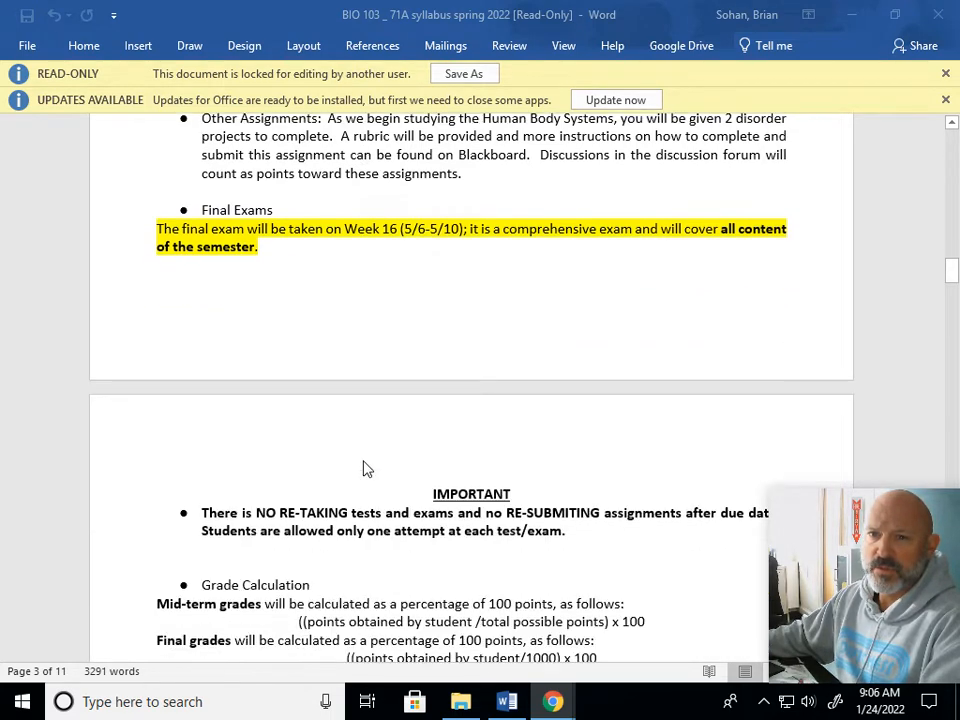
{"action": "mouse_move", "coordinate": [431, 278]}
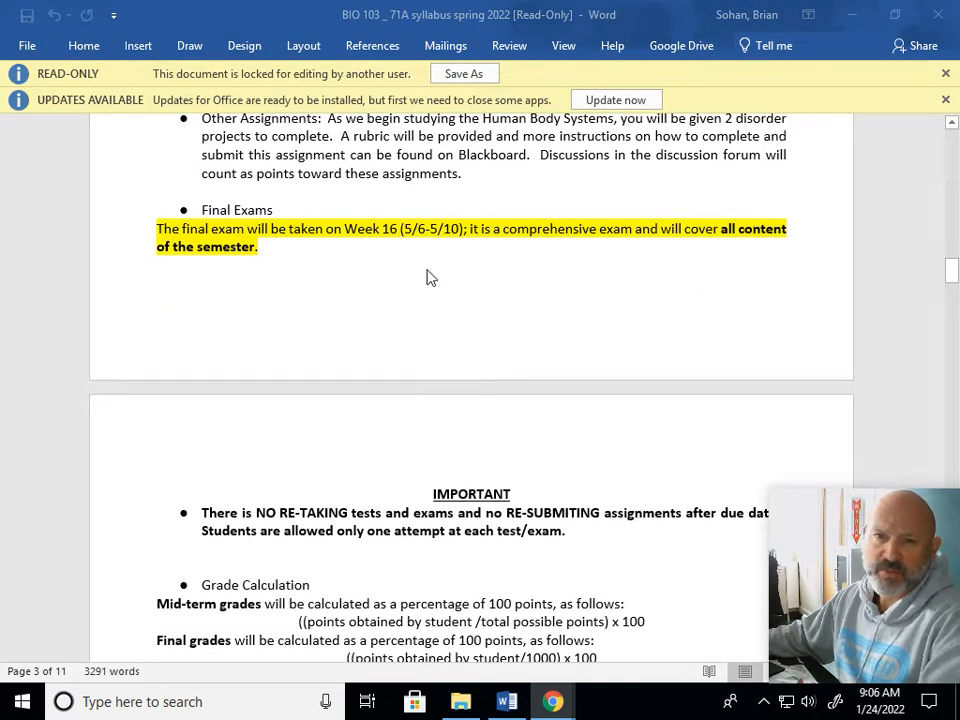
Step: Scroll past Grade Calculation and Academic Support to the 'Please note that' paragraph
{"action": "scroll", "scroll_direction": "down", "scroll_amount": 3}
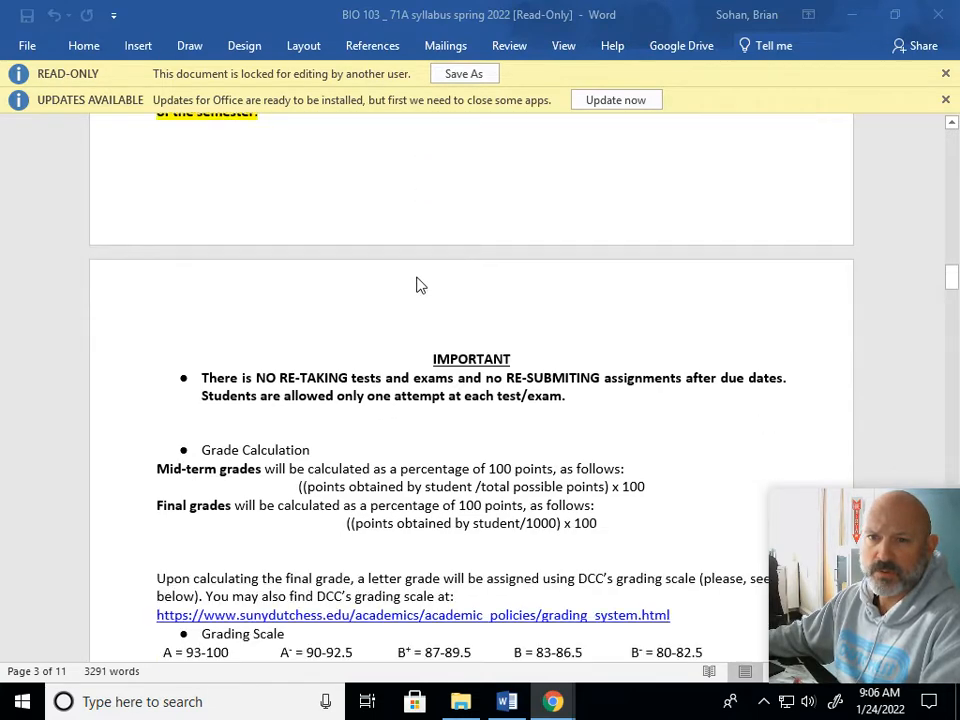
{"action": "scroll", "scroll_direction": "down", "scroll_amount": 3}
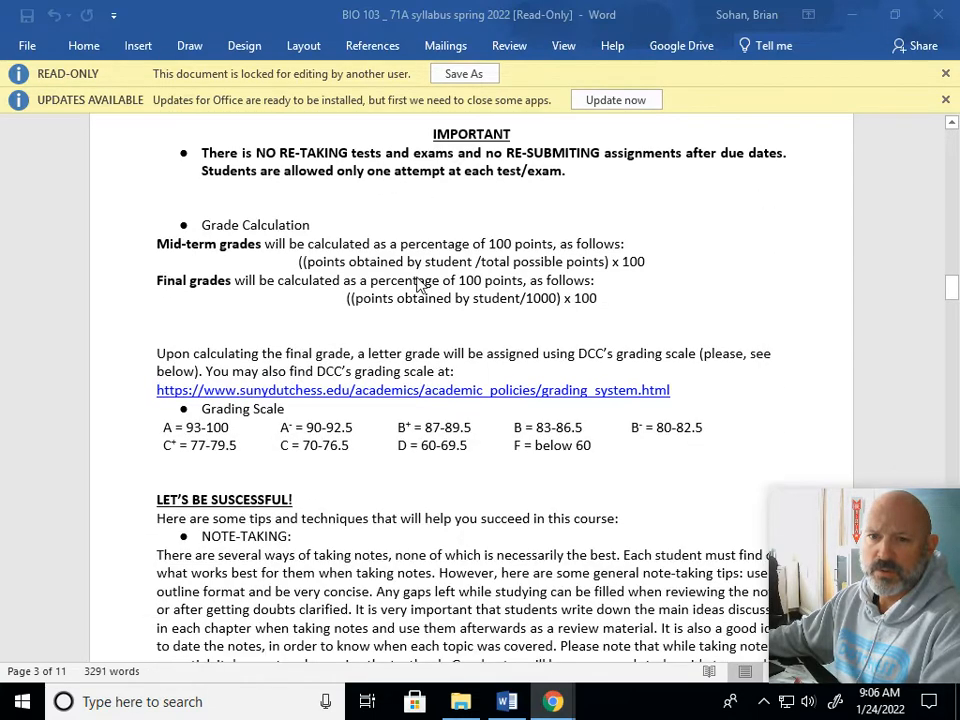
{"action": "scroll", "scroll_direction": "down", "scroll_amount": 3}
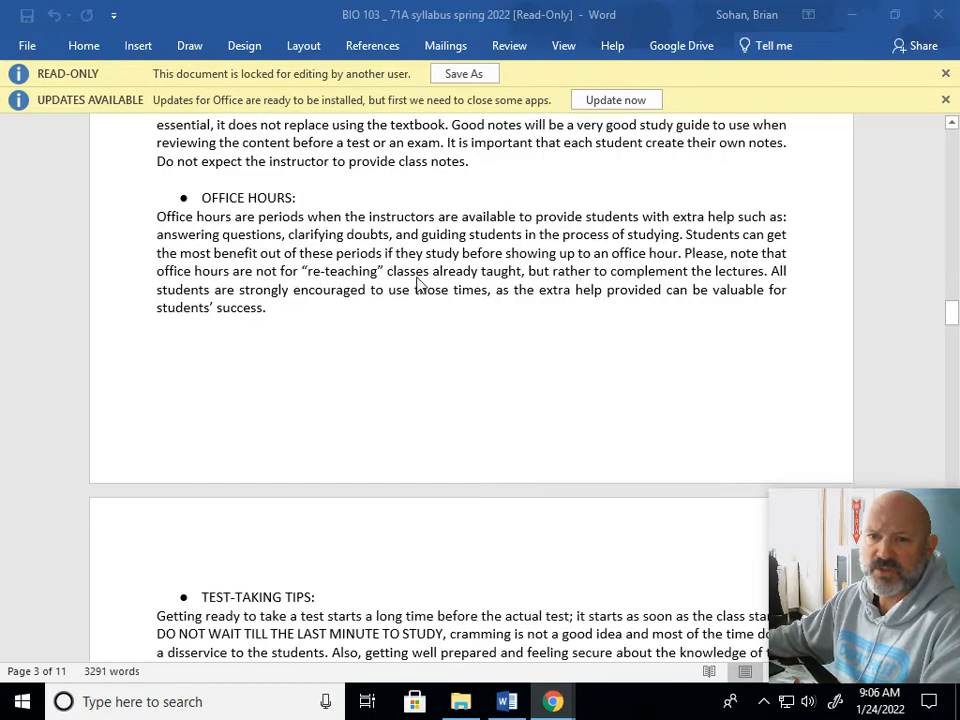
{"action": "scroll", "scroll_direction": "down", "scroll_amount": 3}
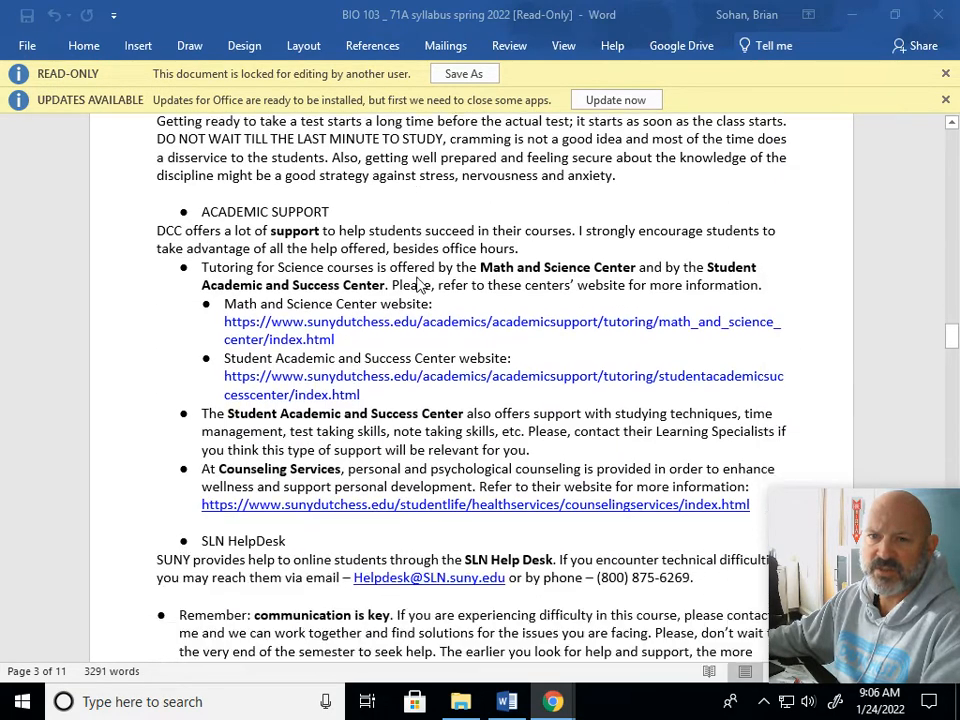
{"action": "mouse_move", "coordinate": [164, 194]}
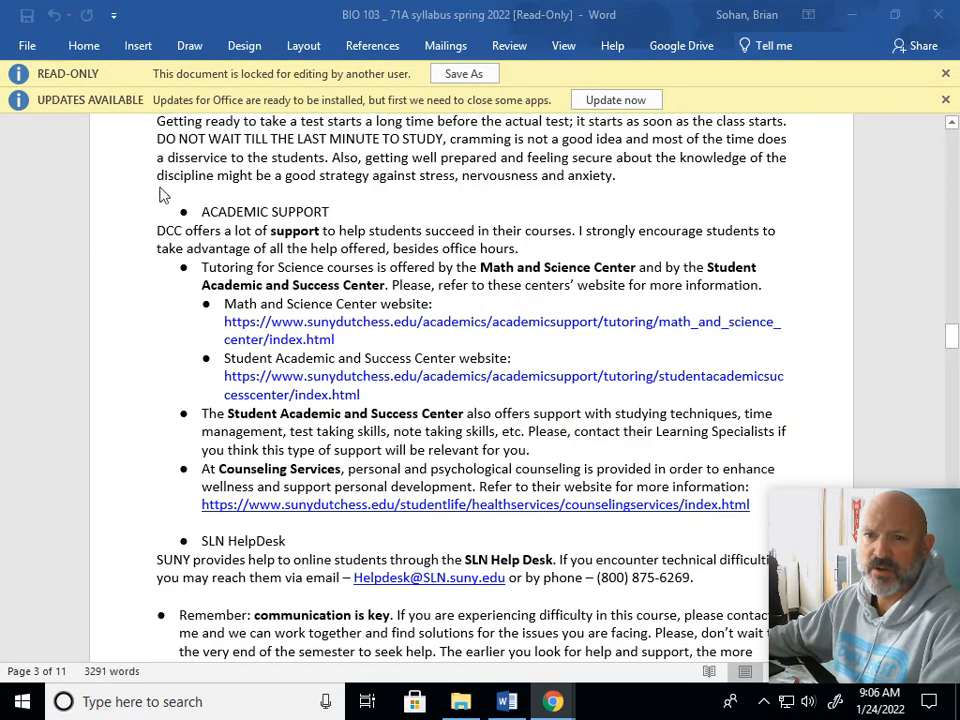
{"action": "mouse_move", "coordinate": [352, 328]}
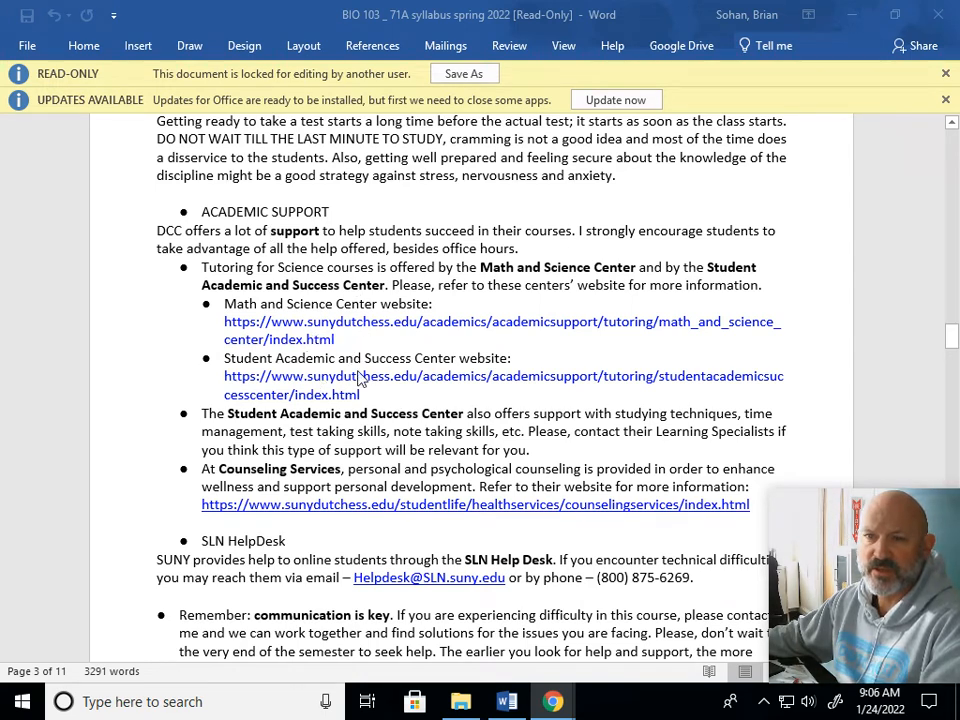
{"action": "mouse_move", "coordinate": [278, 314]}
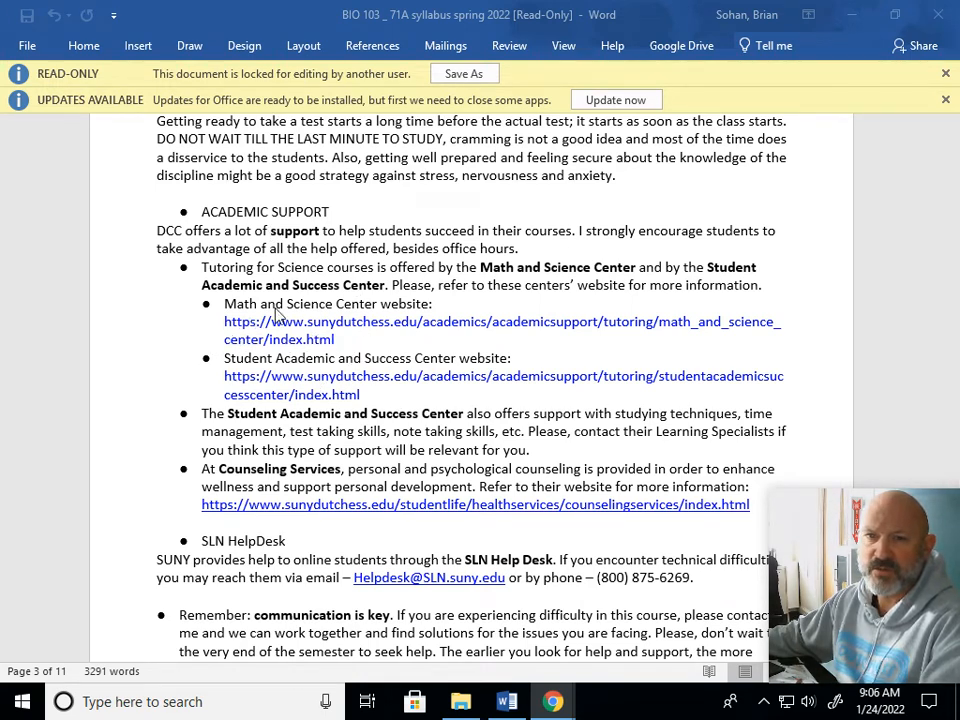
{"action": "scroll", "scroll_direction": "down", "scroll_amount": 3}
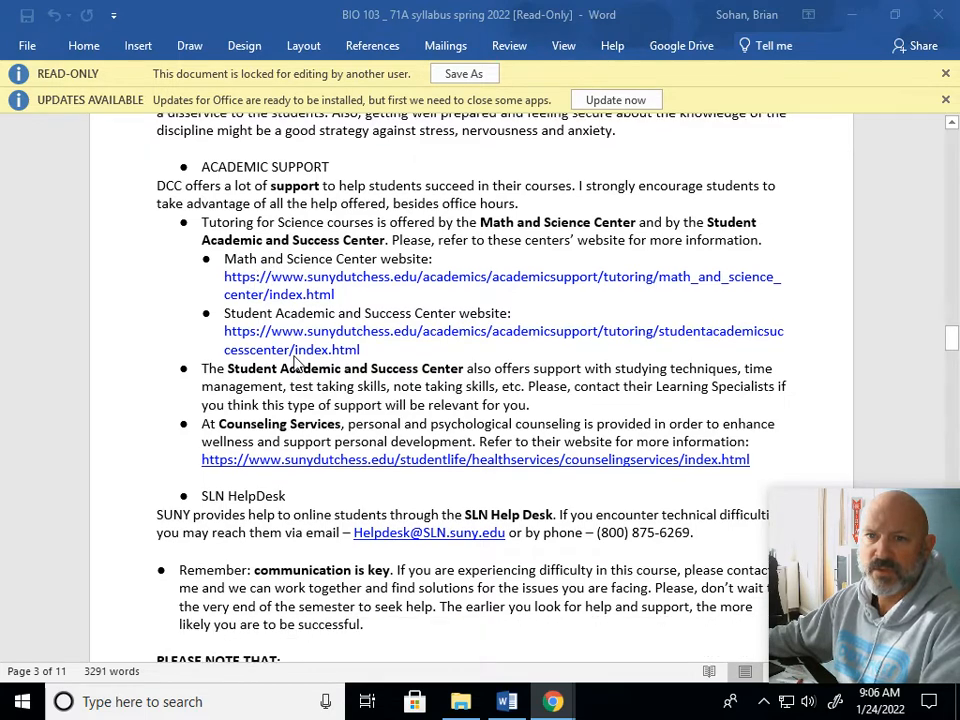
{"action": "scroll", "scroll_direction": "down", "scroll_amount": 3}
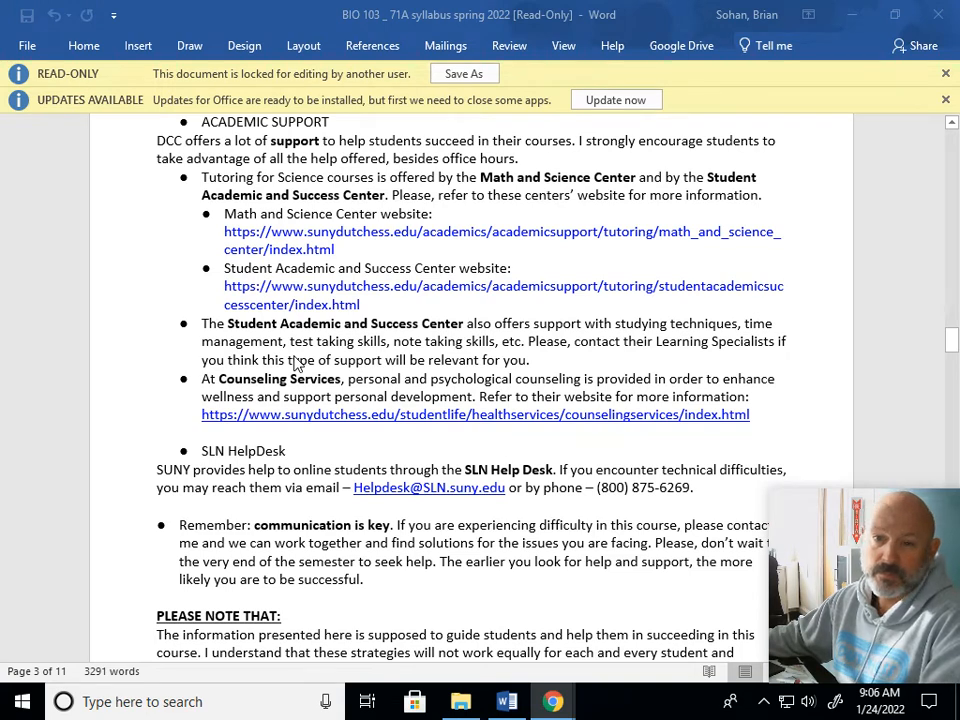
{"action": "scroll", "scroll_direction": "down", "scroll_amount": 3}
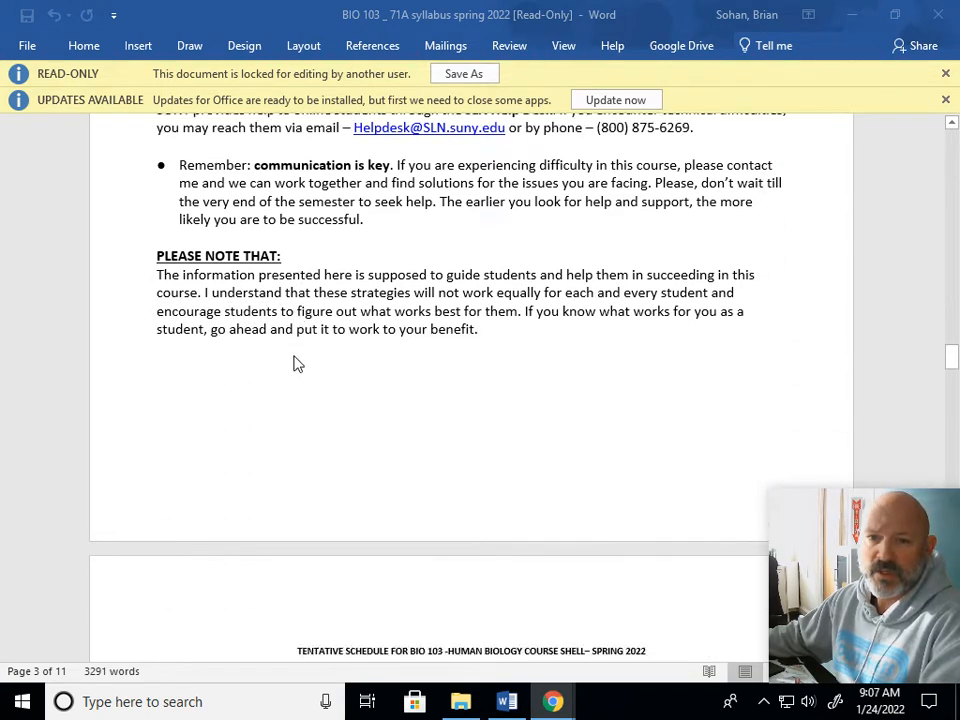
Step: Scroll through the Tentative Schedule table of weekly lectures, labs, homework and exams
{"action": "scroll", "scroll_direction": "down", "scroll_amount": 3}
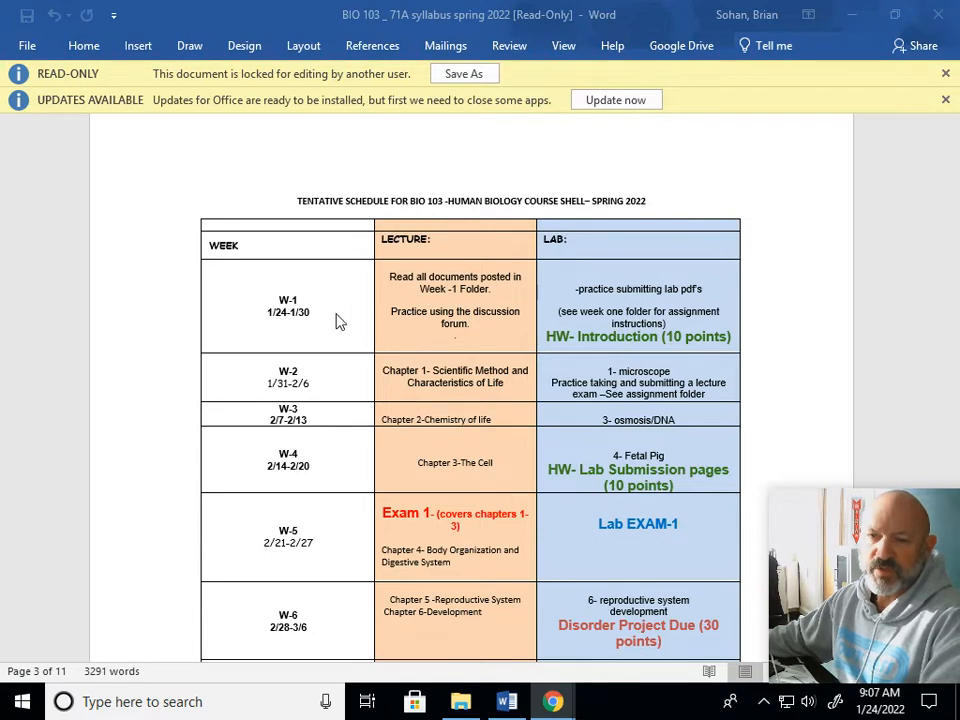
{"action": "scroll", "scroll_direction": "down", "scroll_amount": 3}
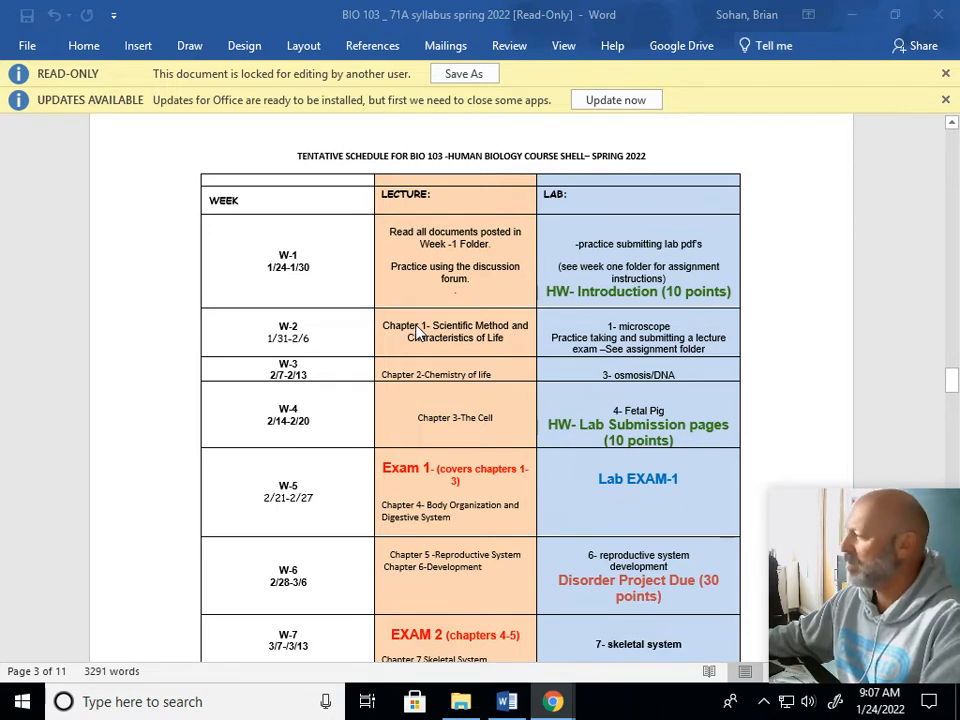
{"action": "scroll", "scroll_direction": "down", "scroll_amount": 3}
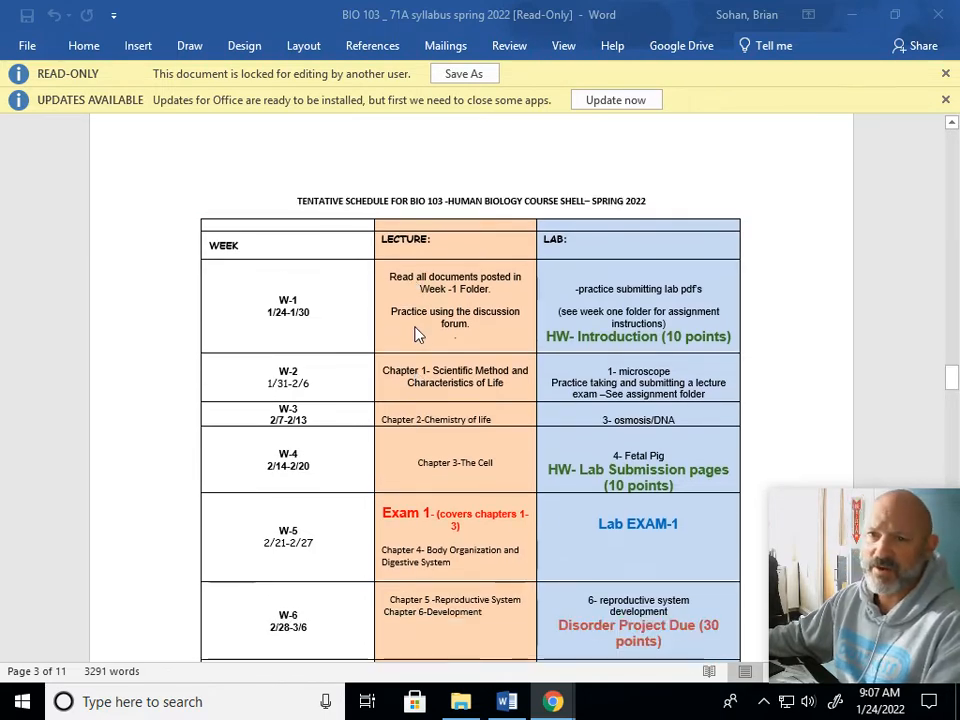
{"action": "scroll", "scroll_direction": "down", "scroll_amount": 3}
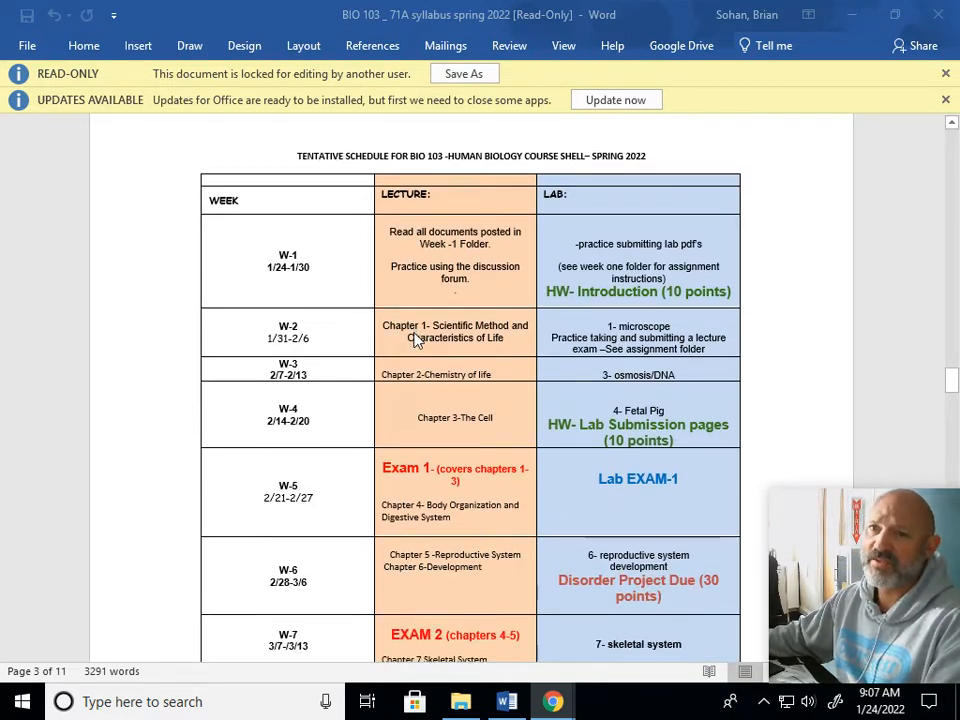
{"action": "scroll", "scroll_direction": "down", "scroll_amount": 3}
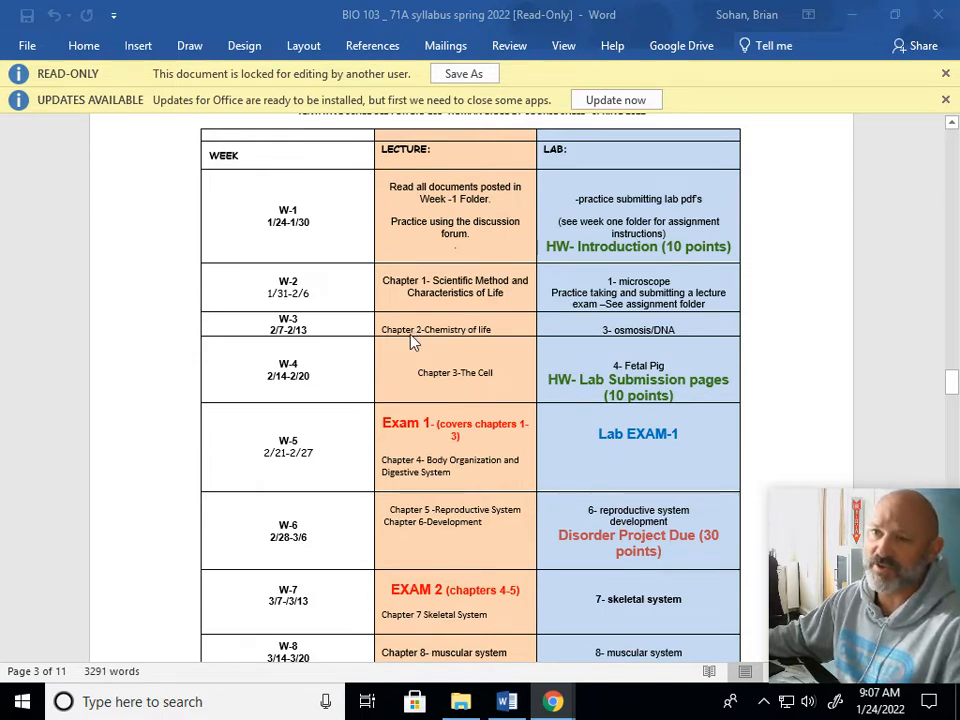
{"action": "mouse_move", "coordinate": [431, 349]}
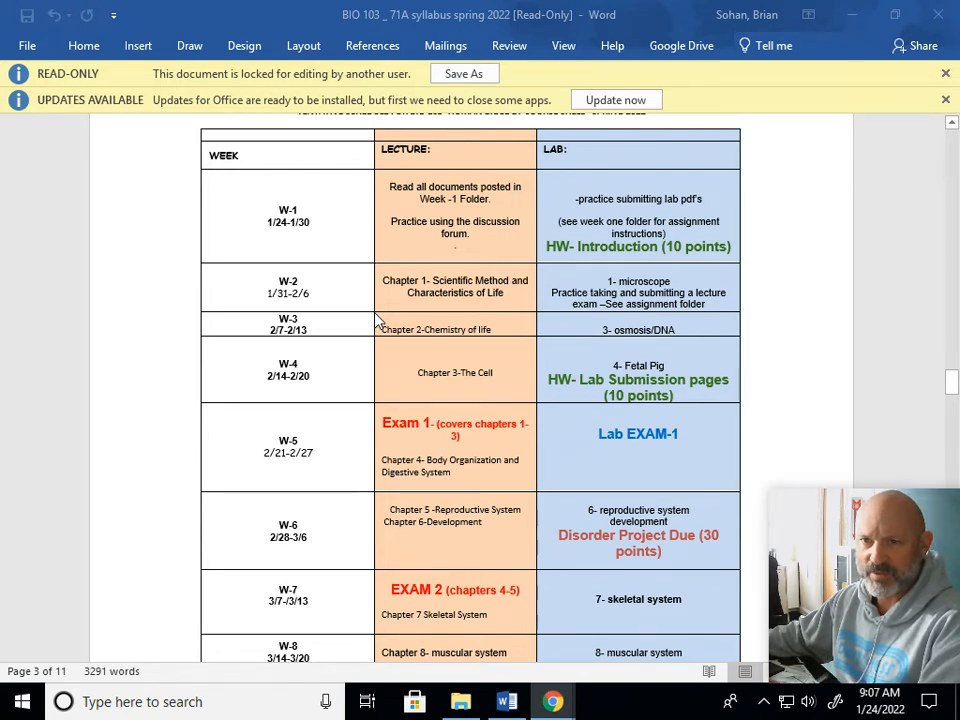
{"action": "mouse_move", "coordinate": [393, 243]}
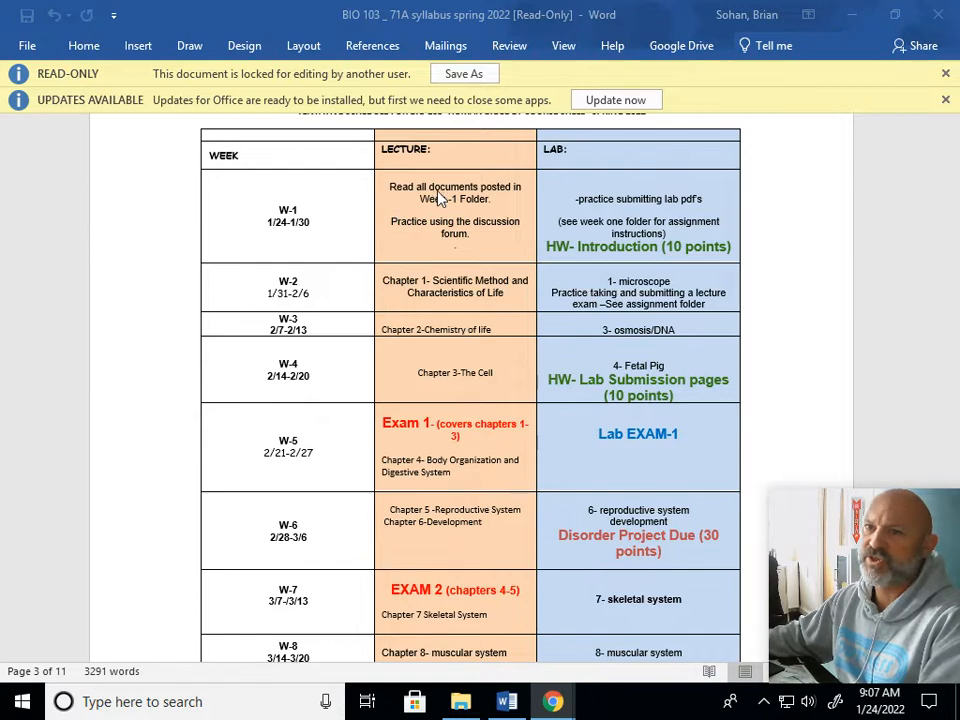
{"action": "mouse_move", "coordinate": [437, 200]}
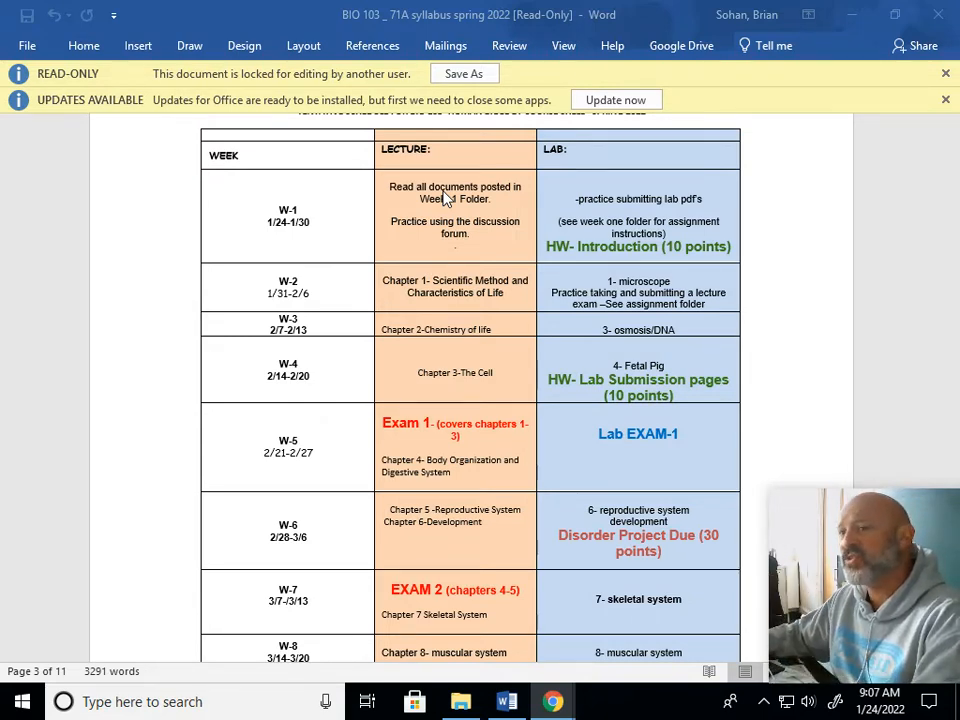
{"action": "mouse_move", "coordinate": [721, 216]}
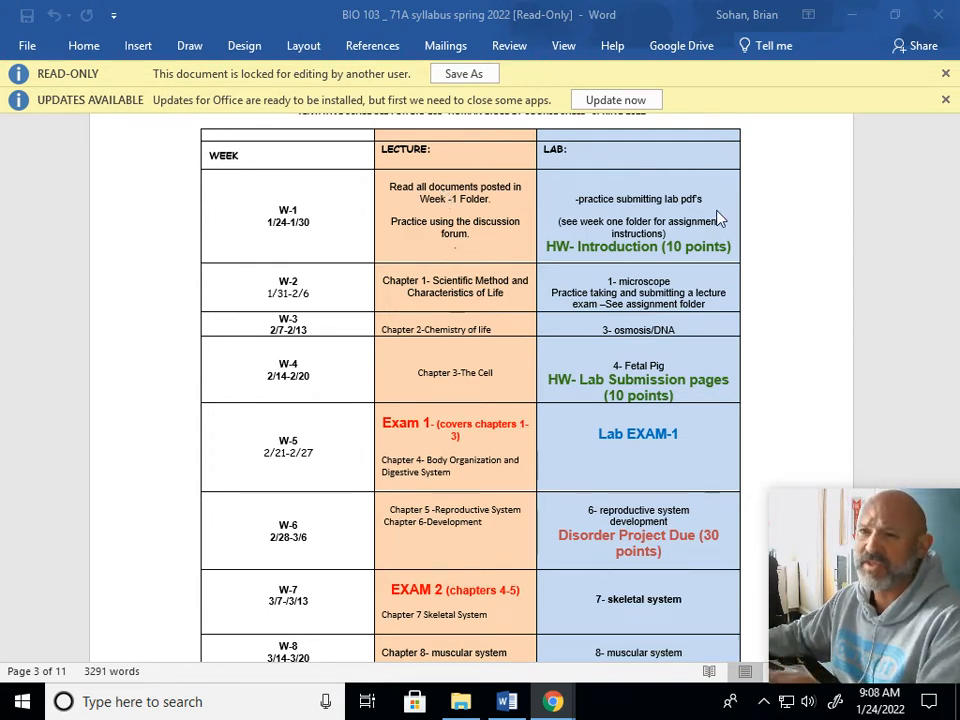
{"action": "mouse_move", "coordinate": [672, 257]}
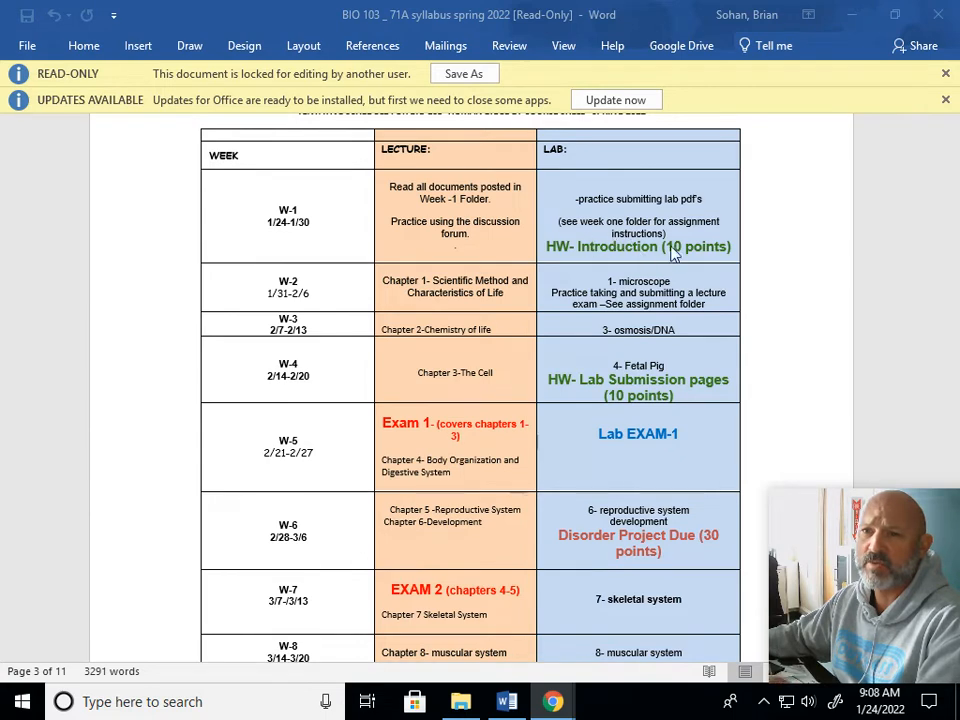
{"action": "mouse_move", "coordinate": [673, 224]}
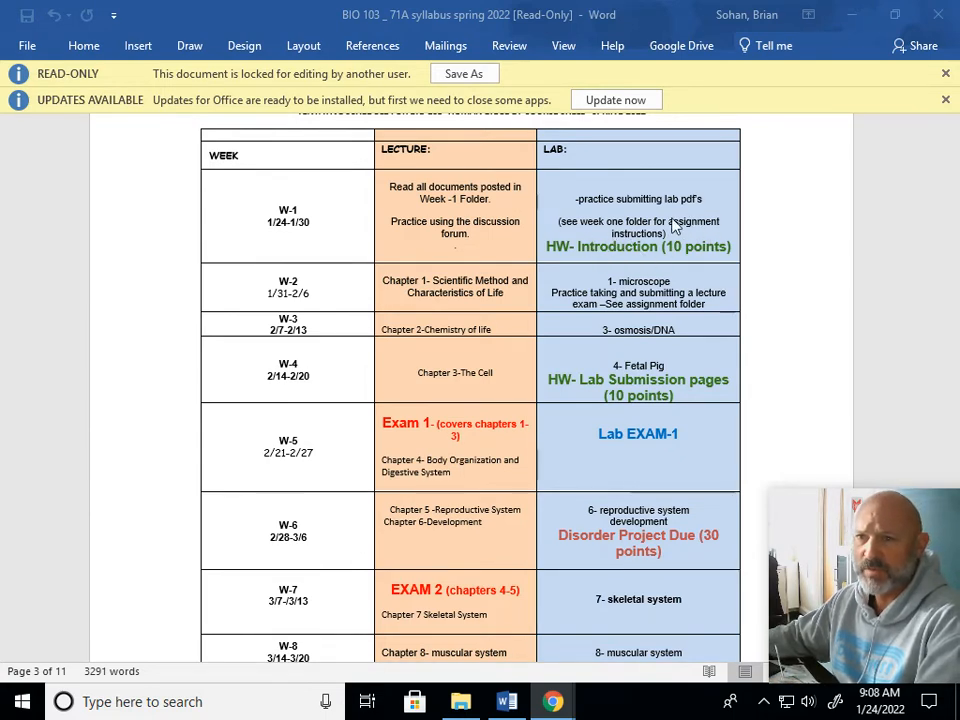
{"action": "mouse_move", "coordinate": [554, 225]}
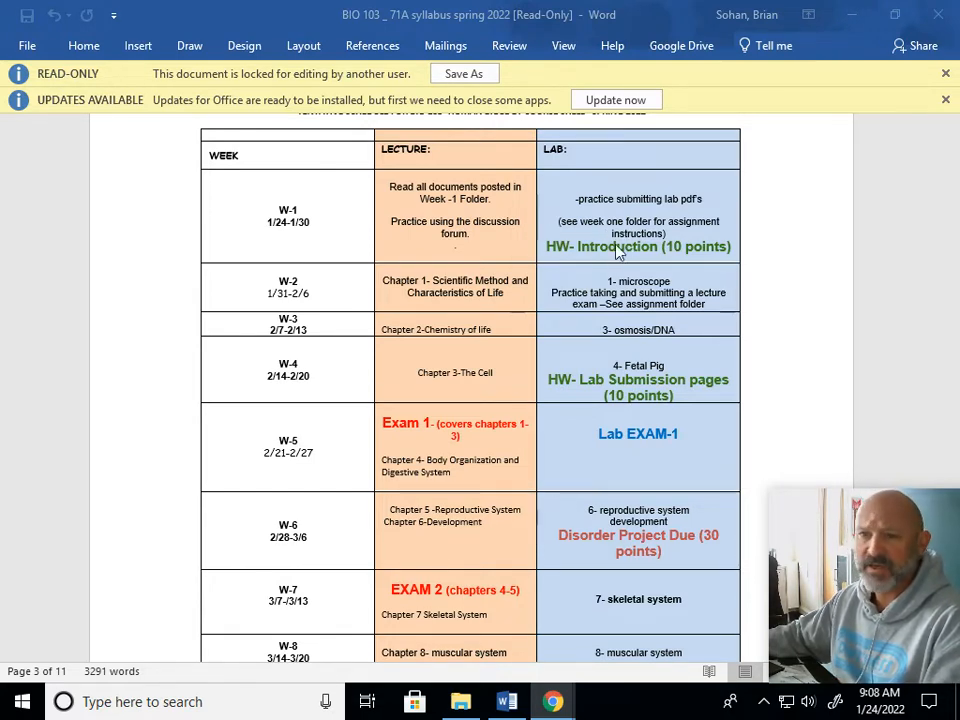
{"action": "mouse_move", "coordinate": [554, 242]}
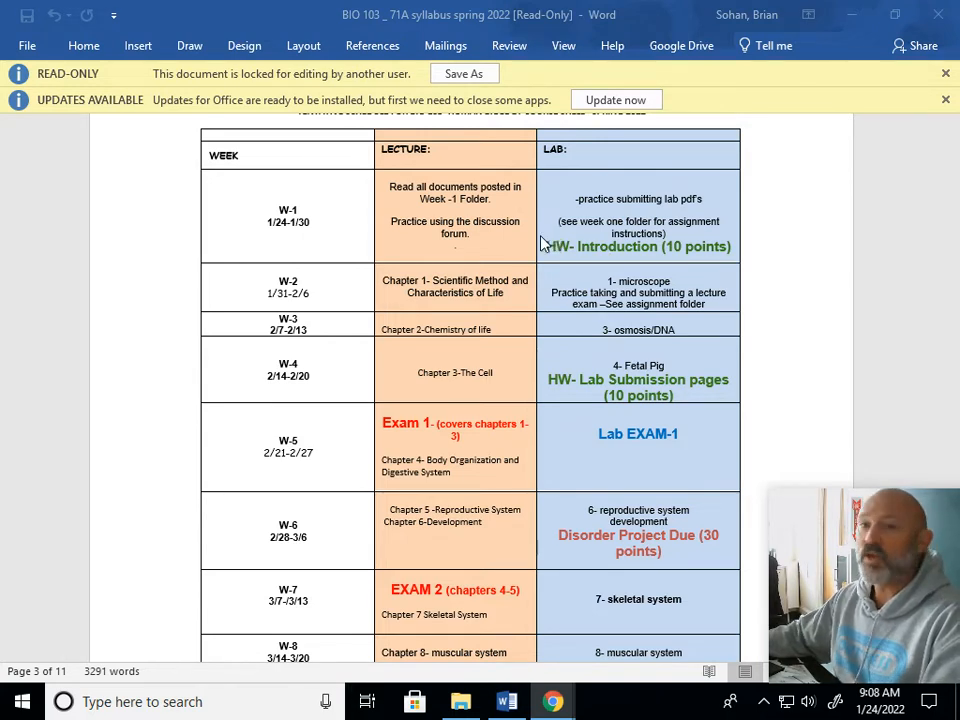
{"action": "scroll", "scroll_direction": "down", "scroll_amount": 3}
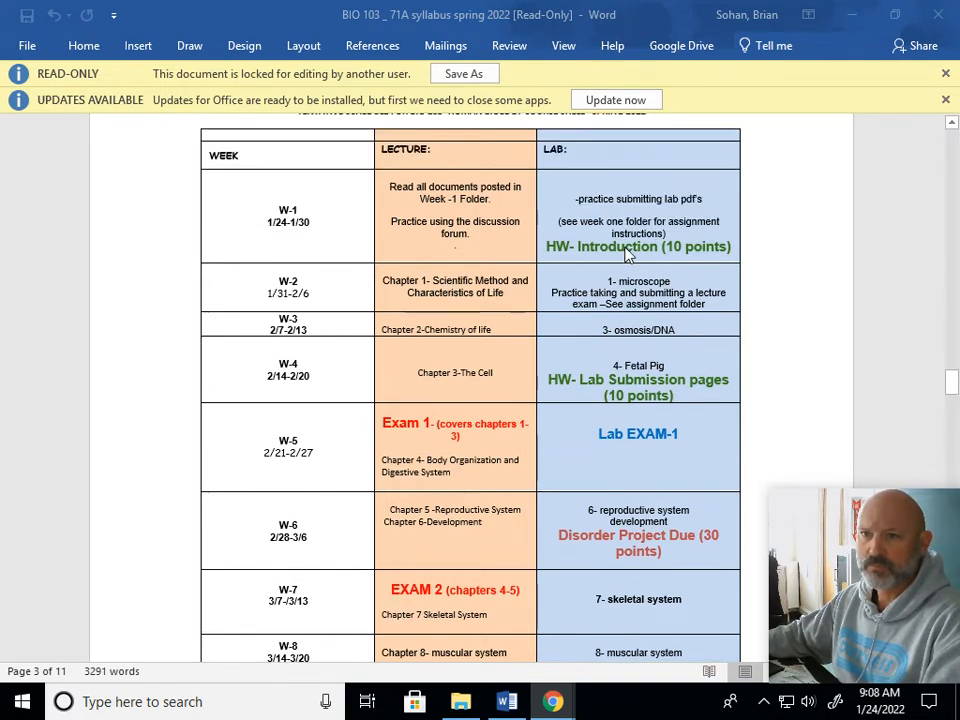
{"action": "mouse_move", "coordinate": [706, 271]}
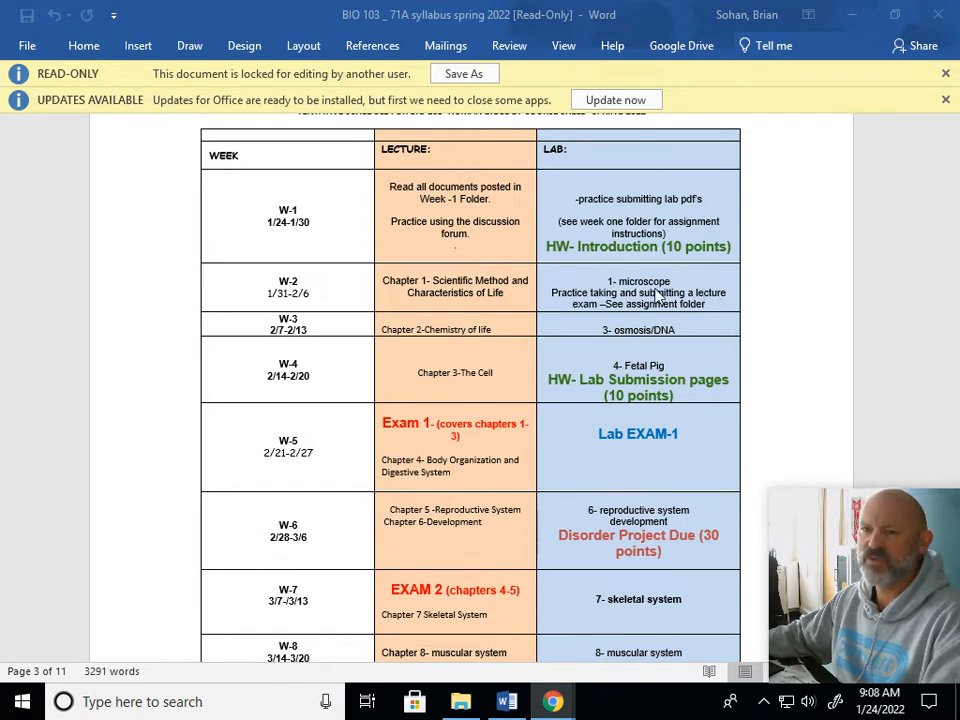
{"action": "mouse_move", "coordinate": [617, 303]}
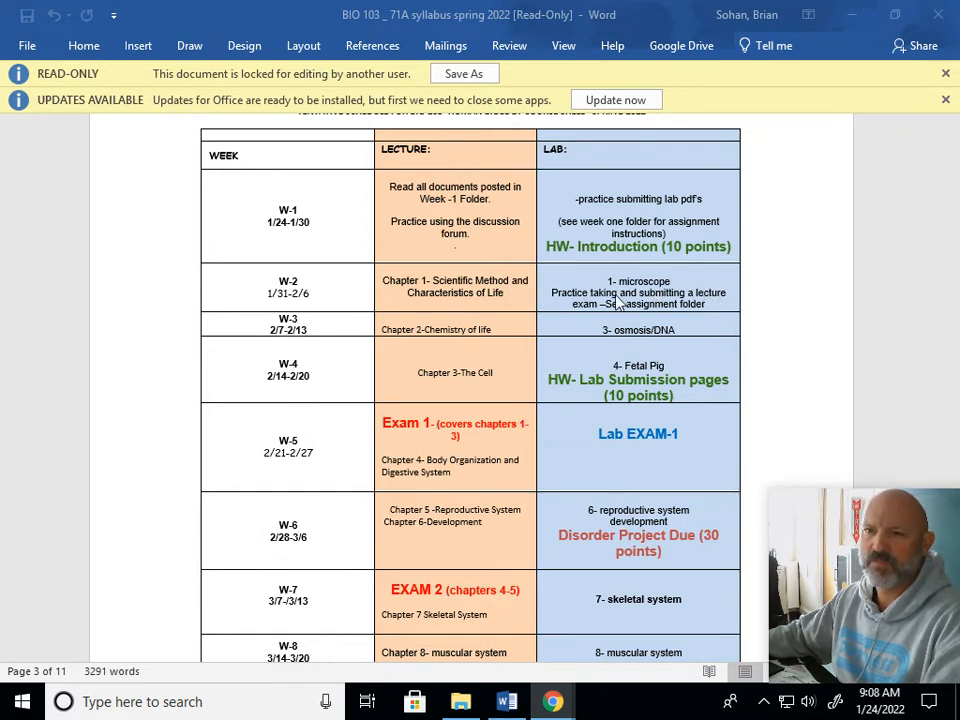
{"action": "mouse_move", "coordinate": [652, 304]}
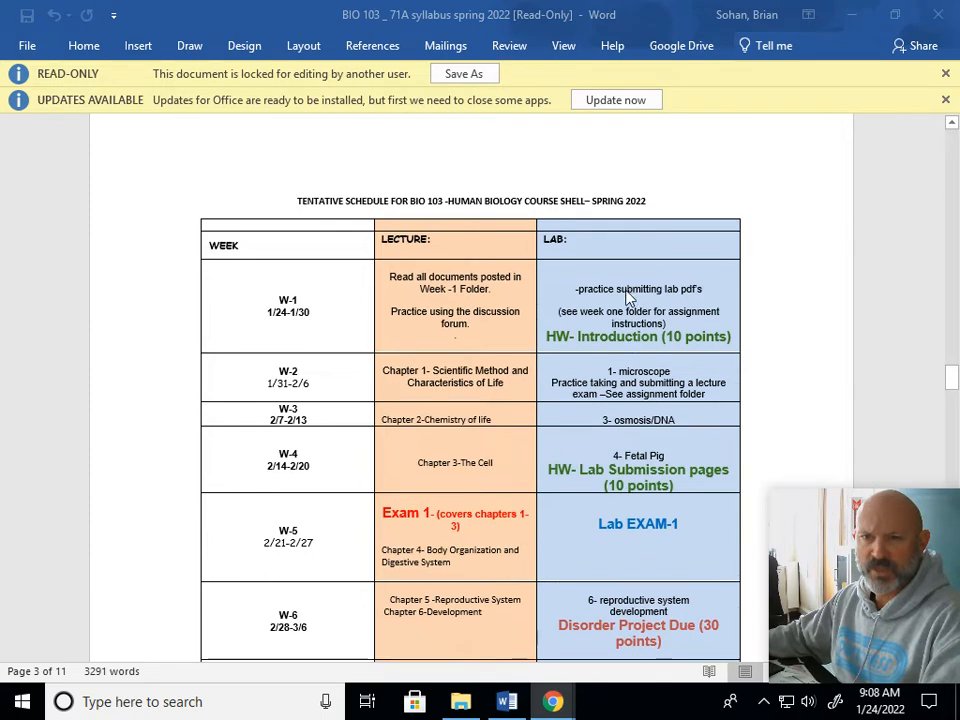
{"action": "scroll", "scroll_direction": "down", "scroll_amount": 3}
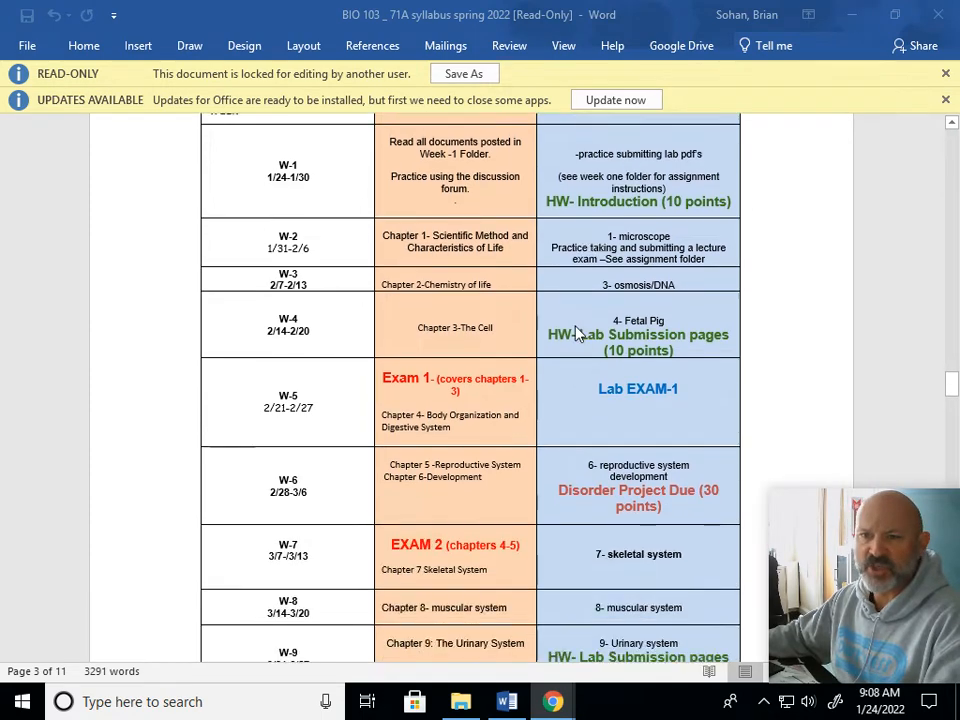
{"action": "scroll", "scroll_direction": "down", "scroll_amount": 3}
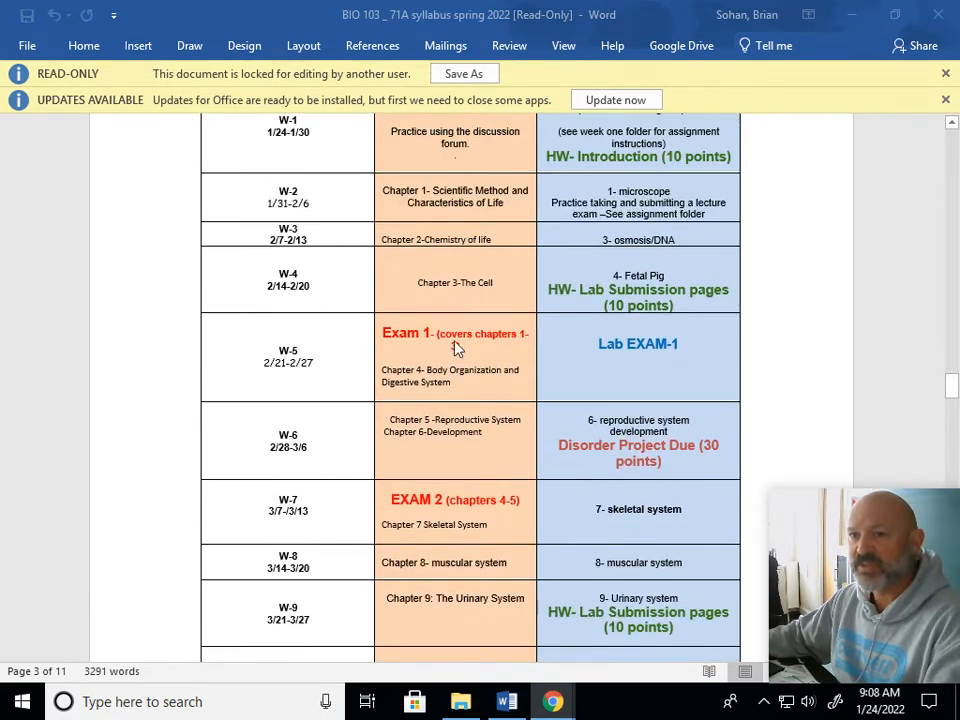
{"action": "mouse_move", "coordinate": [646, 352]}
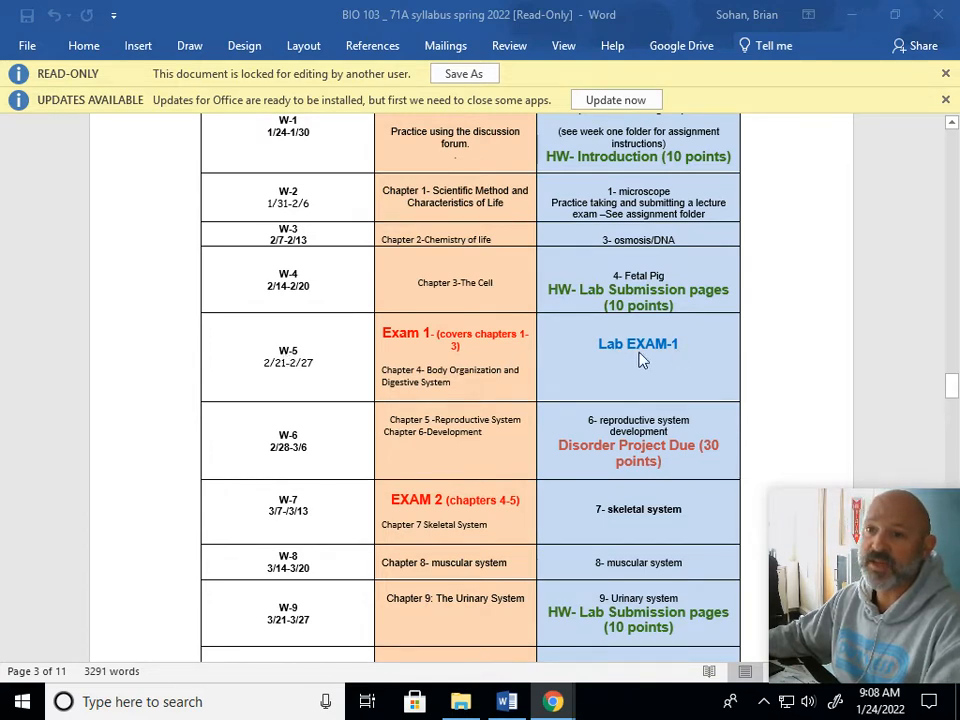
{"action": "mouse_move", "coordinate": [655, 283]}
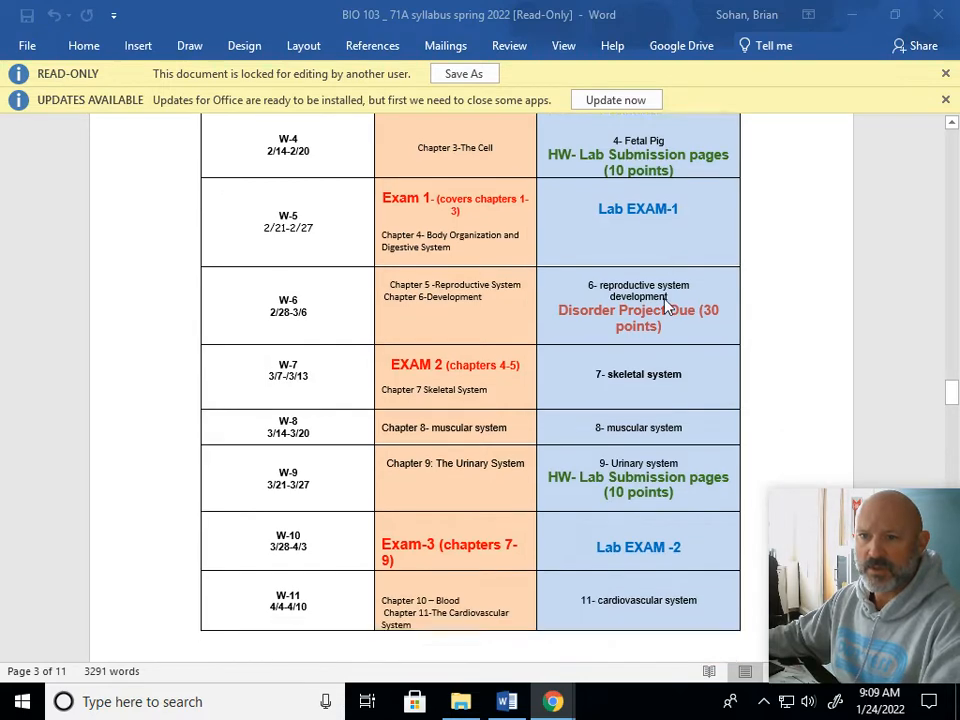
{"action": "scroll", "scroll_direction": "down", "scroll_amount": 3}
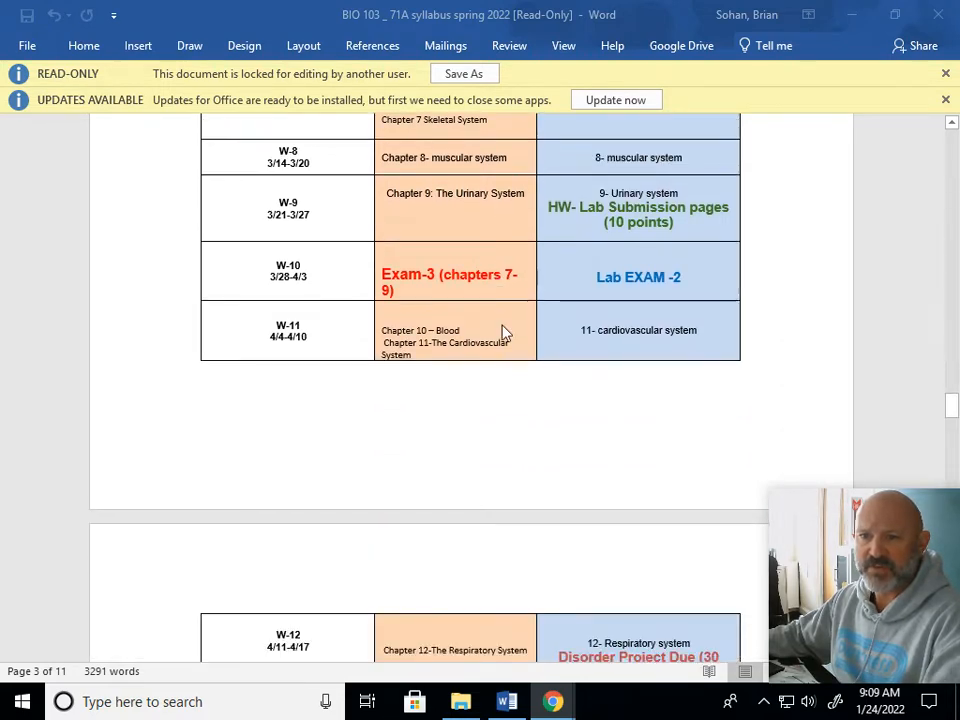
{"action": "scroll", "scroll_direction": "down", "scroll_amount": 3}
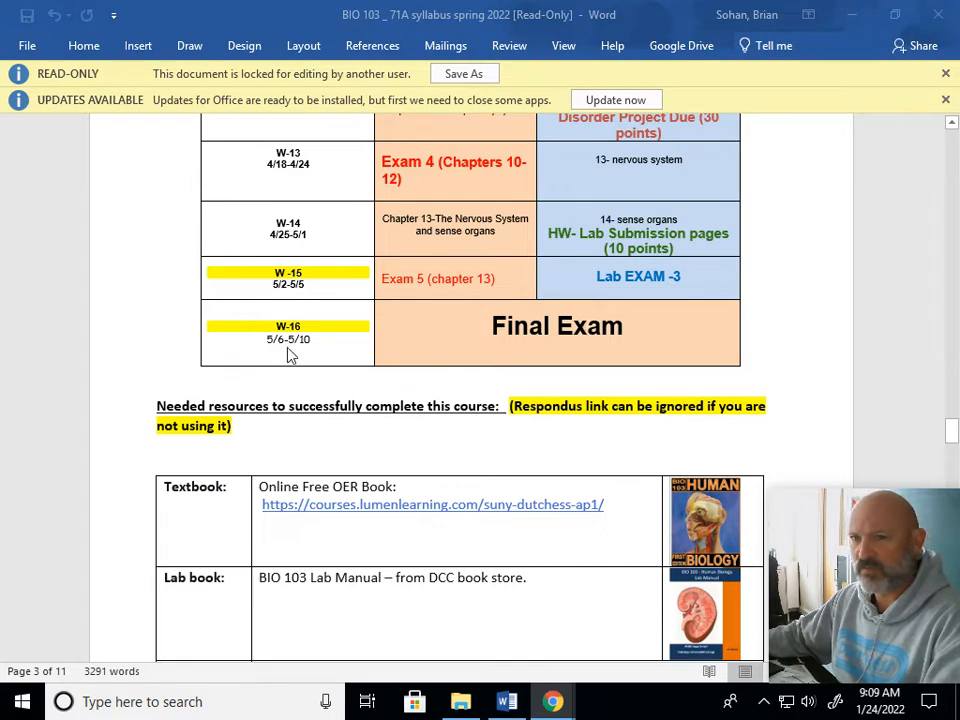
{"action": "scroll", "scroll_direction": "down", "scroll_amount": 3}
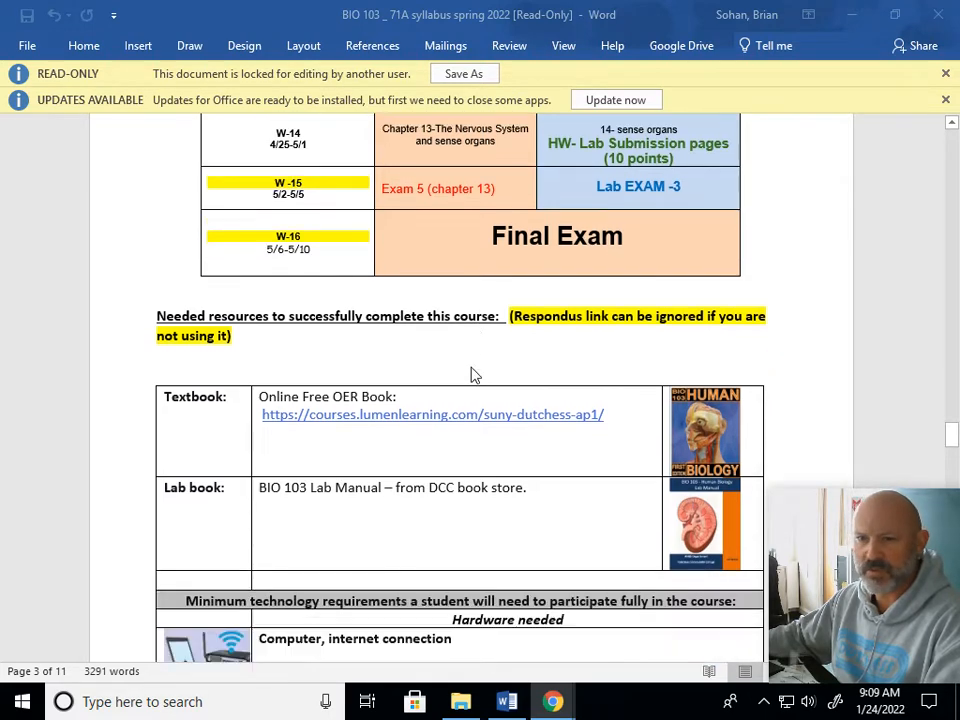
{"action": "scroll", "scroll_direction": "down", "scroll_amount": 3}
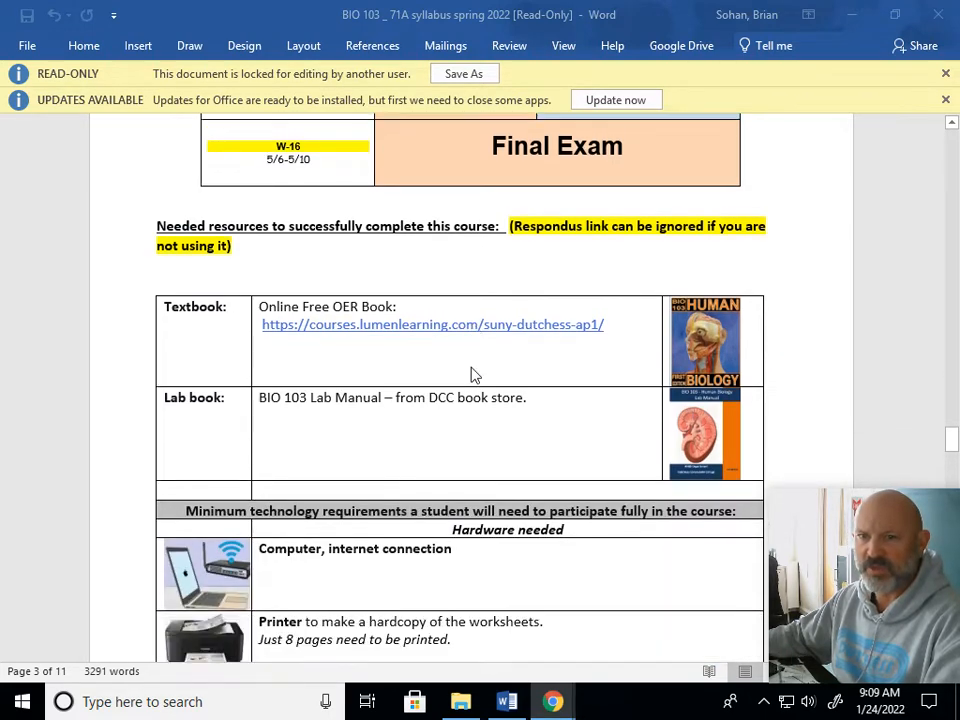
{"action": "scroll", "scroll_direction": "down", "scroll_amount": 3}
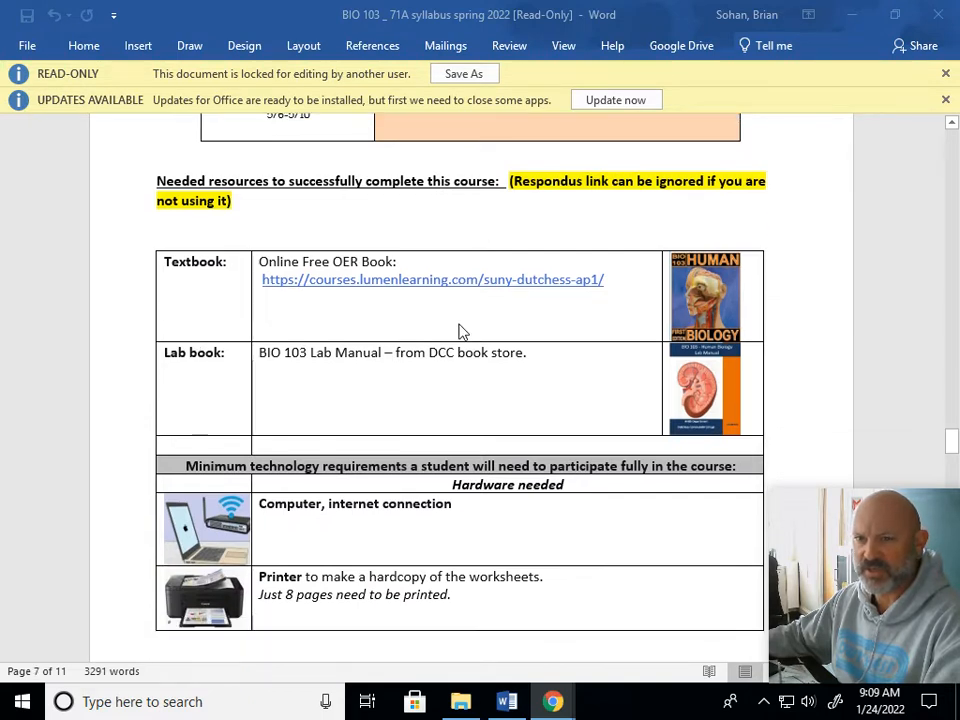
{"action": "scroll", "scroll_direction": "down", "scroll_amount": 3}
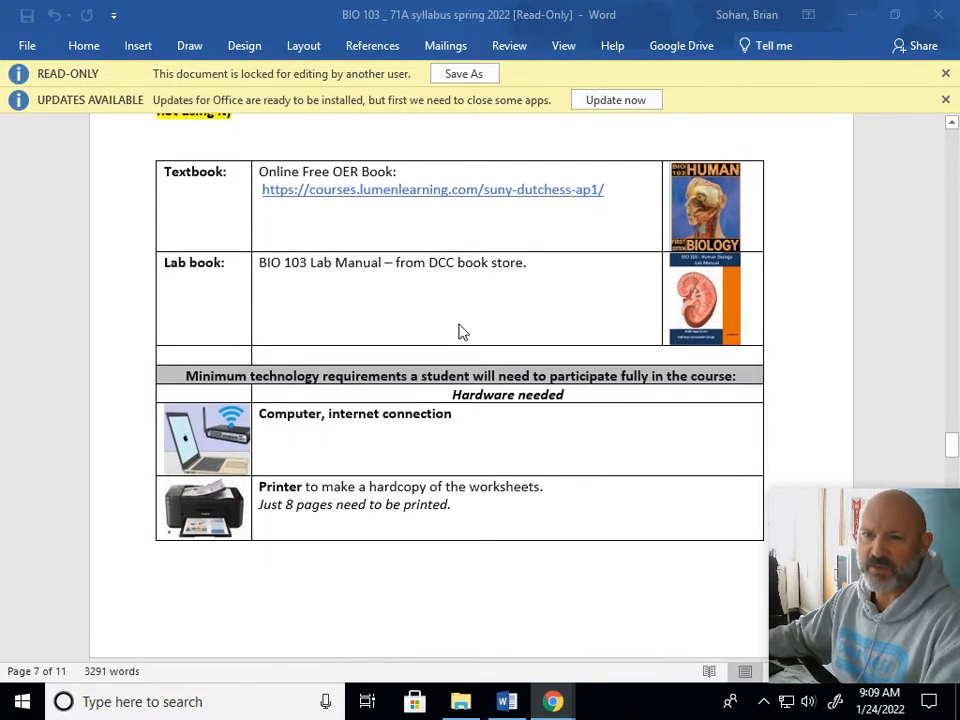
{"action": "scroll", "scroll_direction": "down", "scroll_amount": 3}
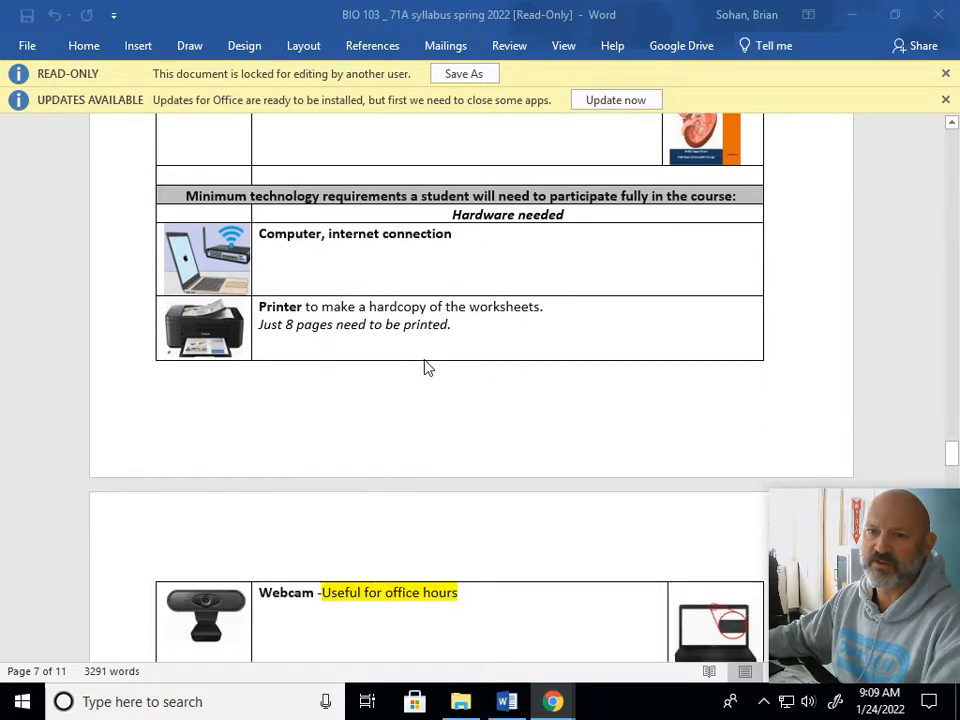
{"action": "scroll", "scroll_direction": "down", "scroll_amount": 3}
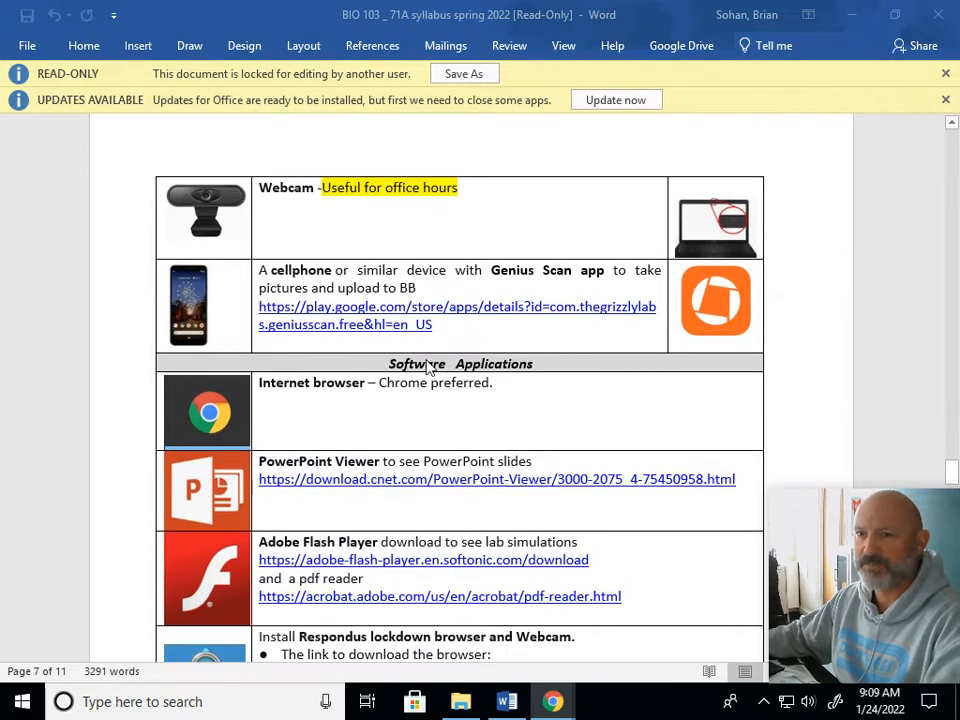
{"action": "scroll", "scroll_direction": "down", "scroll_amount": 3}
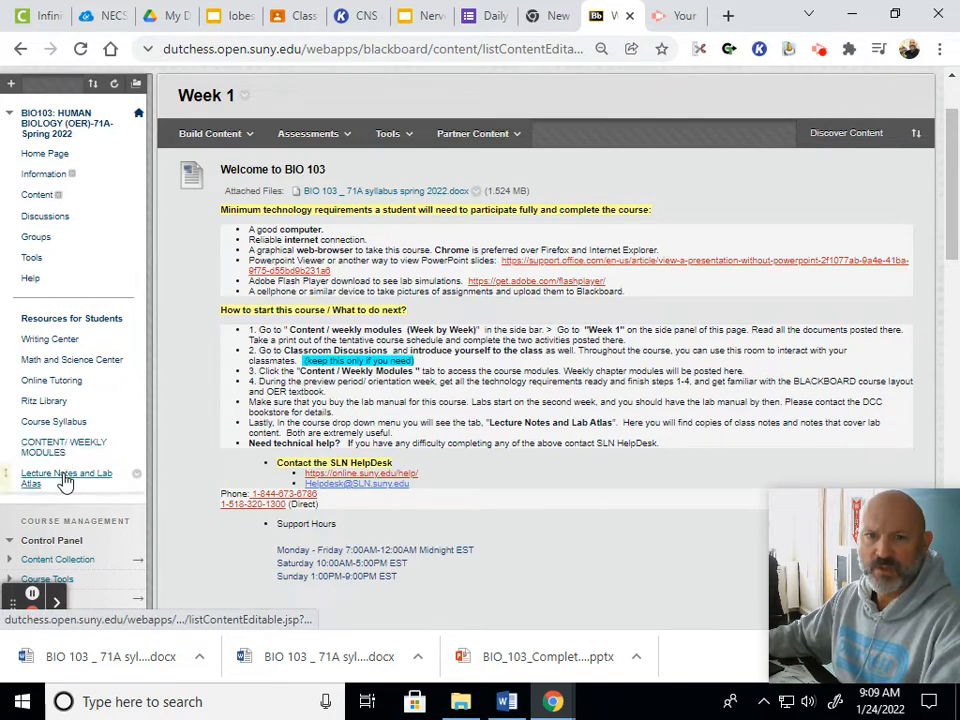
{"action": "mouse_move", "coordinate": [62, 481]}
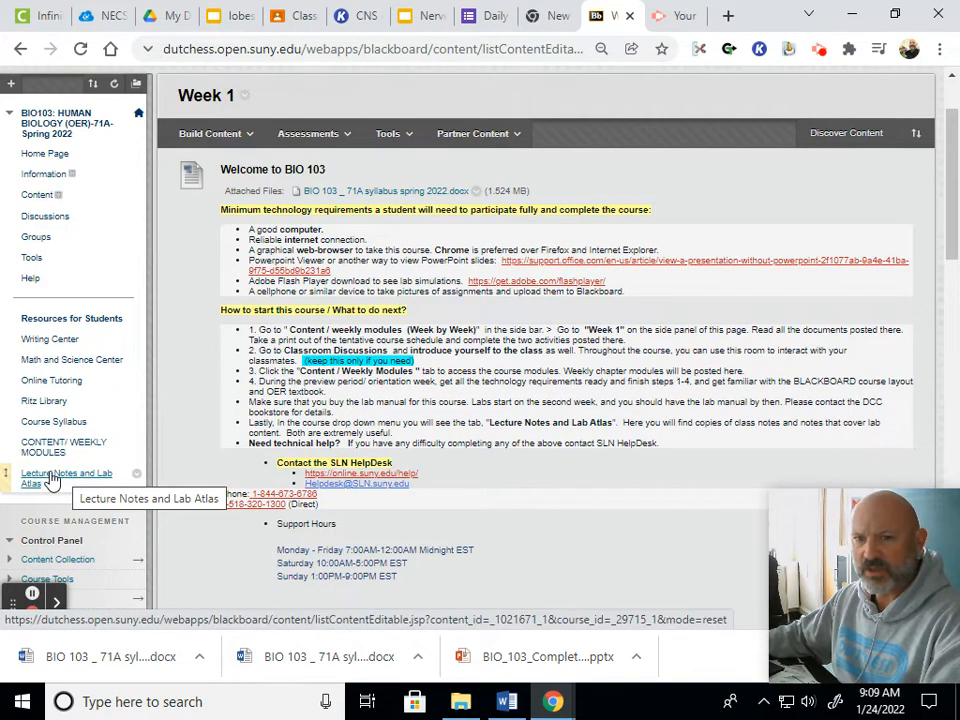
Step: Open Lecture Notes and Lab Atlas, browse the Lecture notes folder, then return via breadcrumb
{"action": "left_click", "coordinate": [45, 473]}
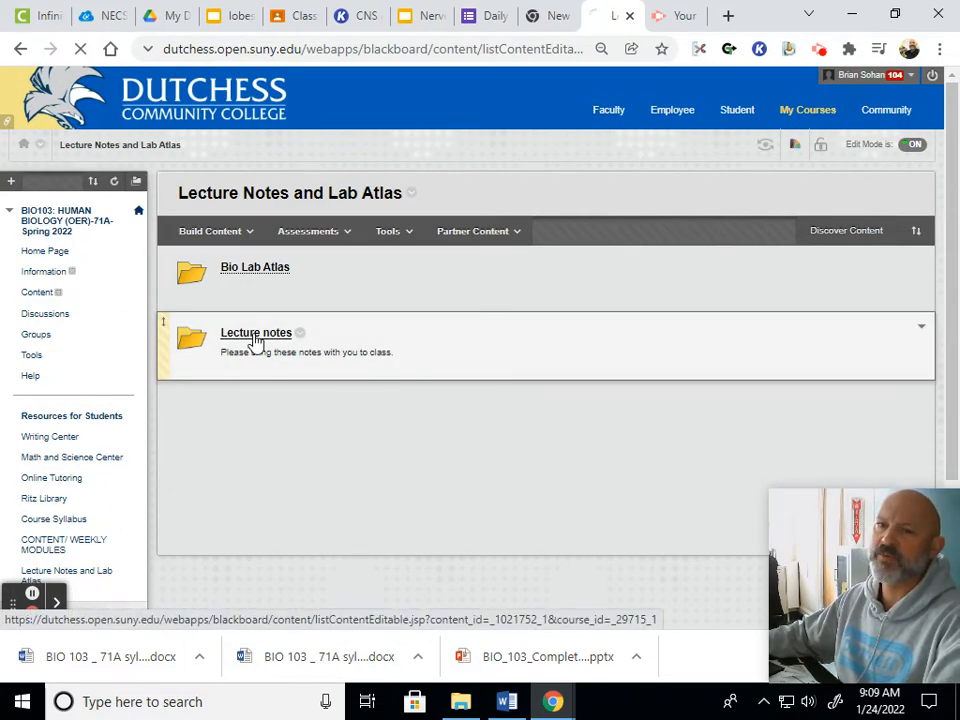
{"action": "left_click", "coordinate": [255, 332]}
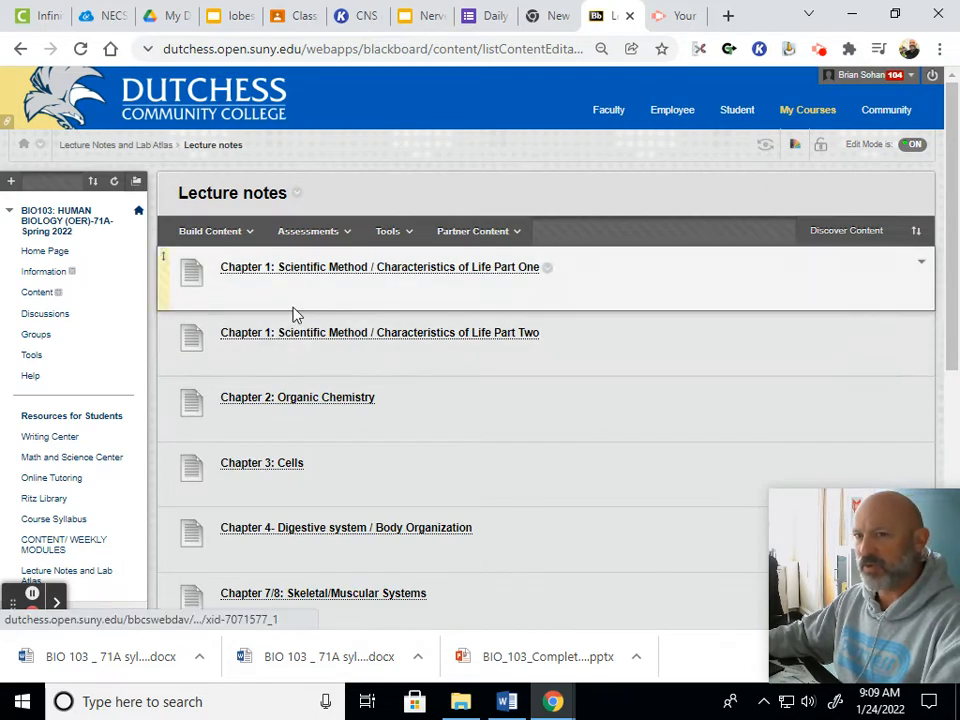
{"action": "mouse_move", "coordinate": [350, 345]}
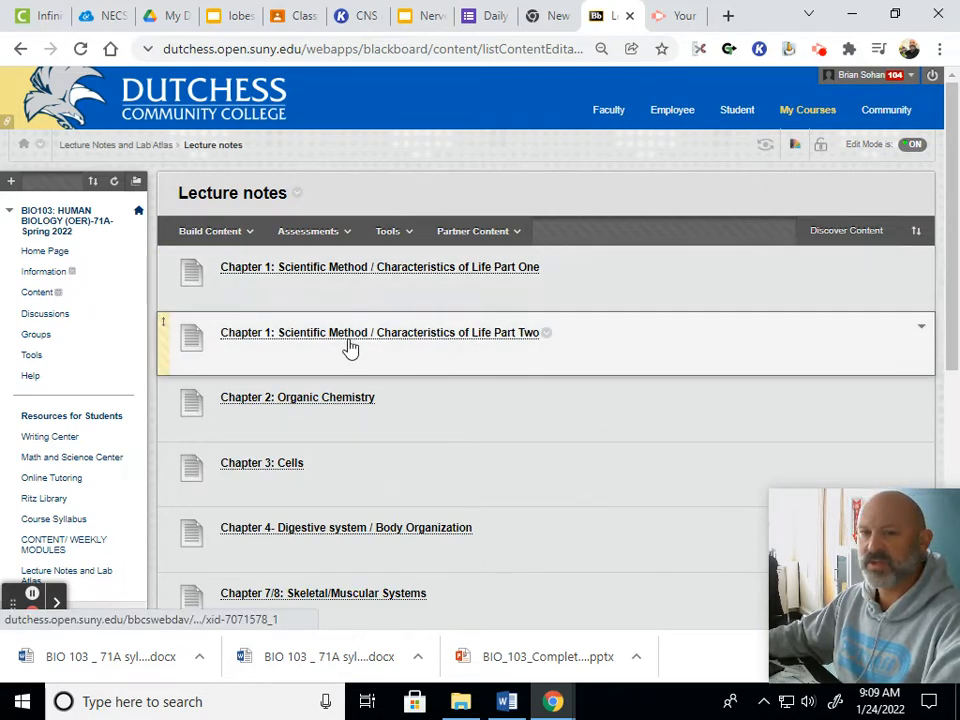
{"action": "scroll", "scroll_direction": "down", "scroll_amount": 3}
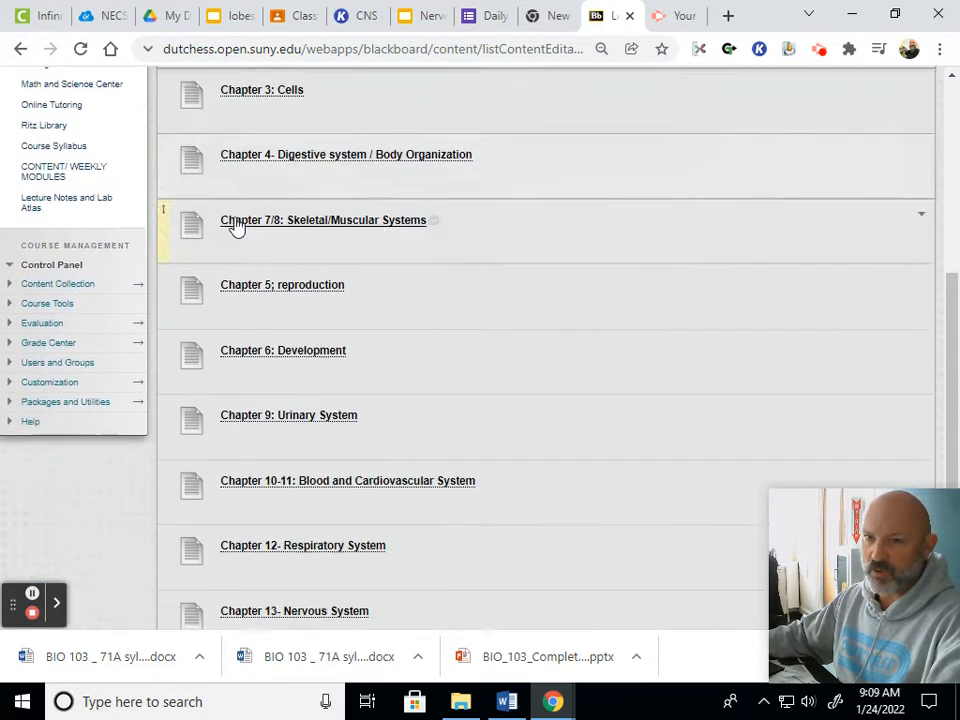
{"action": "scroll", "scroll_direction": "down", "scroll_amount": 3}
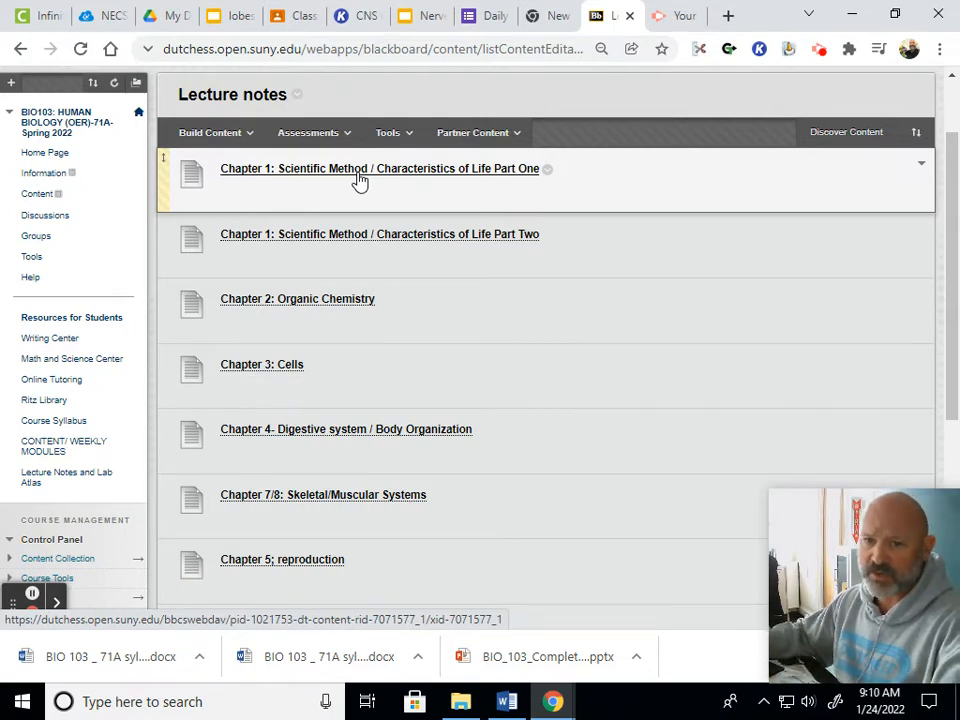
{"action": "scroll", "scroll_direction": "down", "scroll_amount": 3}
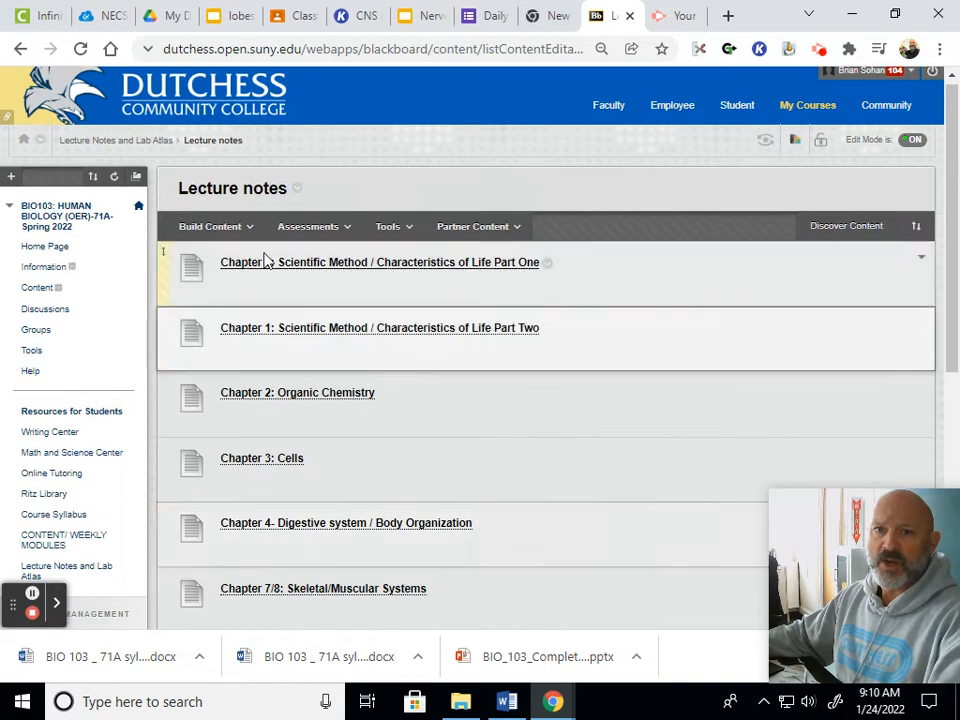
{"action": "left_click", "coordinate": [122, 141]}
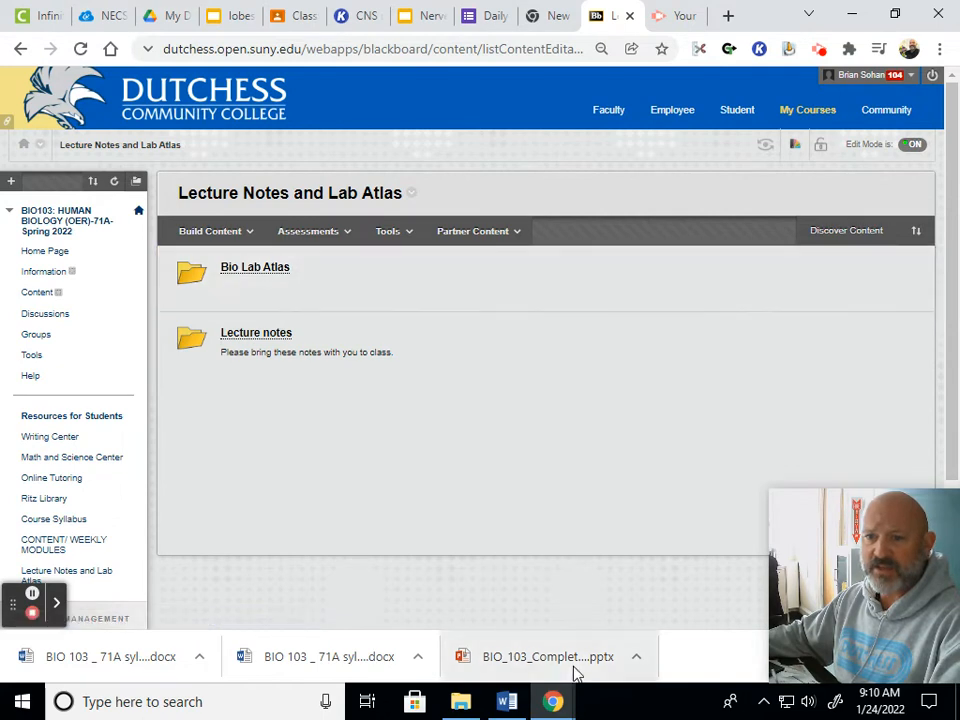
Step: Open the Lab Atlas in PowerPoint, maximize it, and view the microscope slides 2–4
{"action": "left_click", "coordinate": [547, 656]}
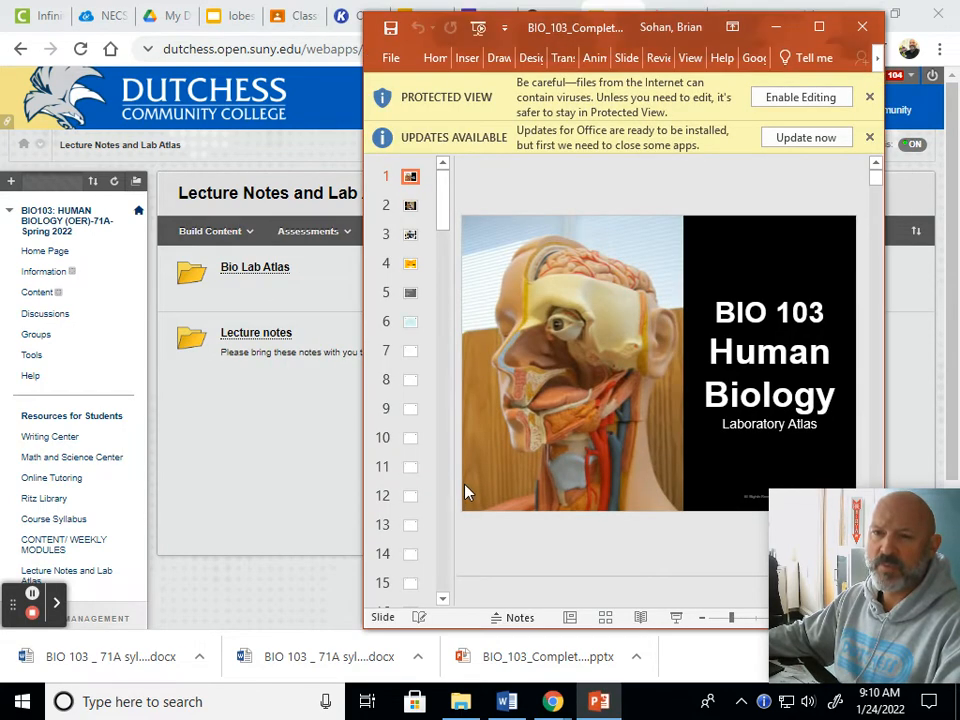
{"action": "left_click", "coordinate": [835, 27]}
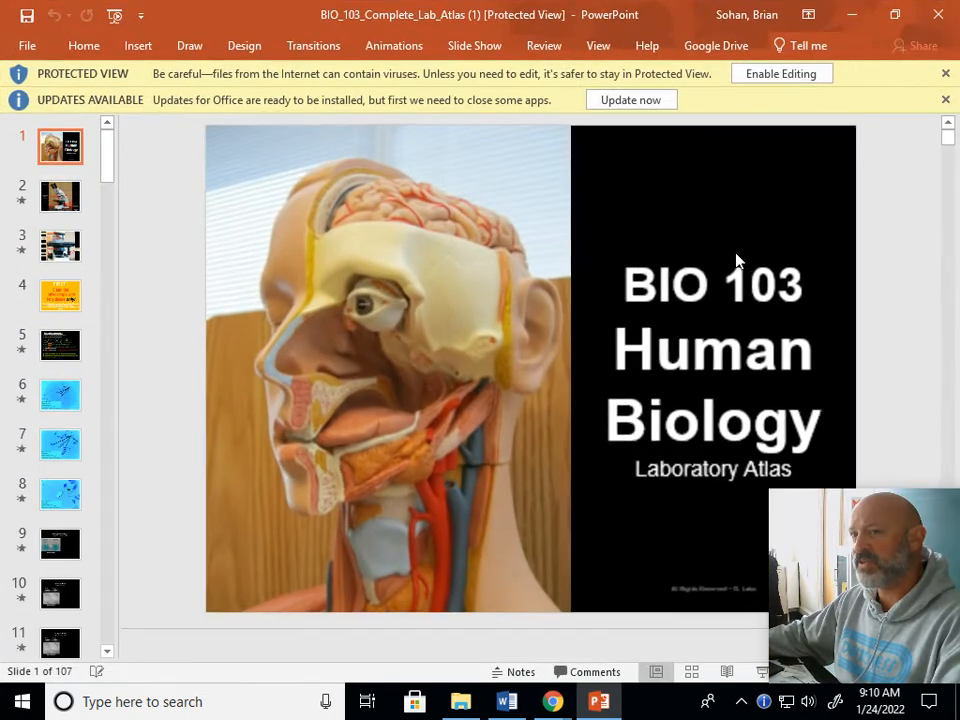
{"action": "left_click", "coordinate": [60, 196]}
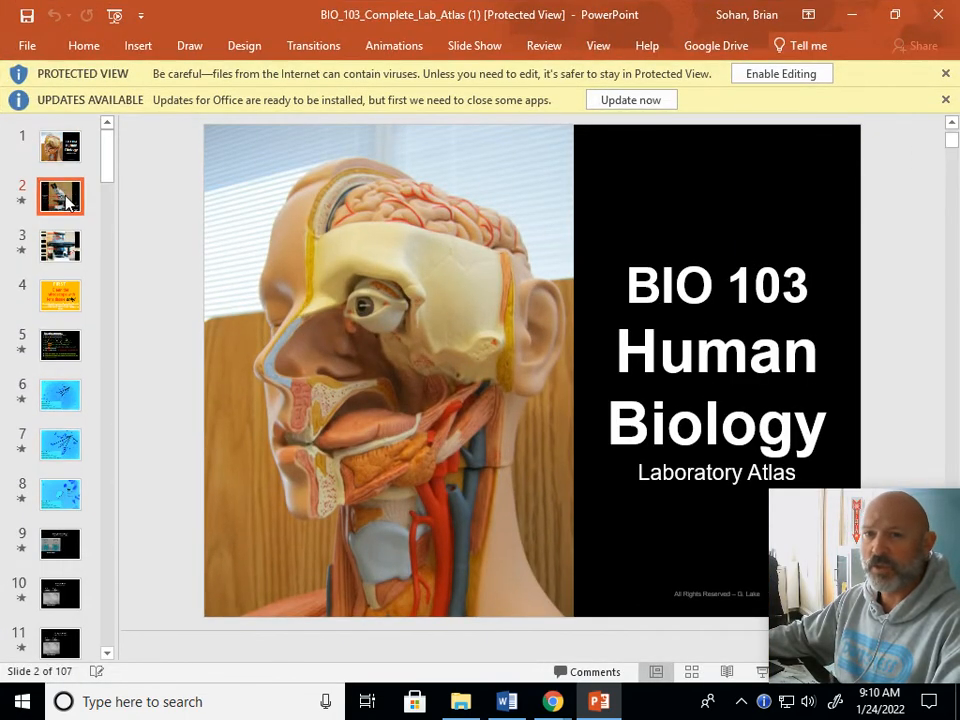
{"action": "left_click", "coordinate": [60, 246]}
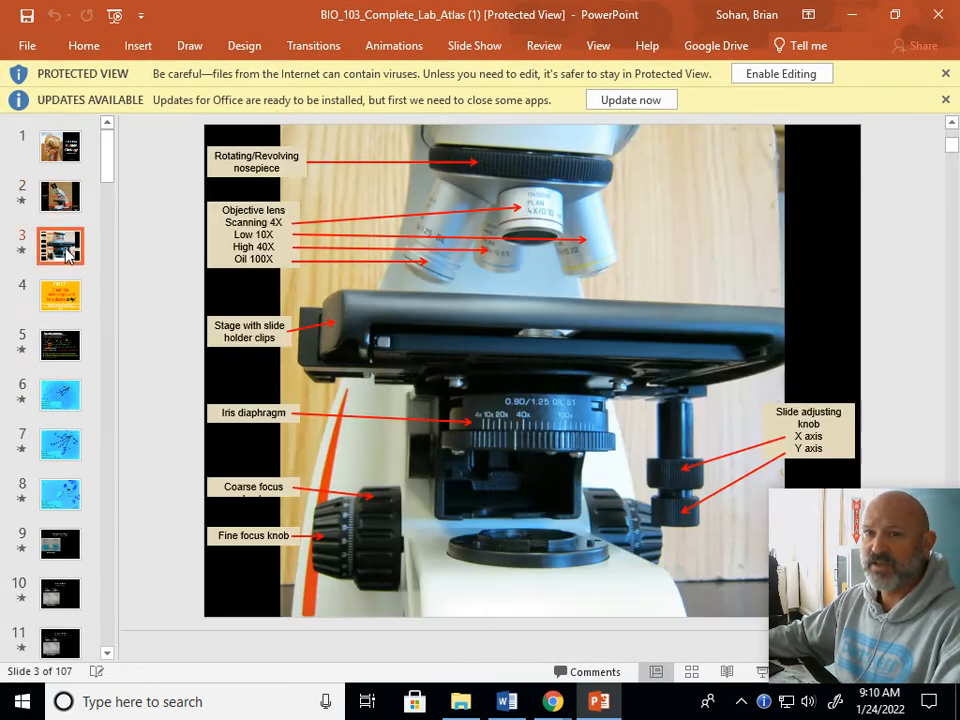
{"action": "left_click", "coordinate": [59, 294]}
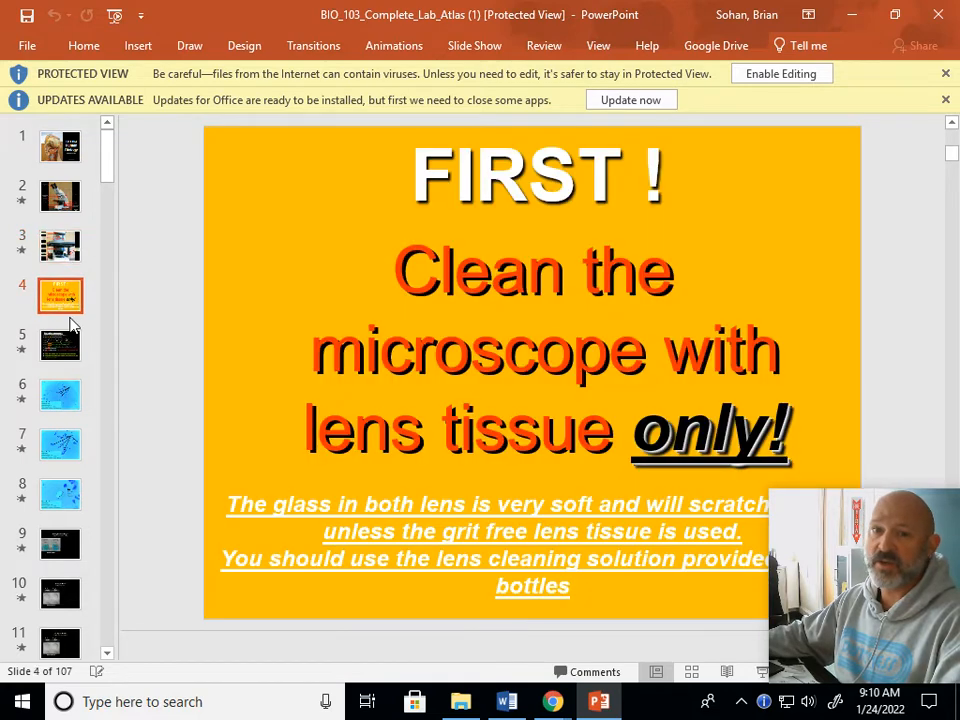
Step: Page through the Focusing and Cheek Cell Smear slides, ending on high-power slide 8
{"action": "left_click", "coordinate": [60, 330]}
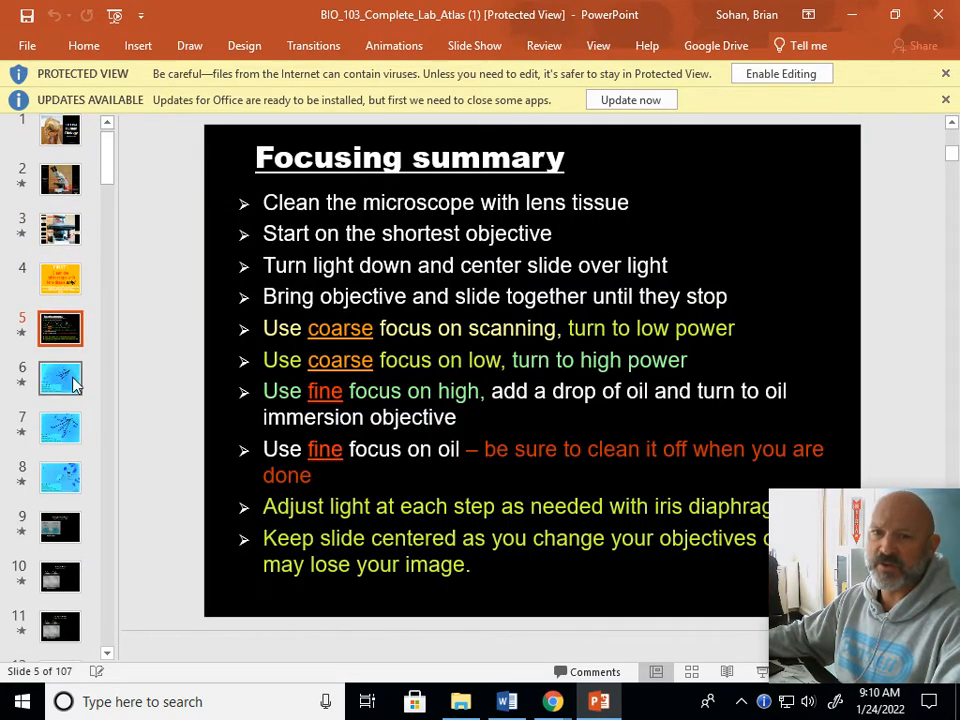
{"action": "left_click", "coordinate": [60, 376]}
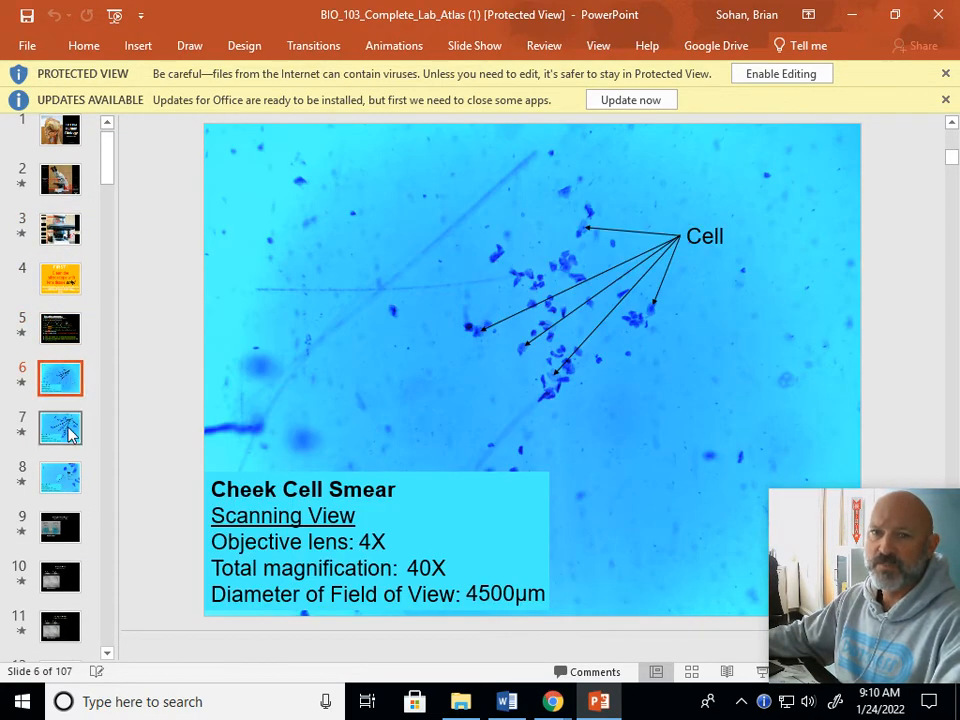
{"action": "left_click", "coordinate": [60, 428]}
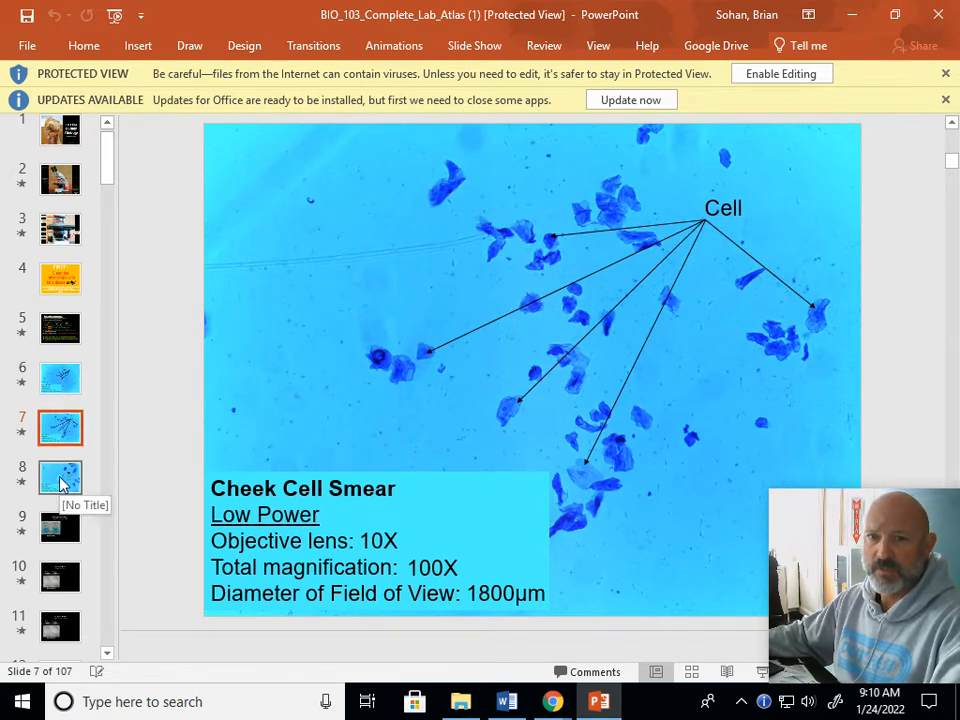
{"action": "left_click", "coordinate": [60, 477]}
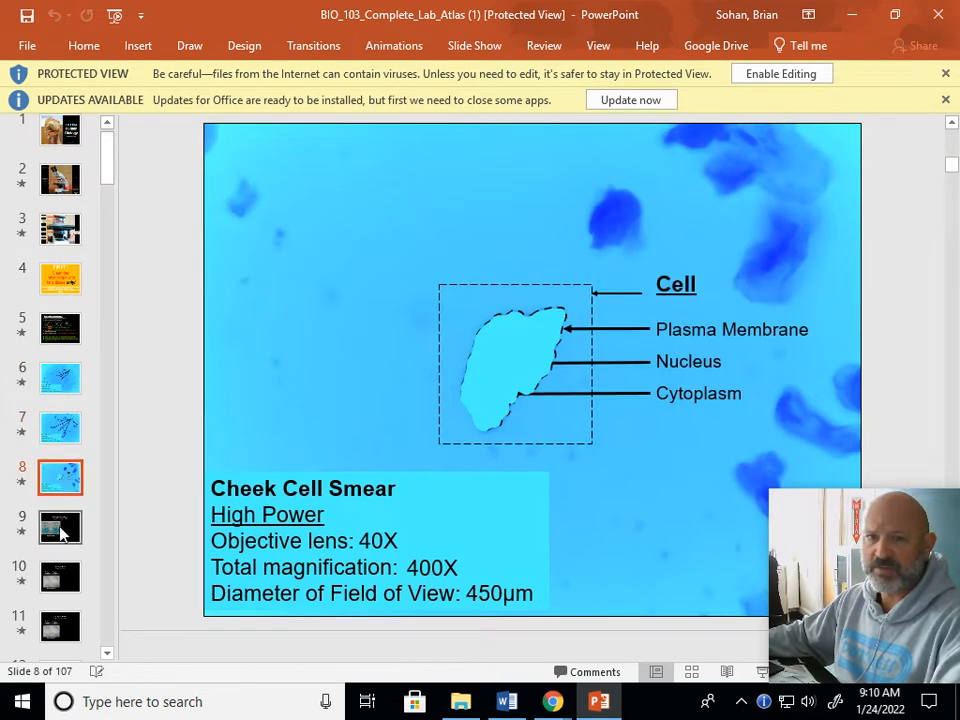
{"action": "left_click", "coordinate": [60, 427]}
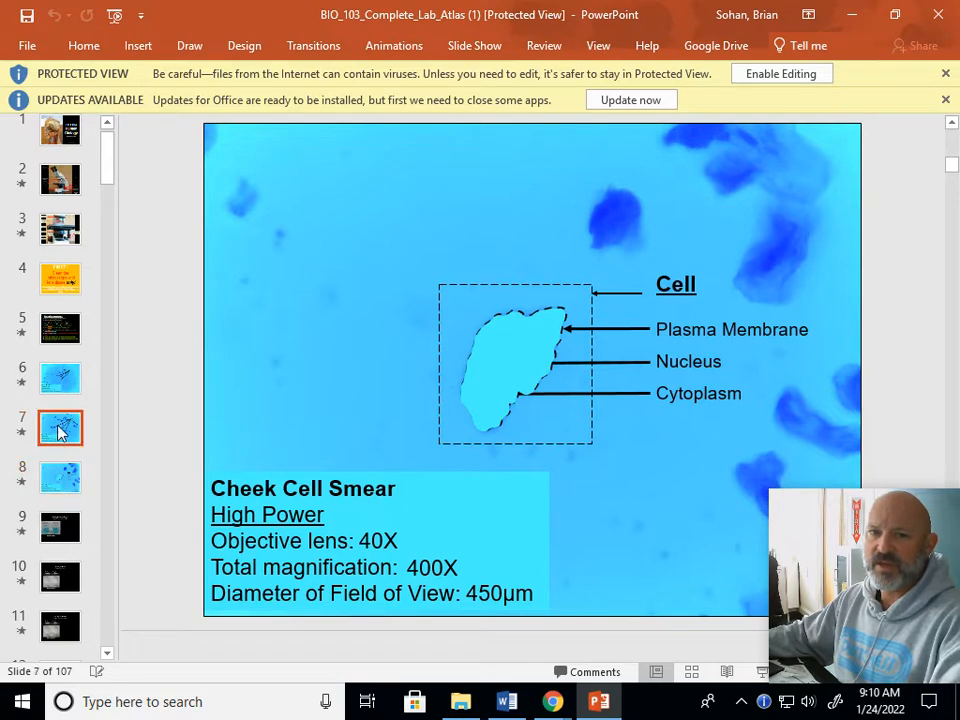
{"action": "left_click", "coordinate": [59, 477]}
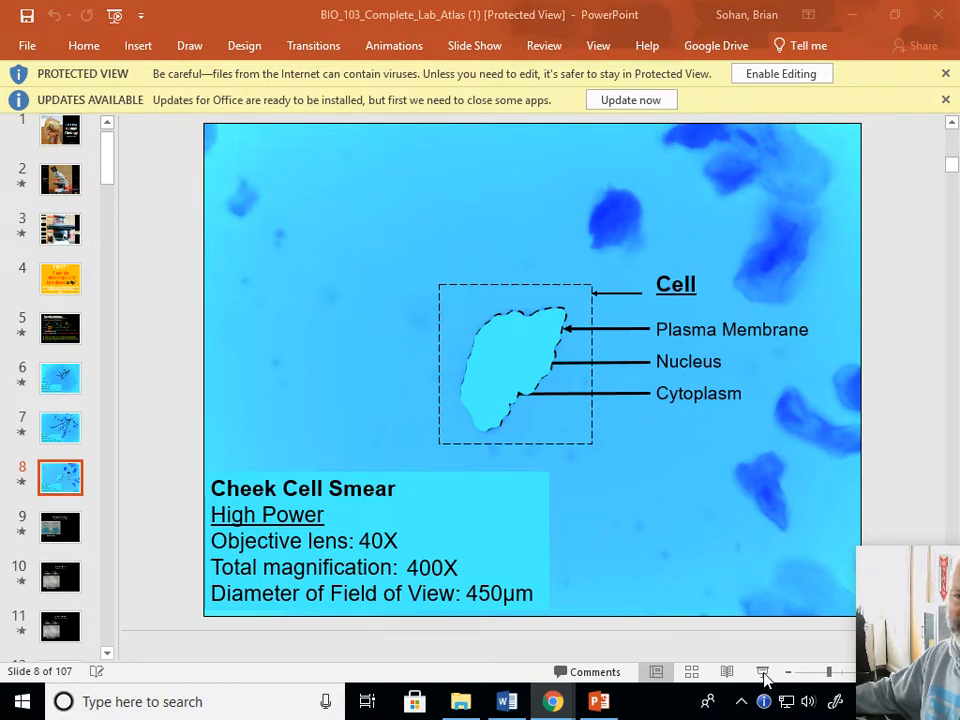
{"action": "mouse_move", "coordinate": [194, 372]}
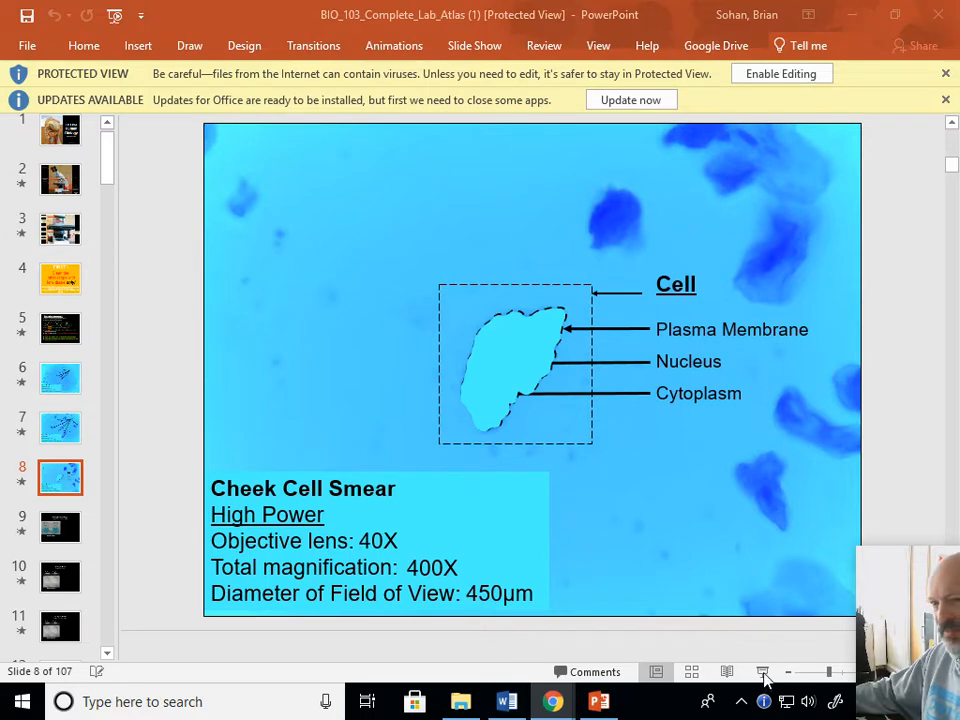
{"action": "mouse_move", "coordinate": [762, 672]}
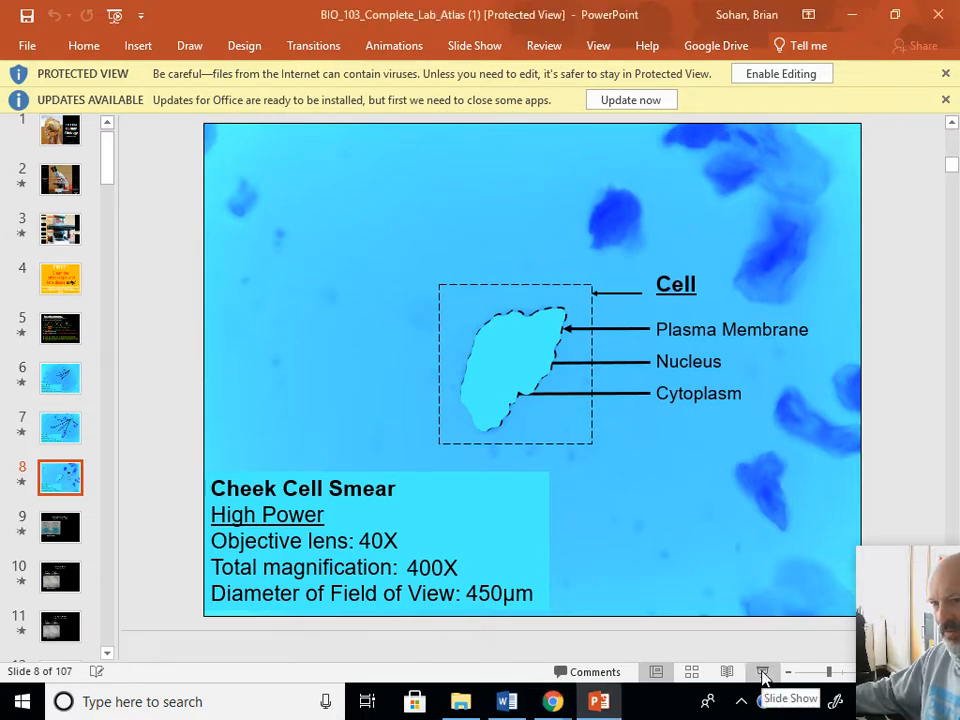
Step: Present the cheek cell slide full screen, then return to slide 9 on Benedict's reagent
{"action": "left_click", "coordinate": [763, 672]}
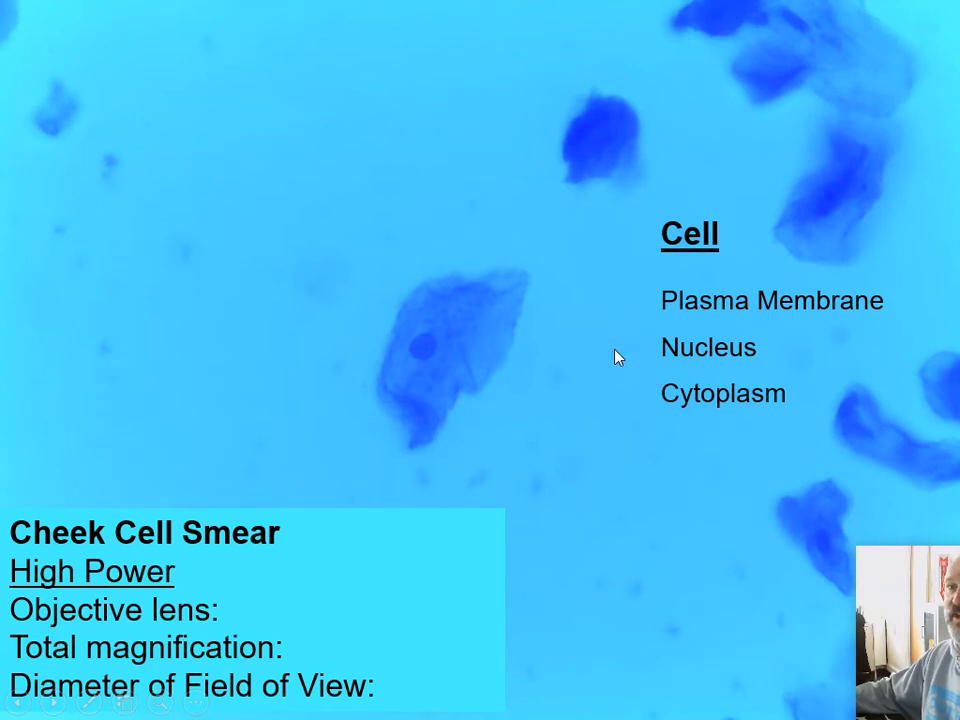
{"action": "mouse_move", "coordinate": [589, 362]}
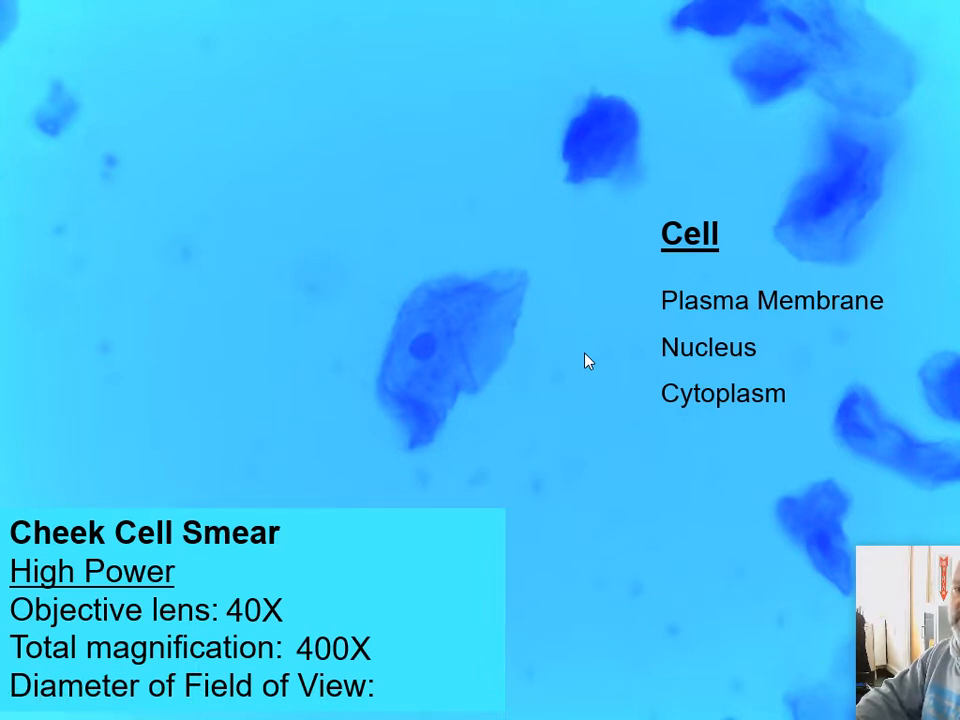
{"action": "type", "text": "450μm"}
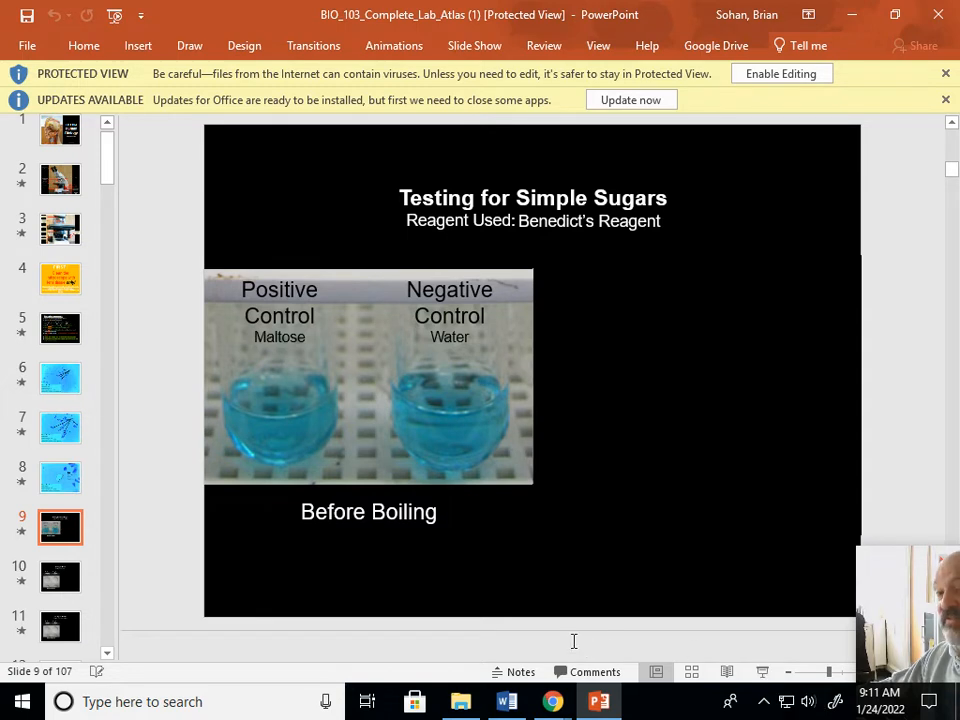
Step: View the starch, red blood cell tonicity and thoracic cavity slides, then minimize PowerPoint
{"action": "scroll", "scroll_direction": "down", "scroll_amount": 3}
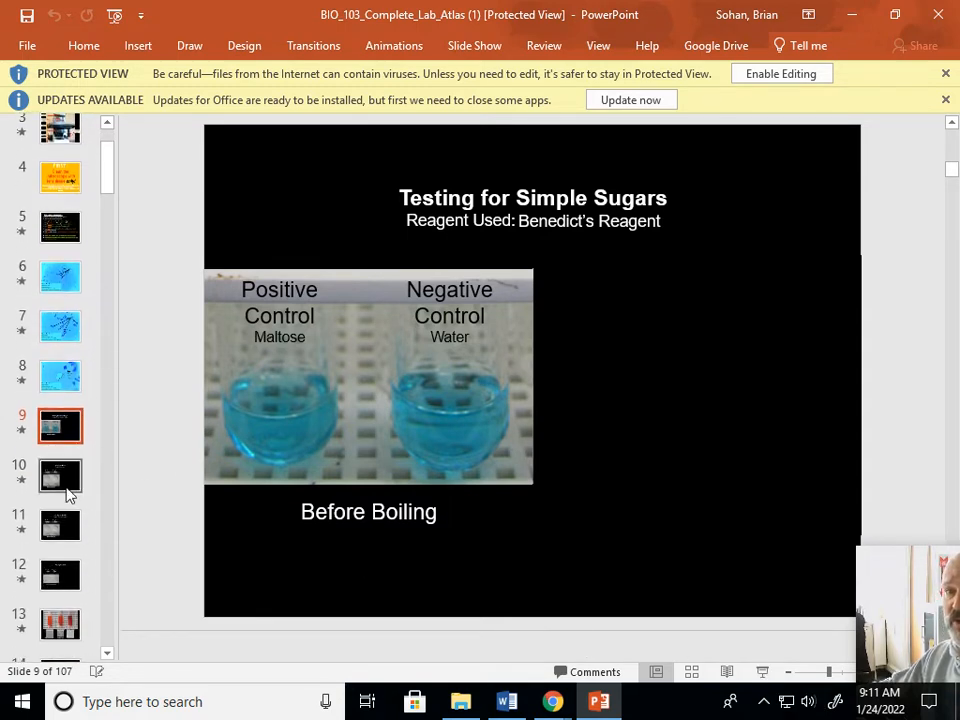
{"action": "left_click", "coordinate": [60, 477]}
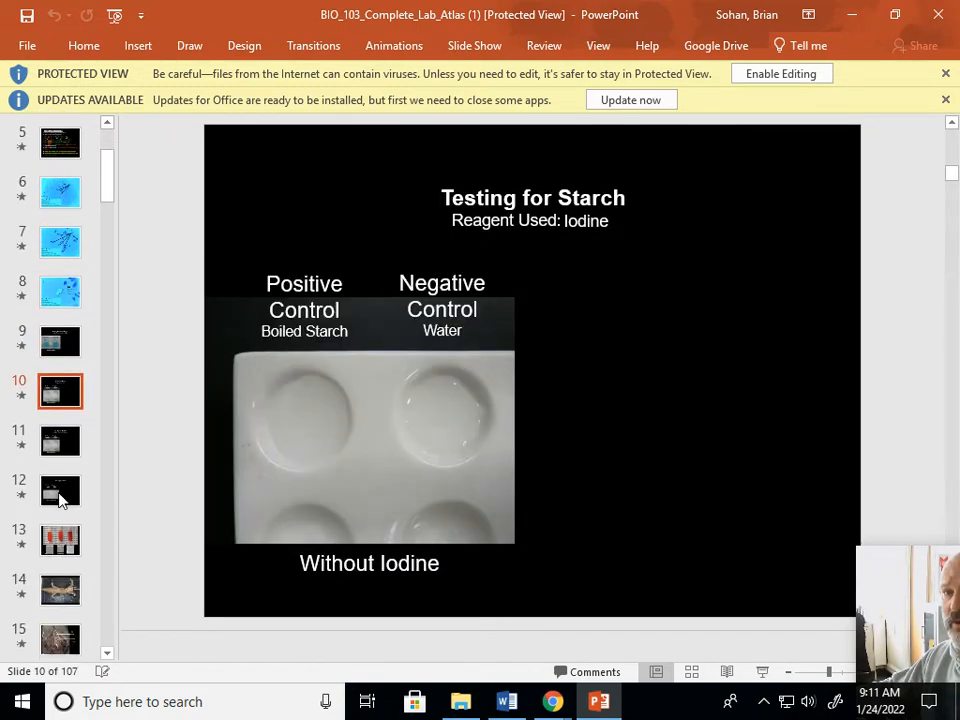
{"action": "left_click", "coordinate": [60, 556]}
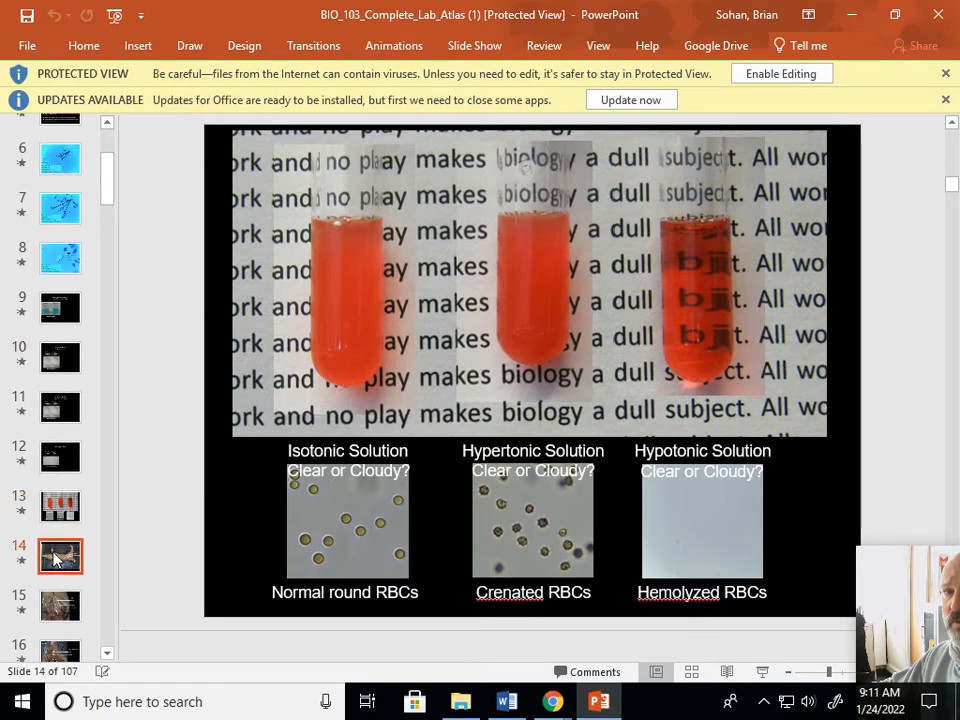
{"action": "left_click", "coordinate": [60, 605]}
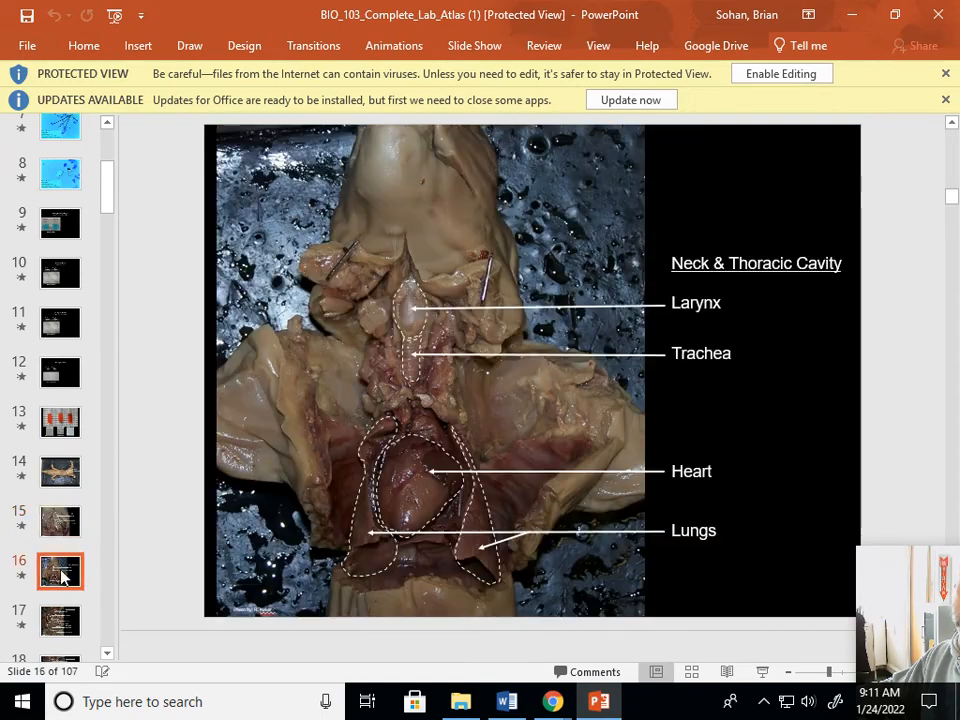
{"action": "scroll", "scroll_direction": "down", "scroll_amount": 3}
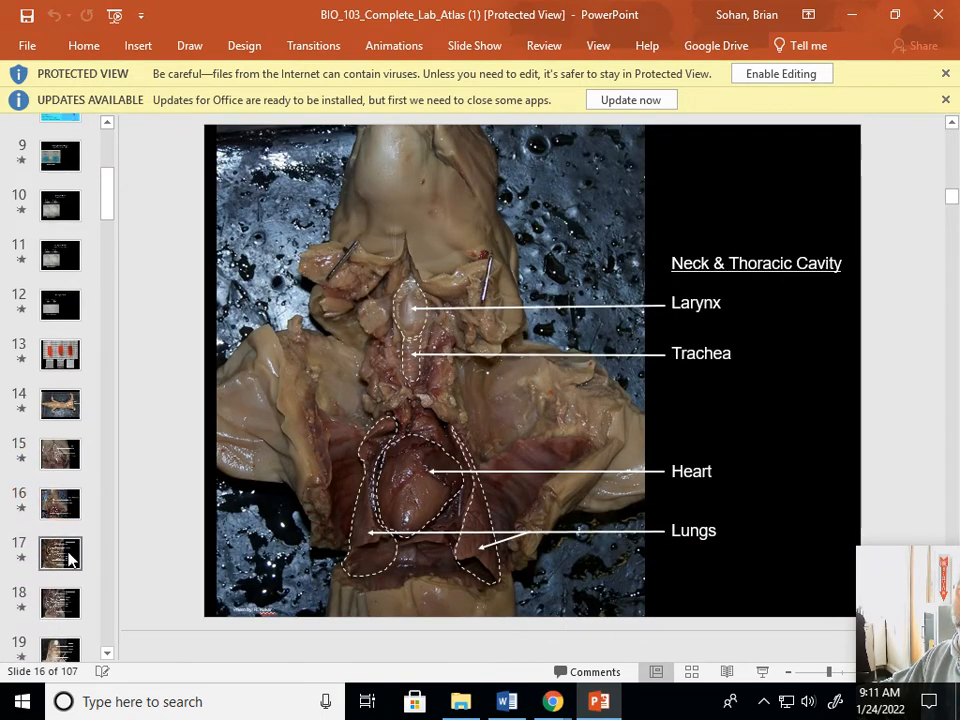
{"action": "left_click", "coordinate": [59, 602]}
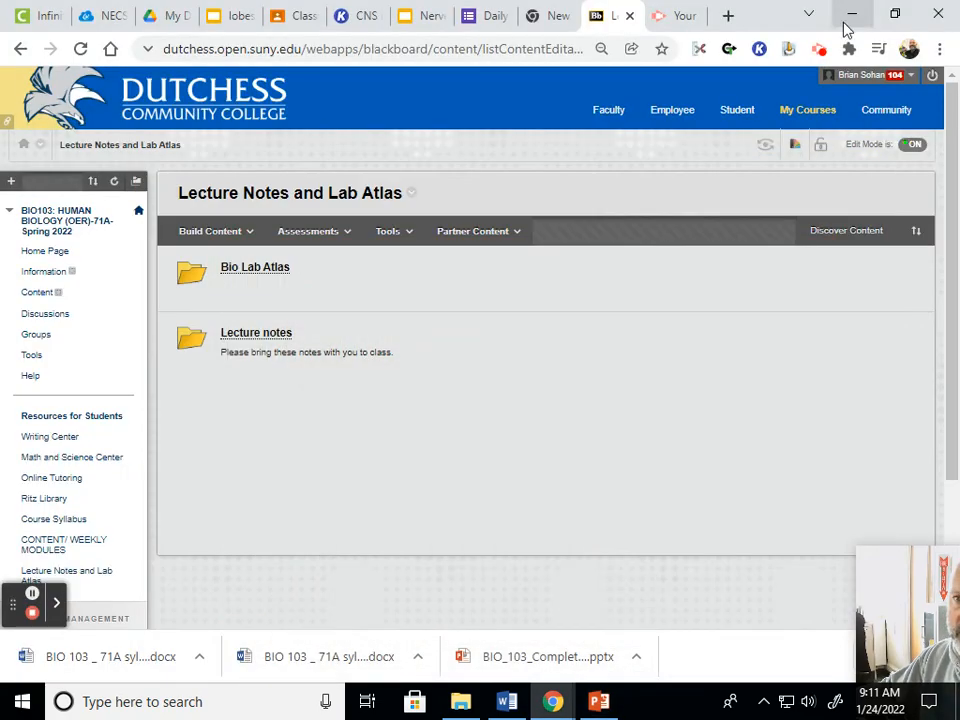
{"action": "scroll", "scroll_direction": "down", "scroll_amount": 3}
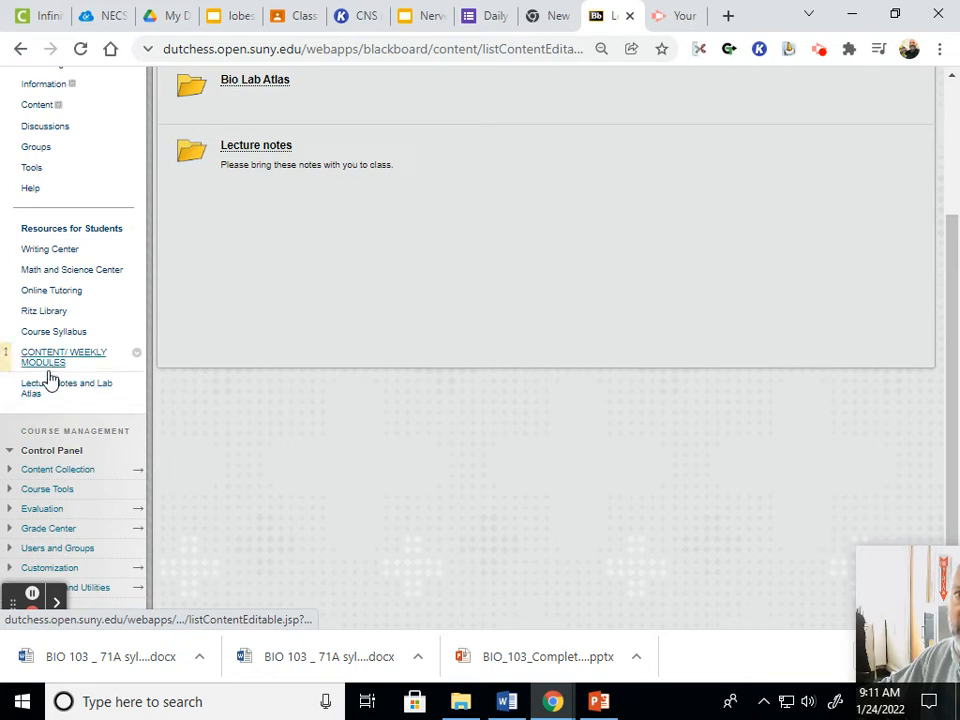
{"action": "mouse_move", "coordinate": [53, 362]}
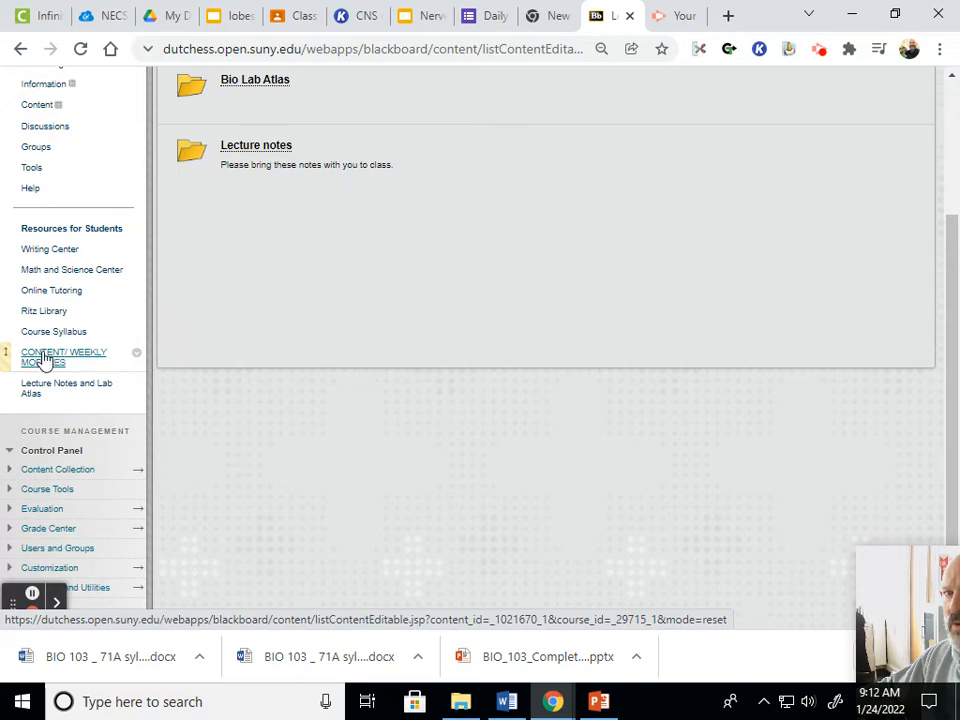
{"action": "mouse_move", "coordinate": [64, 357]}
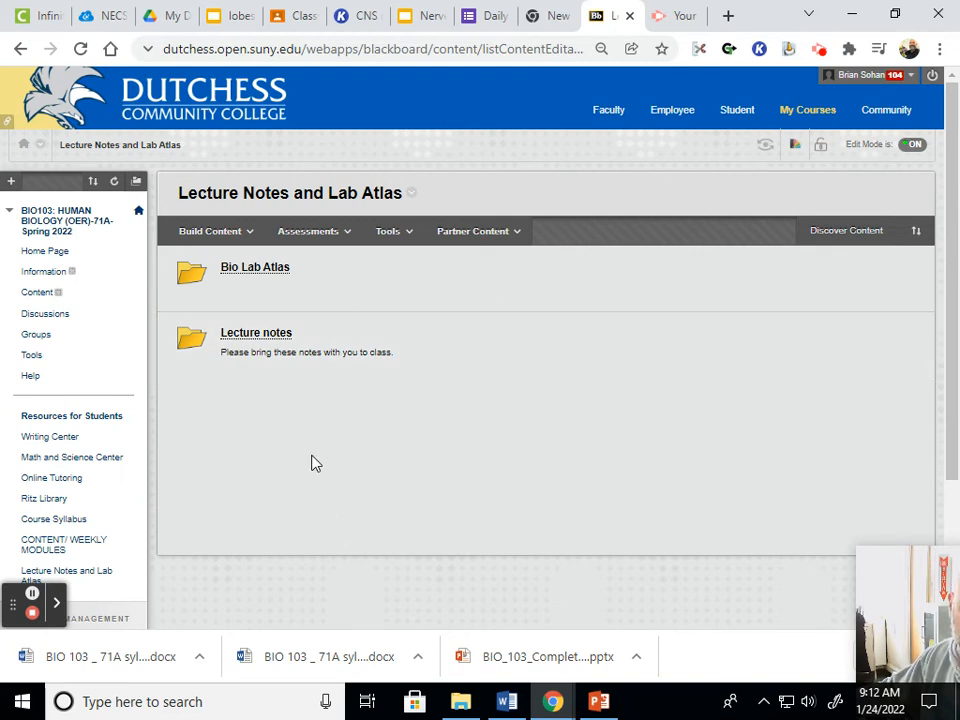
{"action": "mouse_move", "coordinate": [265, 472]}
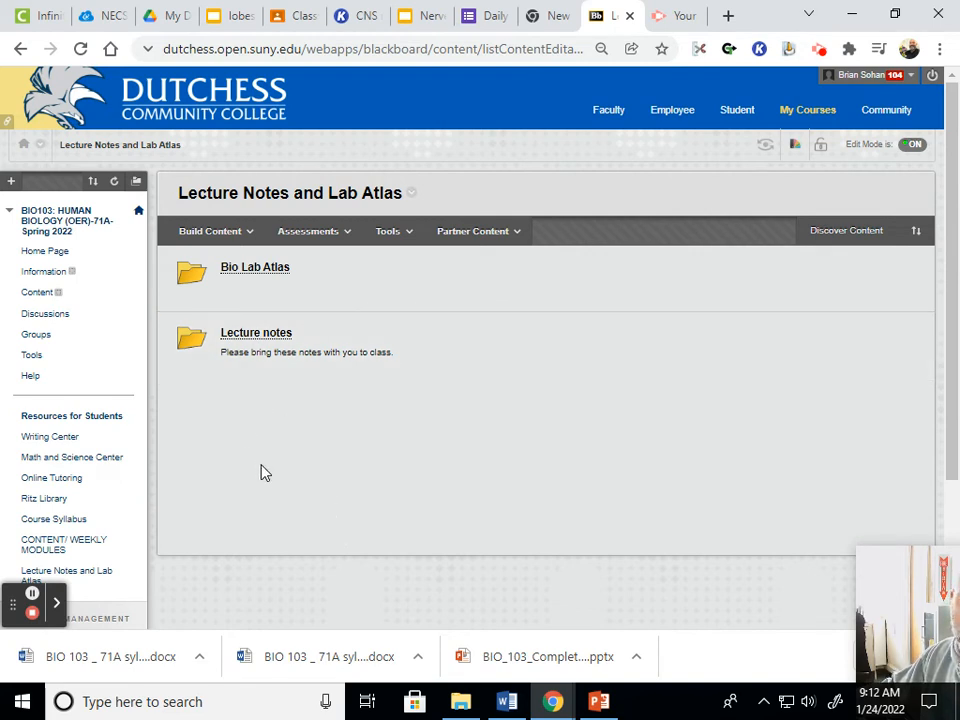
{"action": "left_click", "coordinate": [63, 544]}
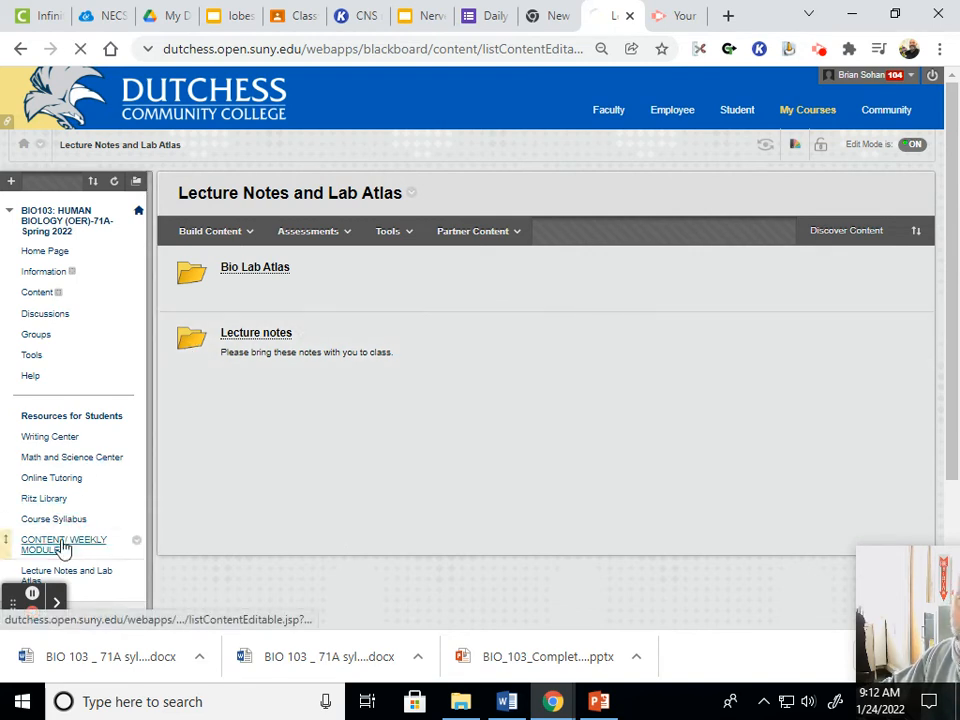
Step: Open CONTENT/ WEEKLY MODULES and look over the Week 1, 2 and 3 folders
{"action": "left_click", "coordinate": [63, 540]}
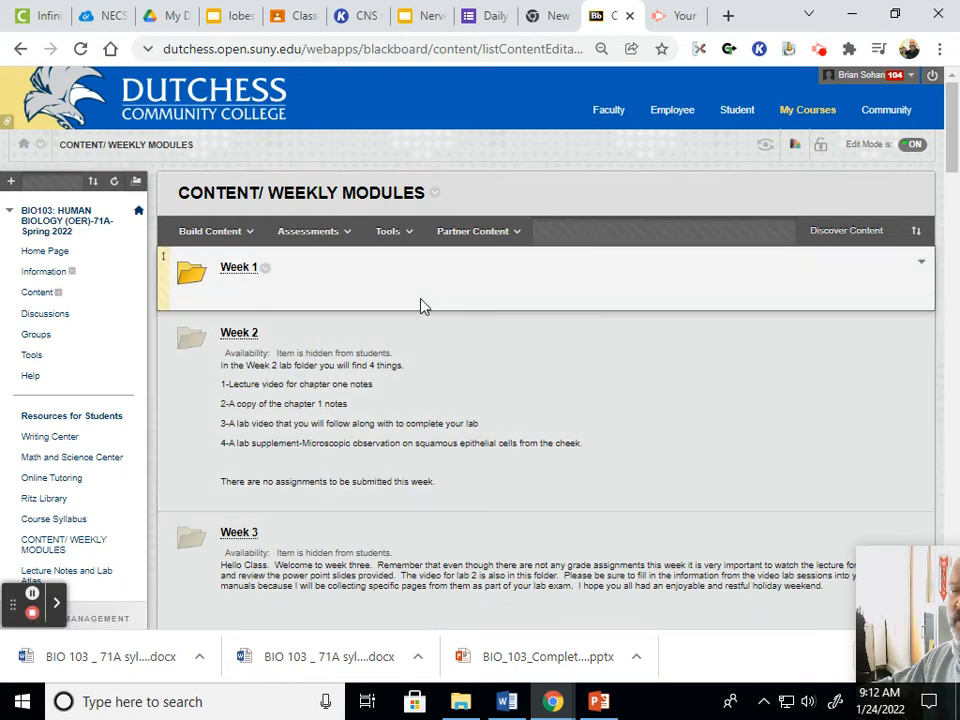
{"action": "left_click", "coordinate": [472, 231]}
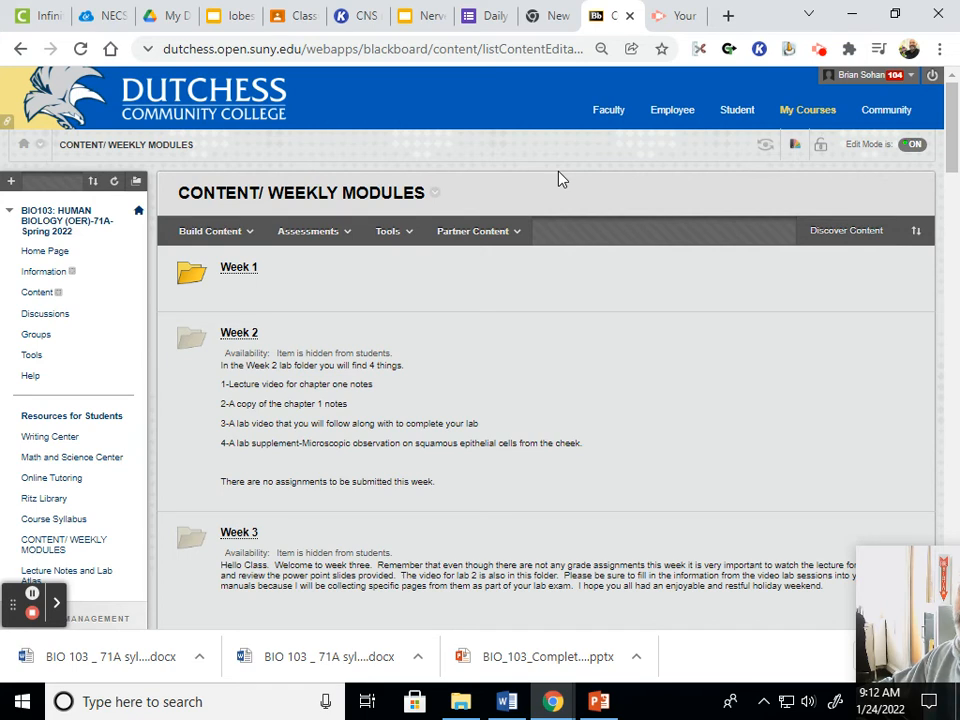
{"action": "mouse_move", "coordinate": [543, 197]}
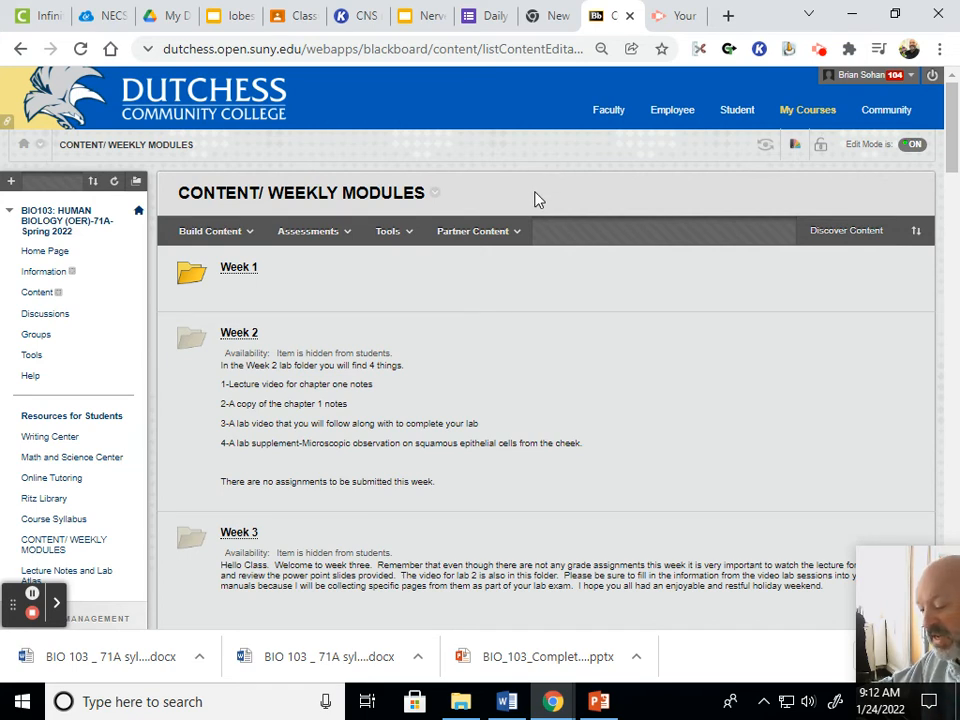
{"action": "left_click", "coordinate": [475, 231]}
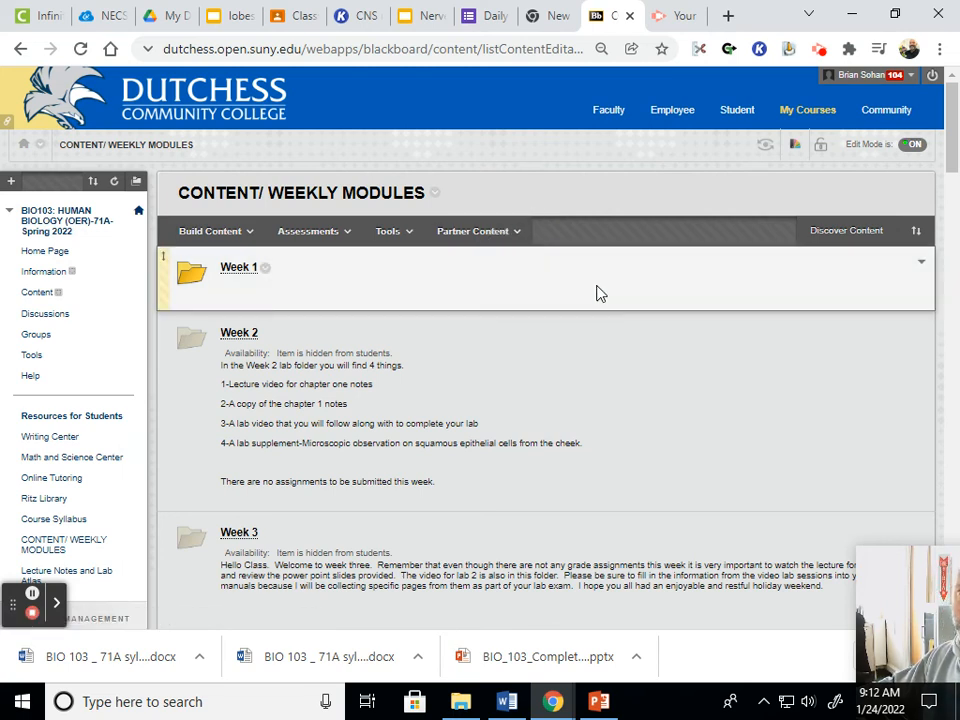
{"action": "mouse_move", "coordinate": [120, 302]}
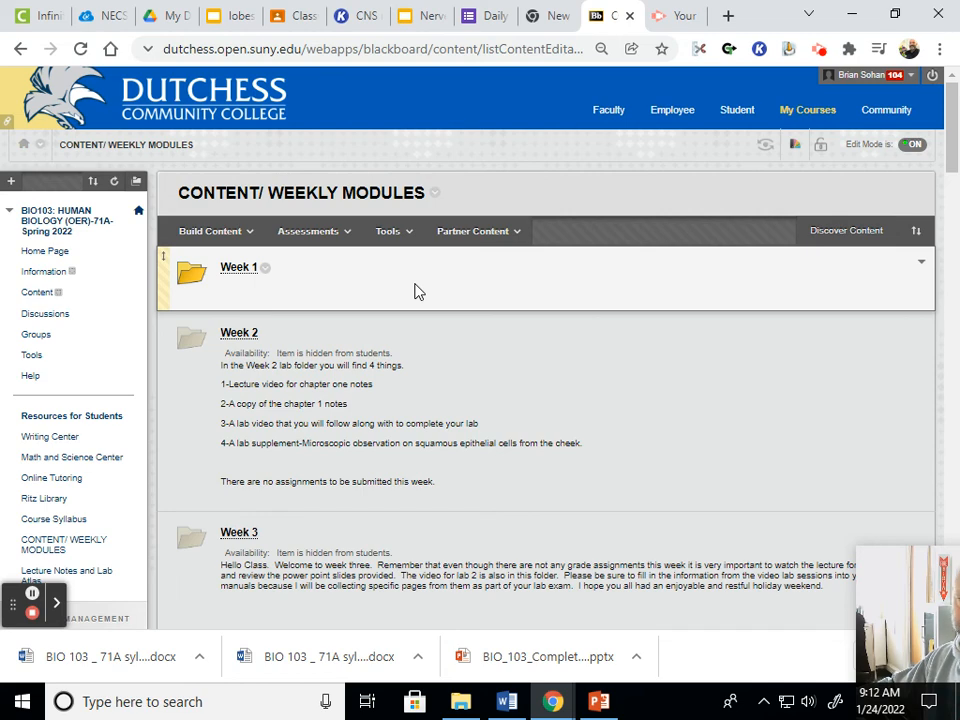
{"action": "mouse_move", "coordinate": [428, 318]}
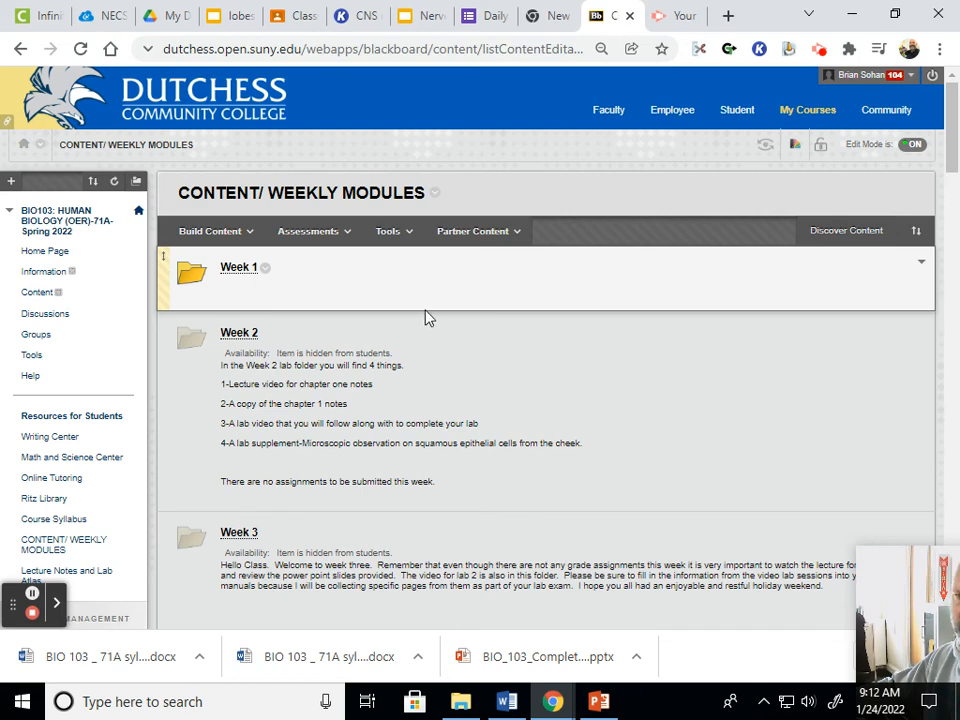